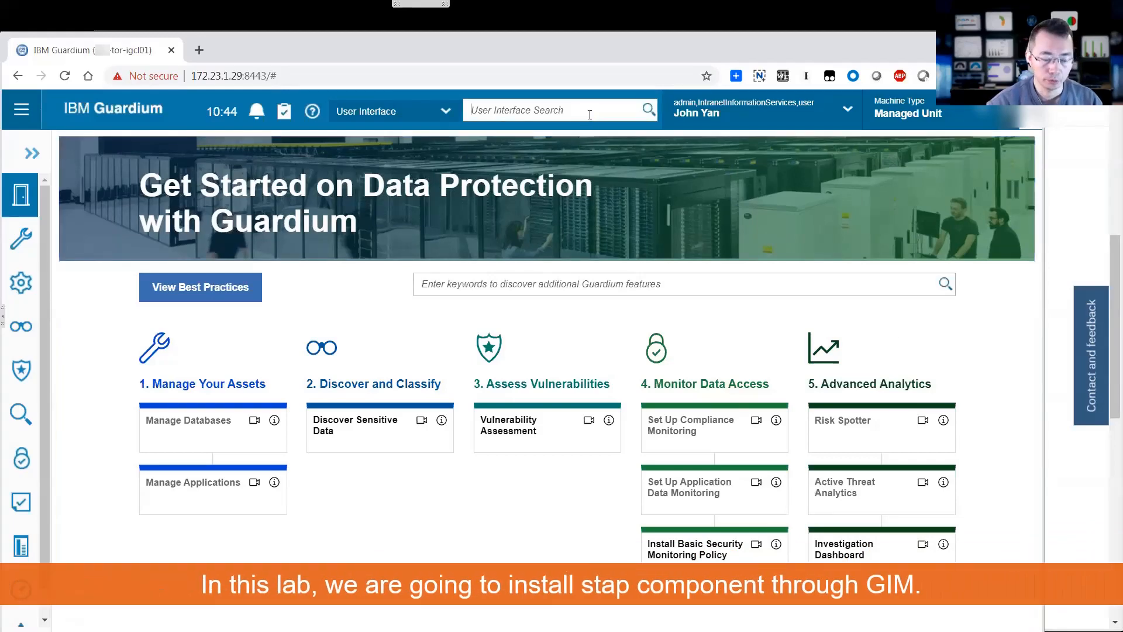
# Search for GIM and open the GIM Clients Status report showing COMMON and GIM modules
pyautogui.write('GIM')
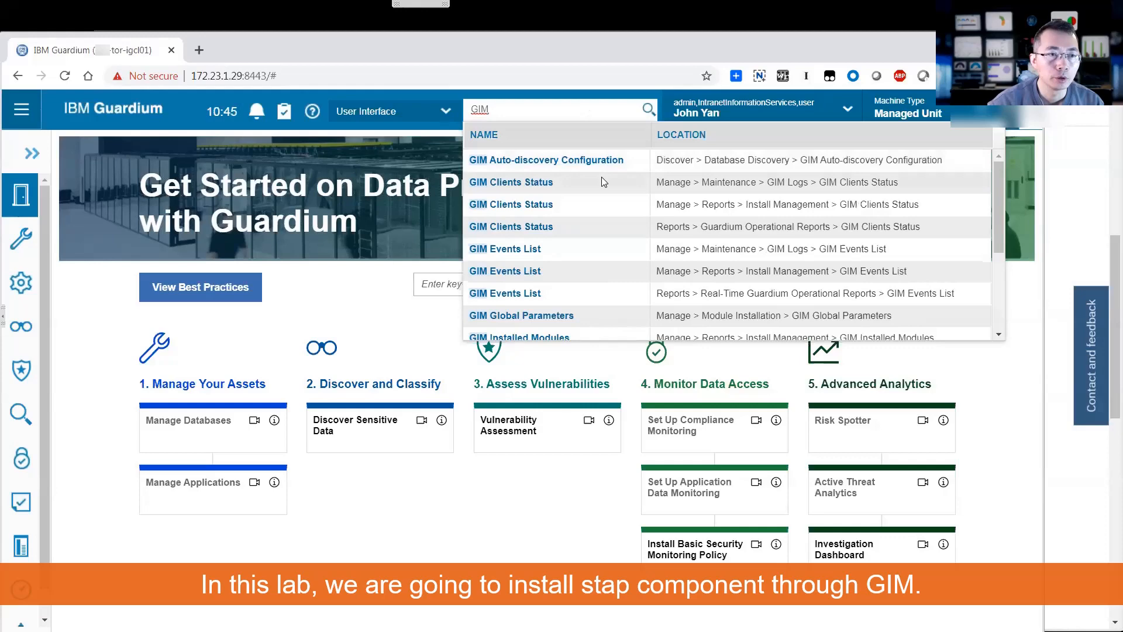
pyautogui.click(511, 182)
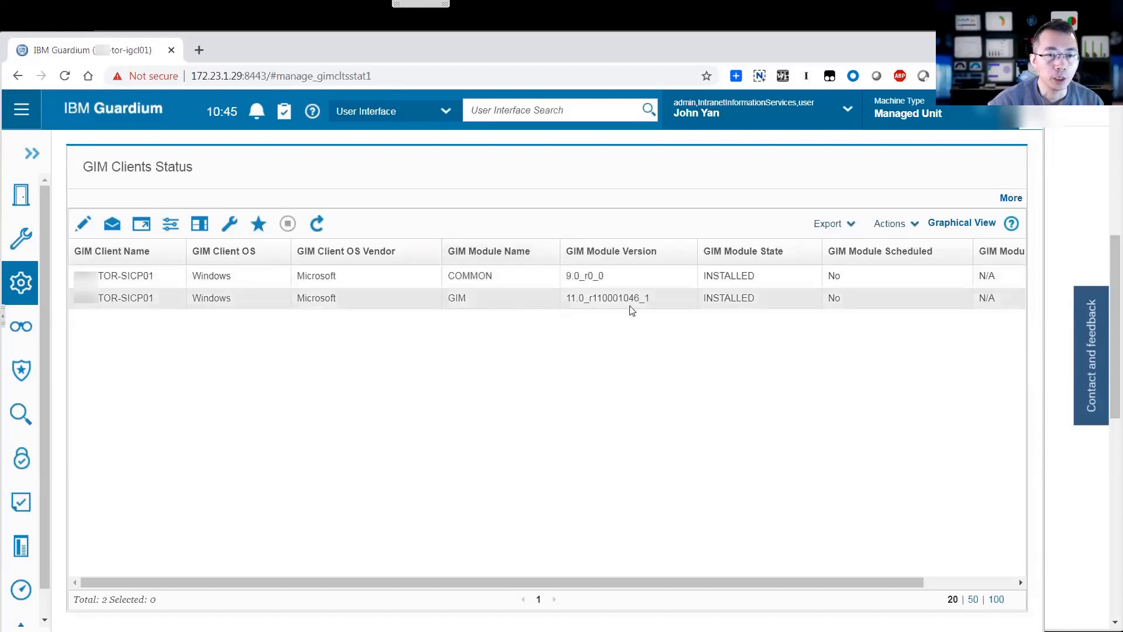
# Inspect the installed GIM module entry, then go to Manage > Module Installation > Set up by Client
pyautogui.click(729, 298)
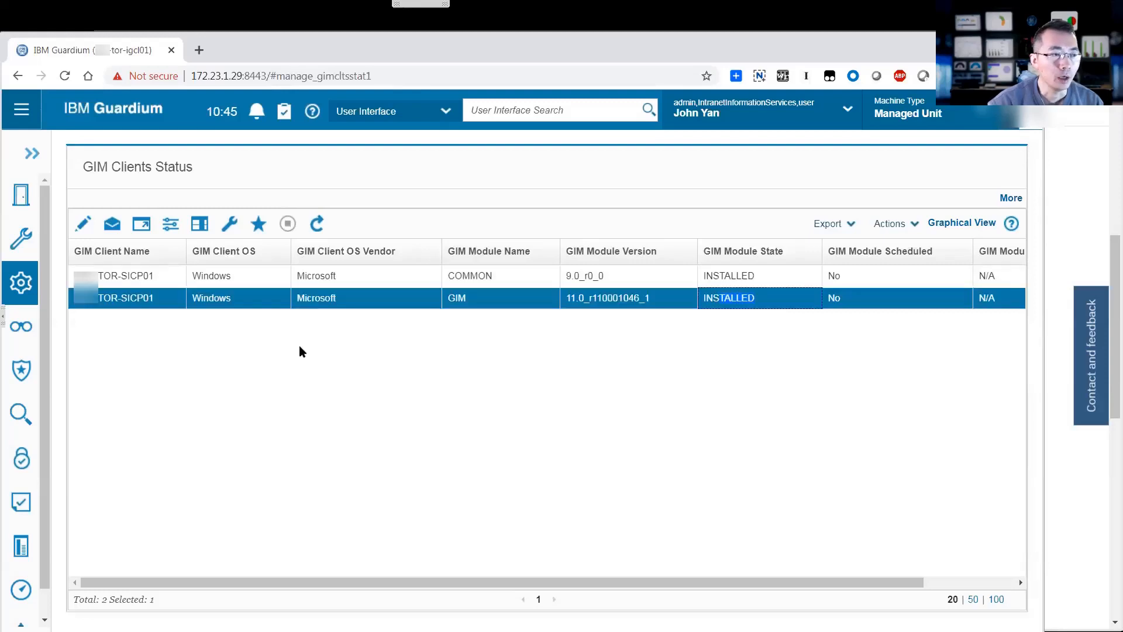
pyautogui.click(21, 282)
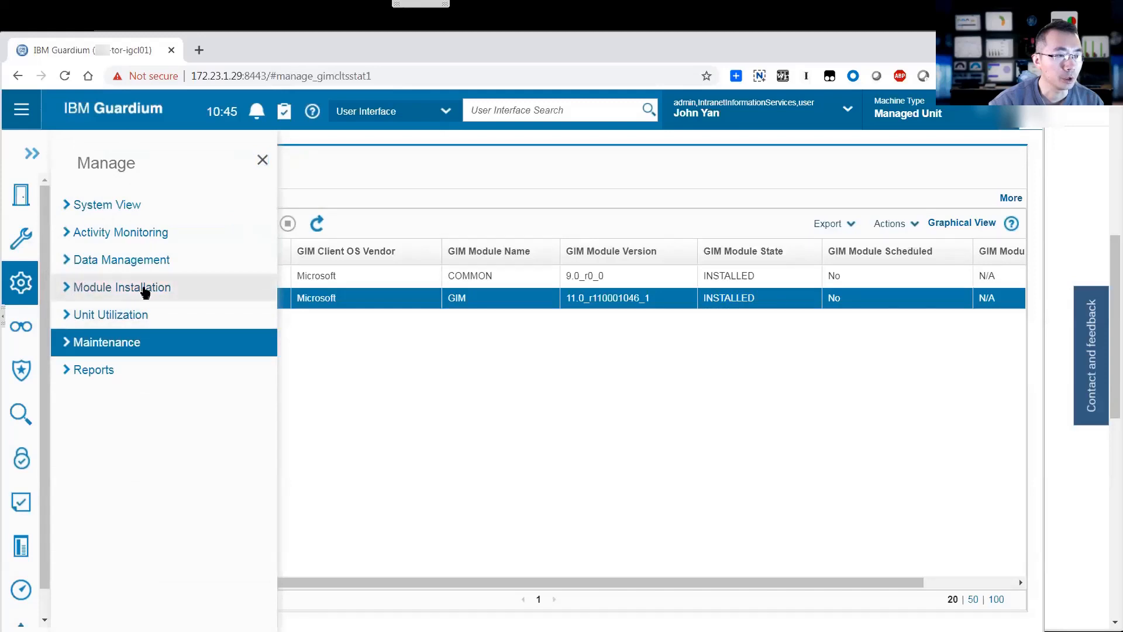
pyautogui.click(122, 288)
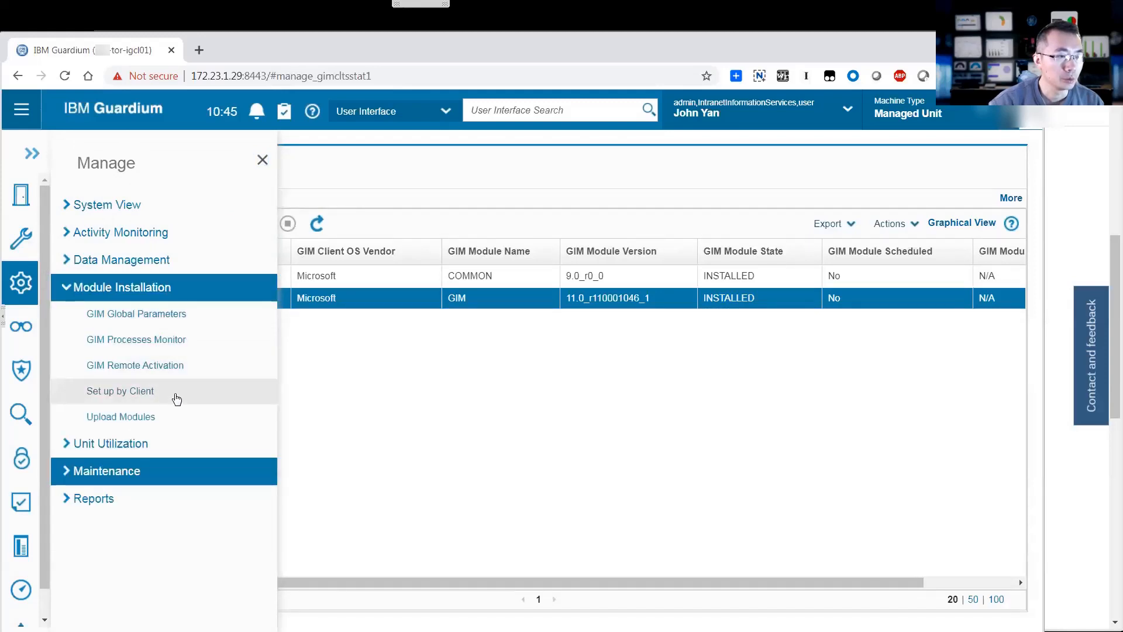
pyautogui.click(120, 391)
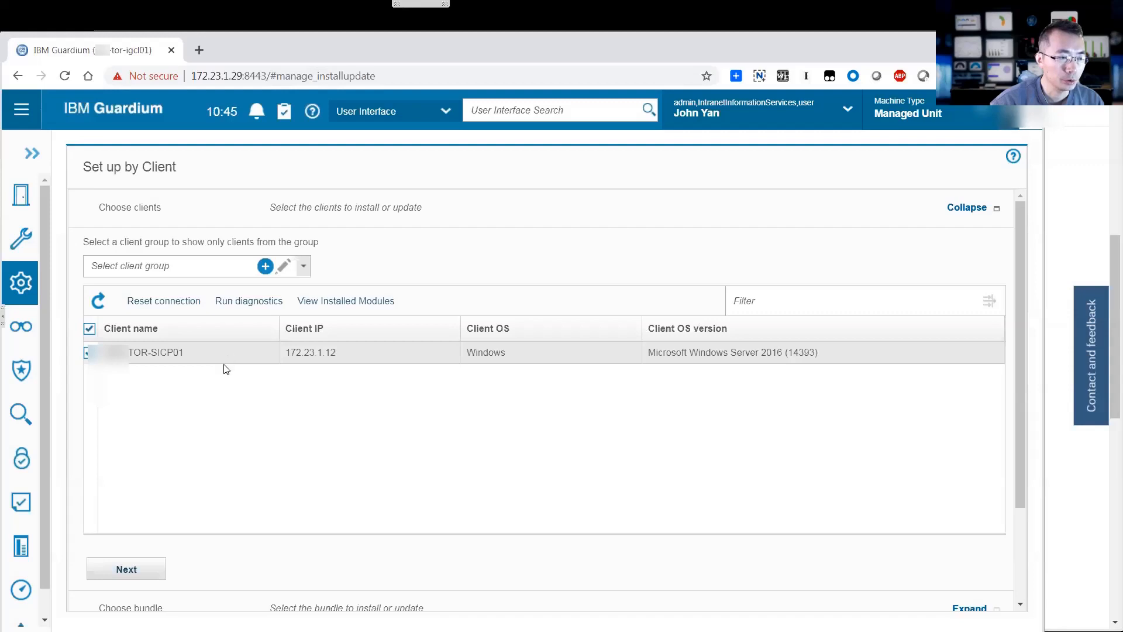
# Confirm only the WINSTAP 11.0_r110001024_1 bundle is offered, then switch to IBM Fix Central
pyautogui.click(127, 569)
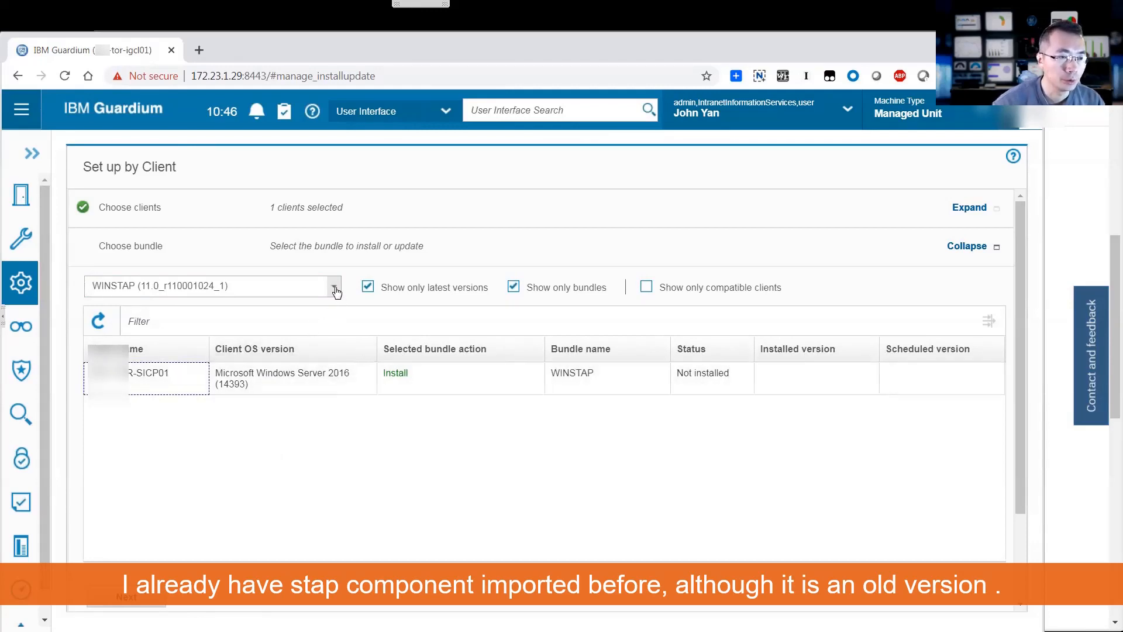
pyautogui.click(332, 286)
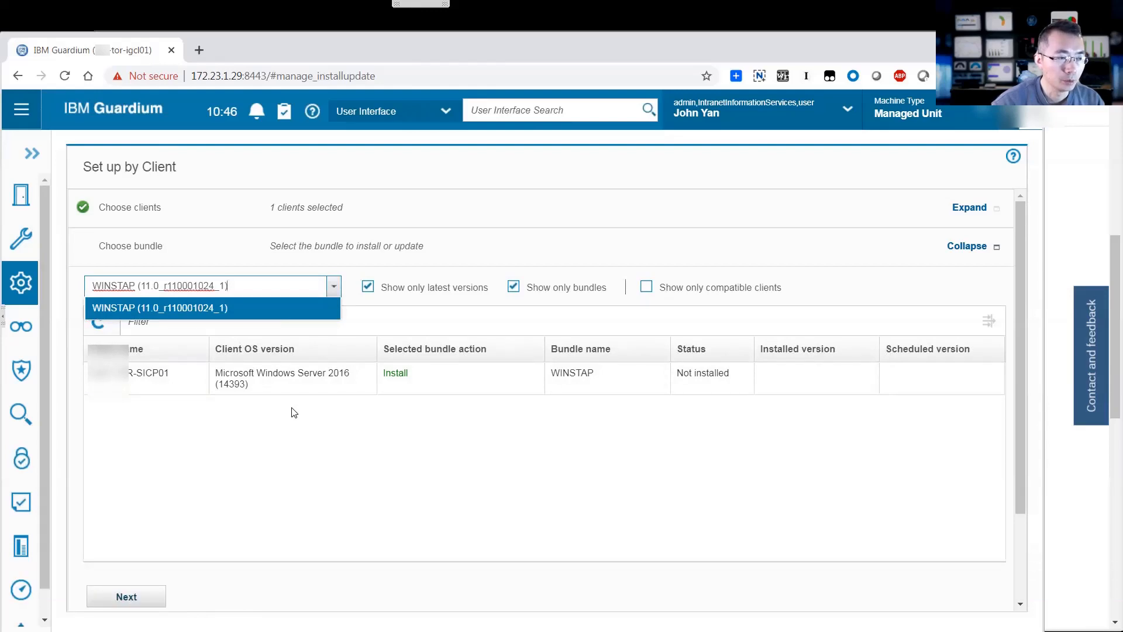
pyautogui.click(160, 307)
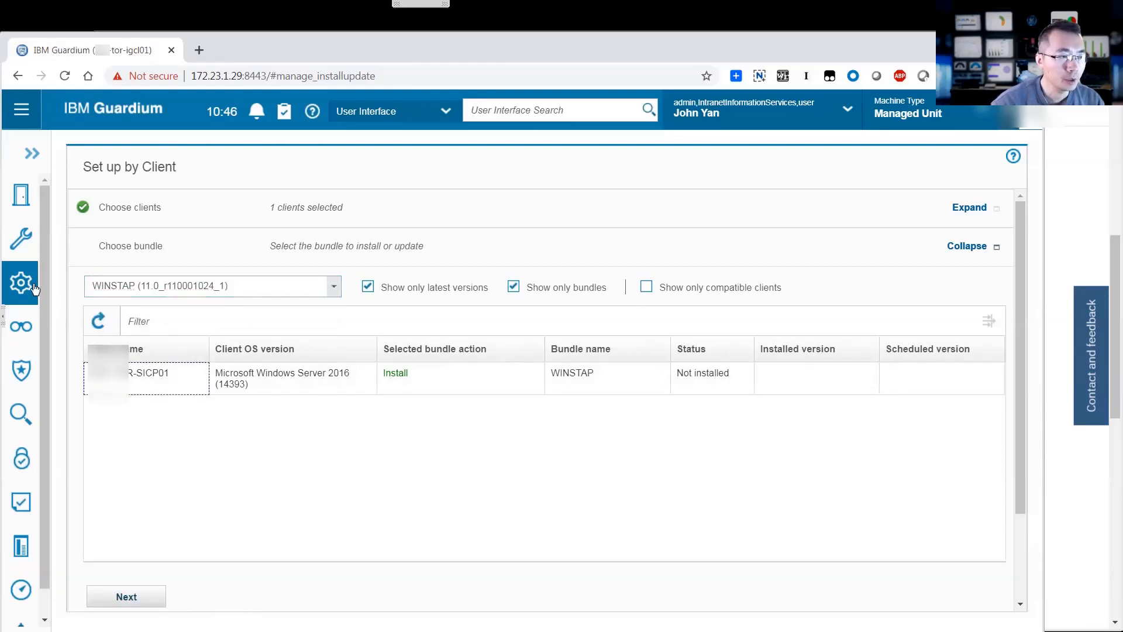
pyautogui.click(21, 282)
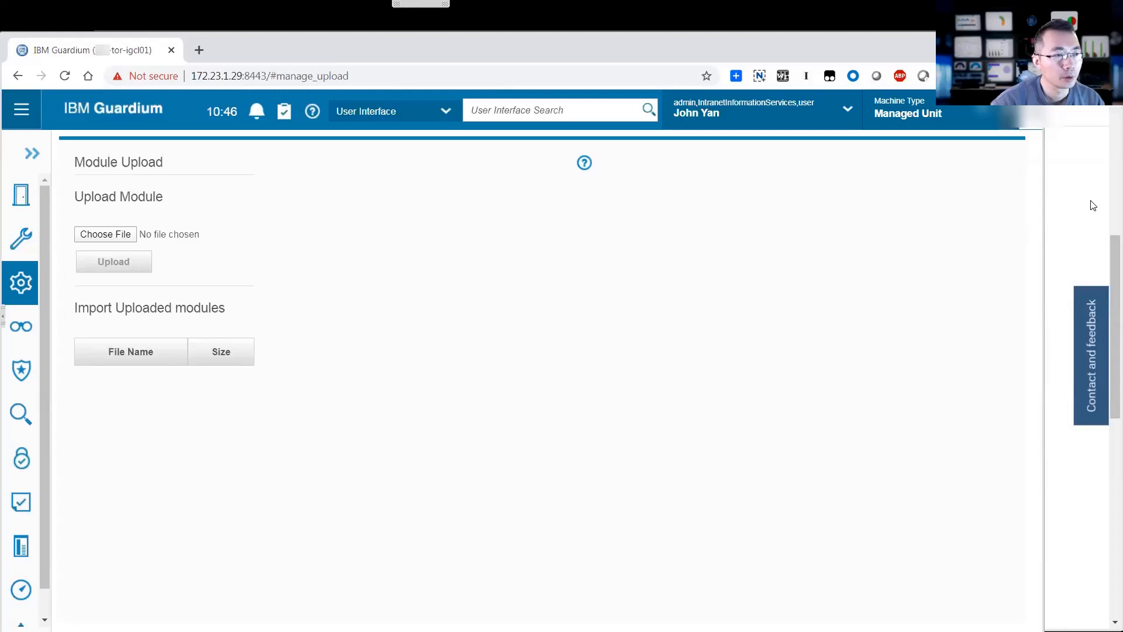
pyautogui.click(188, 49)
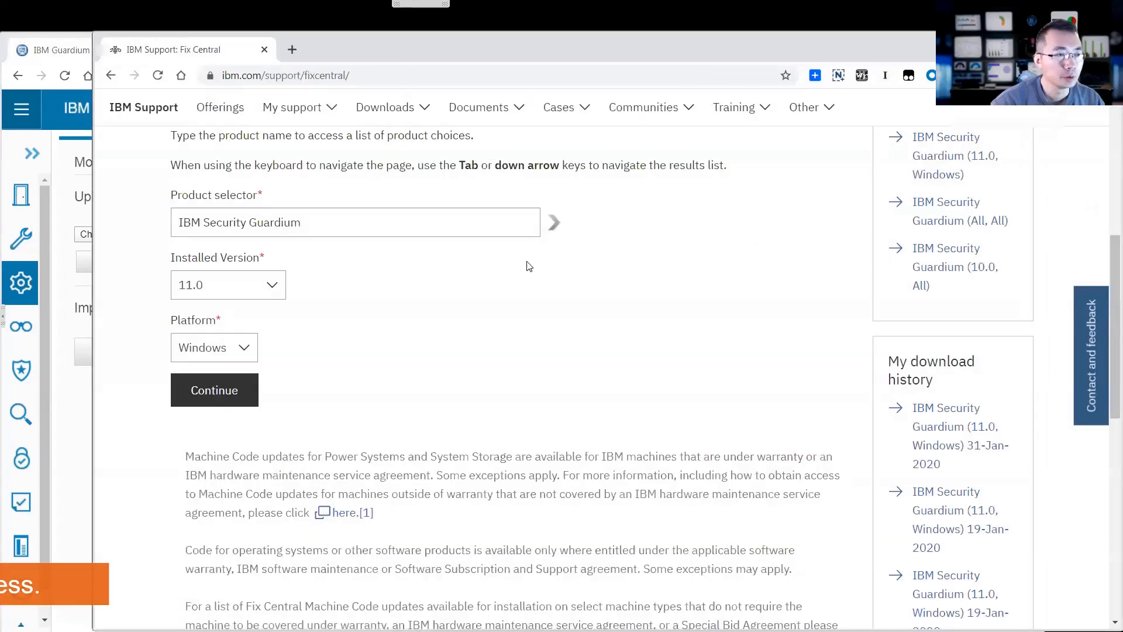
# Submit IBM Security Guardium 11.0 for Windows and browse all its fixes
pyautogui.click(54, 50)
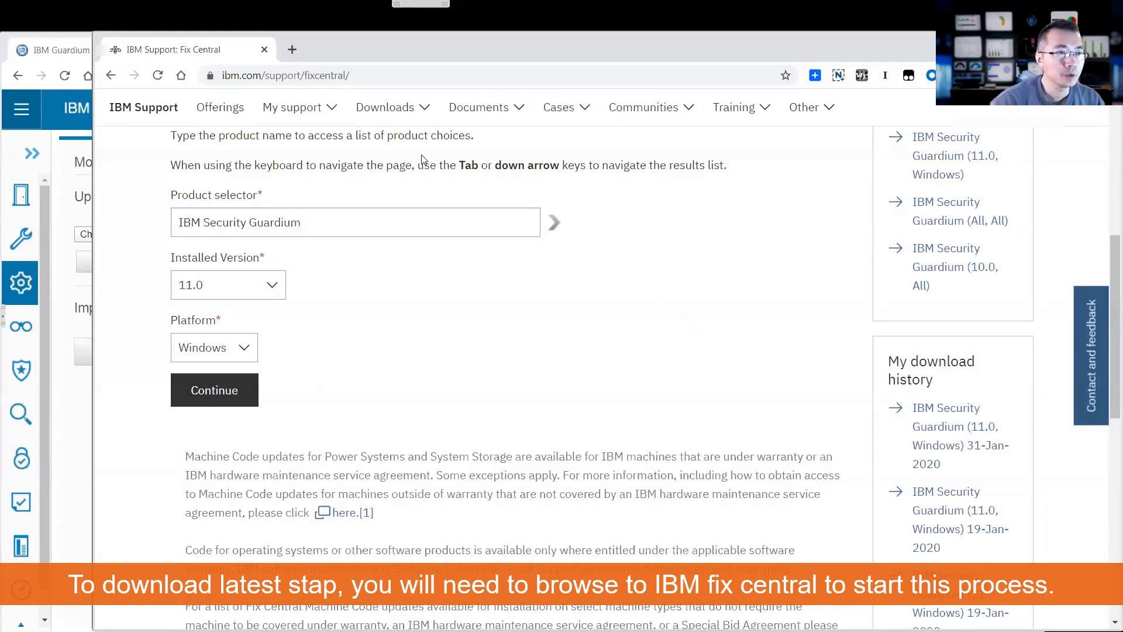
pyautogui.click(355, 222)
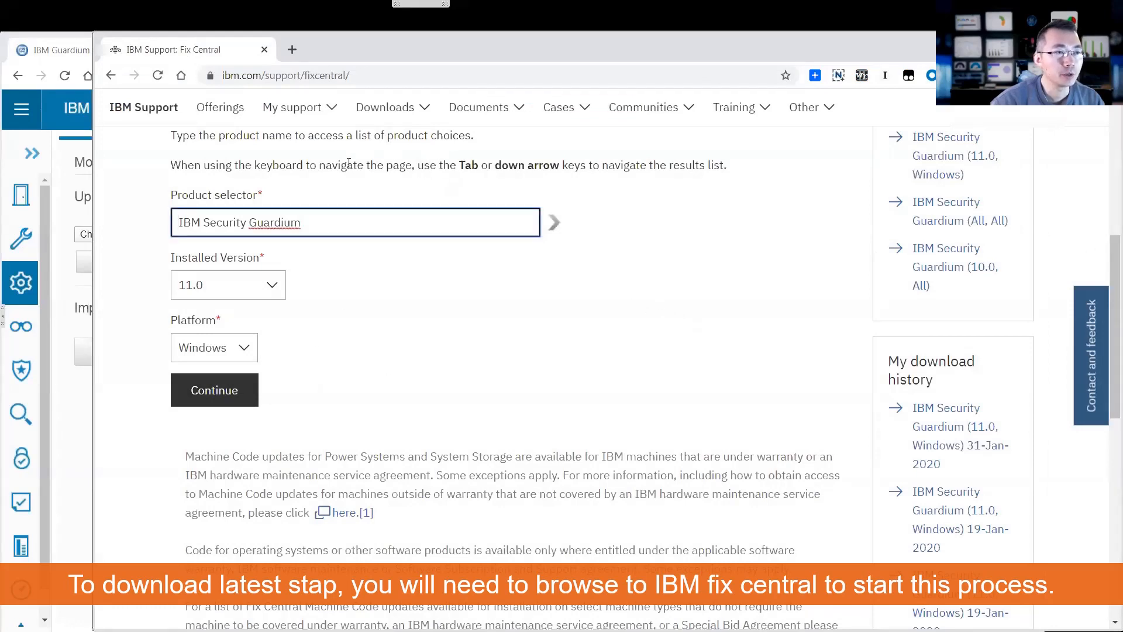
pyautogui.click(213, 390)
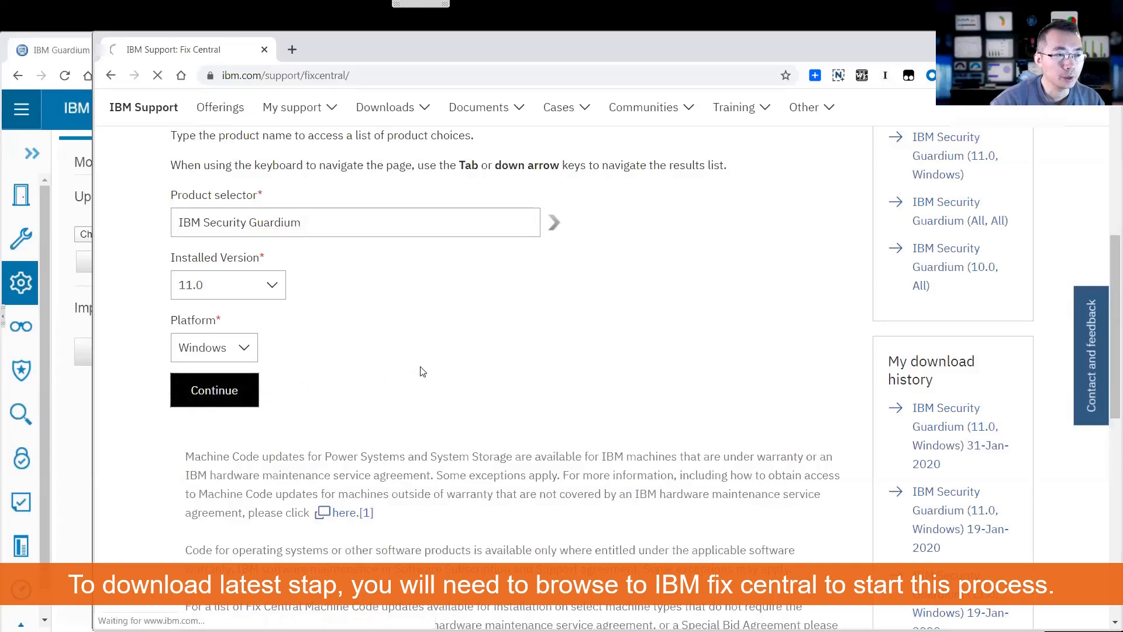
pyautogui.click(213, 390)
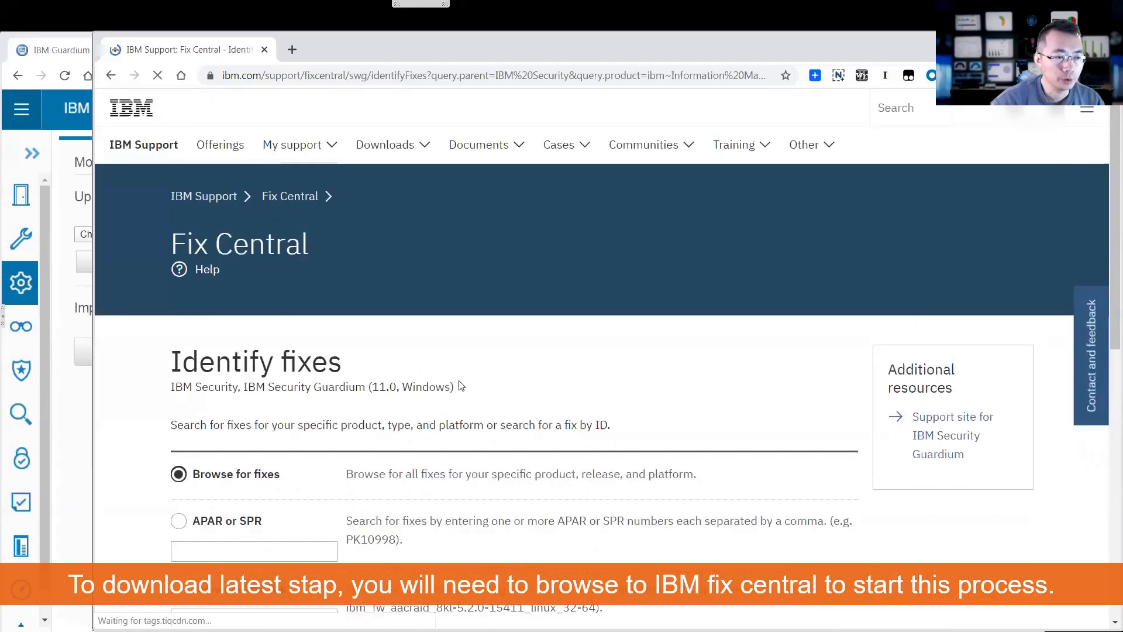
pyautogui.scroll(-3)
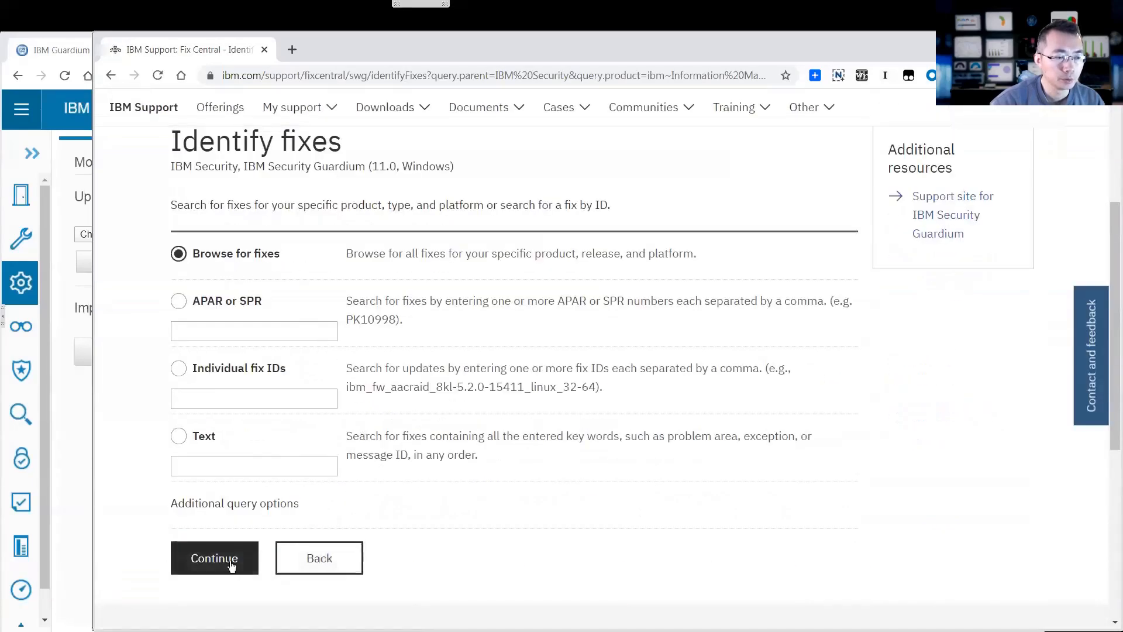
pyautogui.click(214, 557)
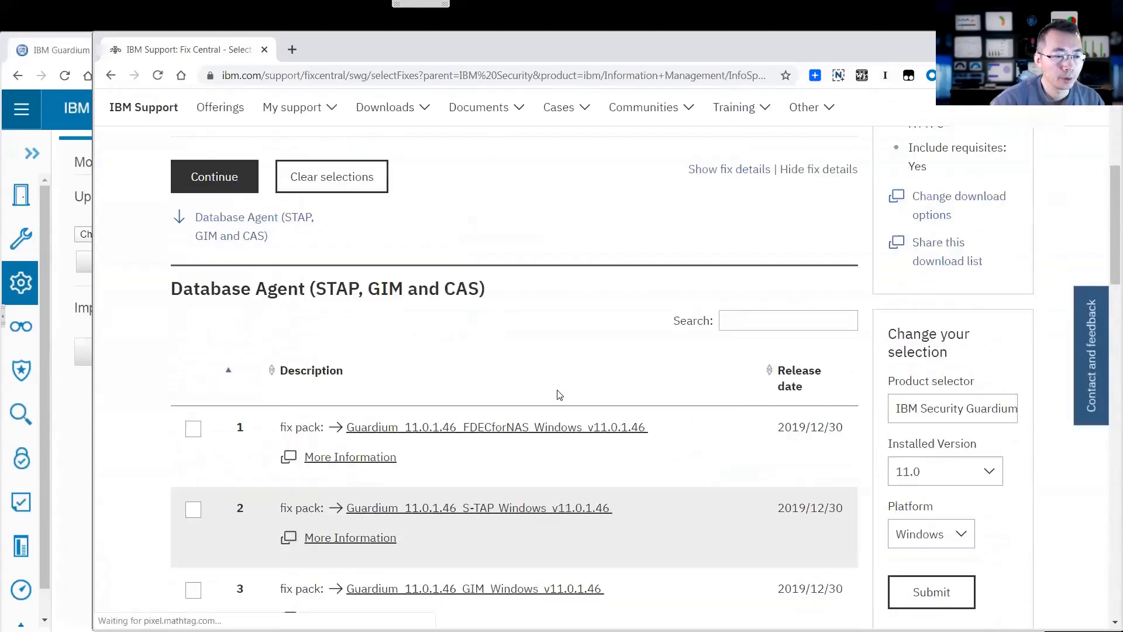
# Select the S-TAP Windows v11.0.1.46 fix pack from the Database Agent list
pyautogui.scroll(-3)
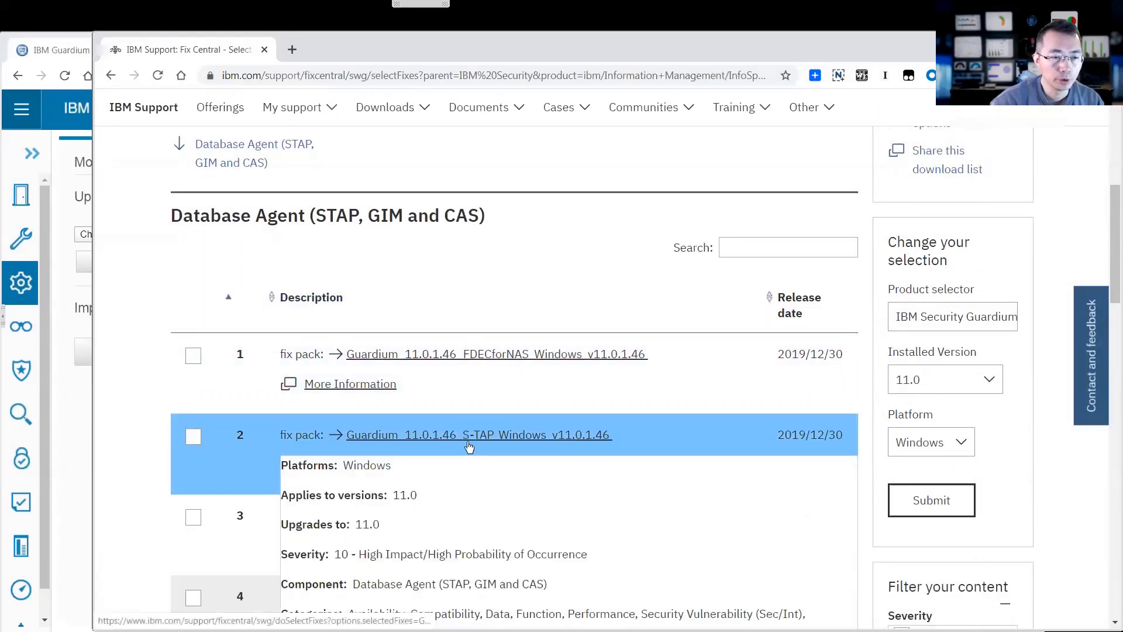
pyautogui.scroll(-3)
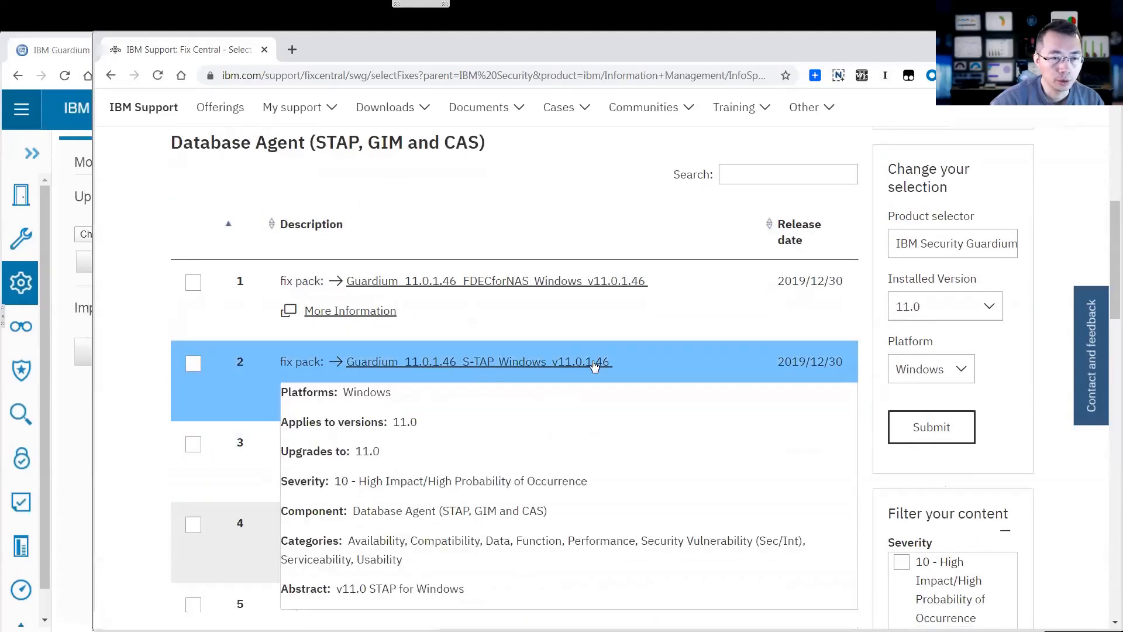
pyautogui.moveTo(427, 371)
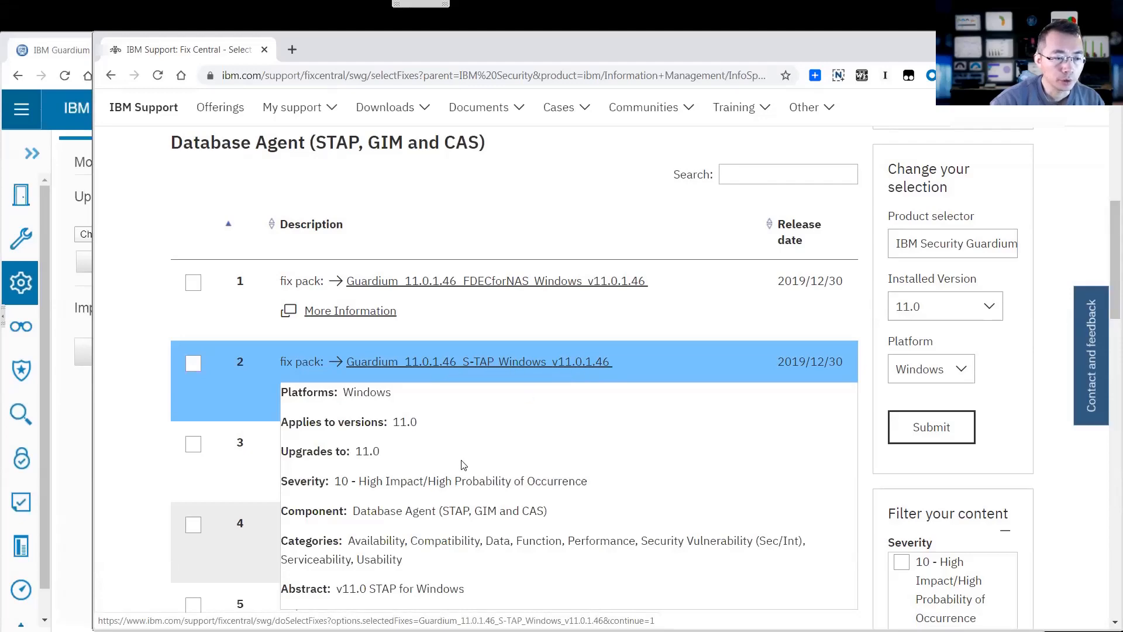
pyautogui.scroll(-3)
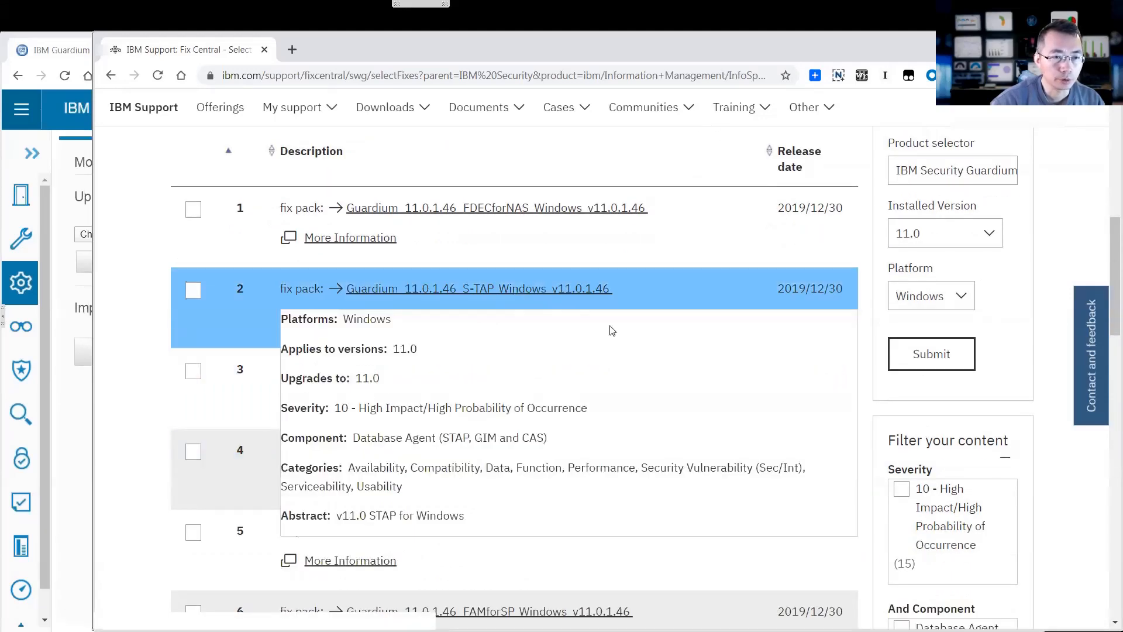
pyautogui.click(932, 353)
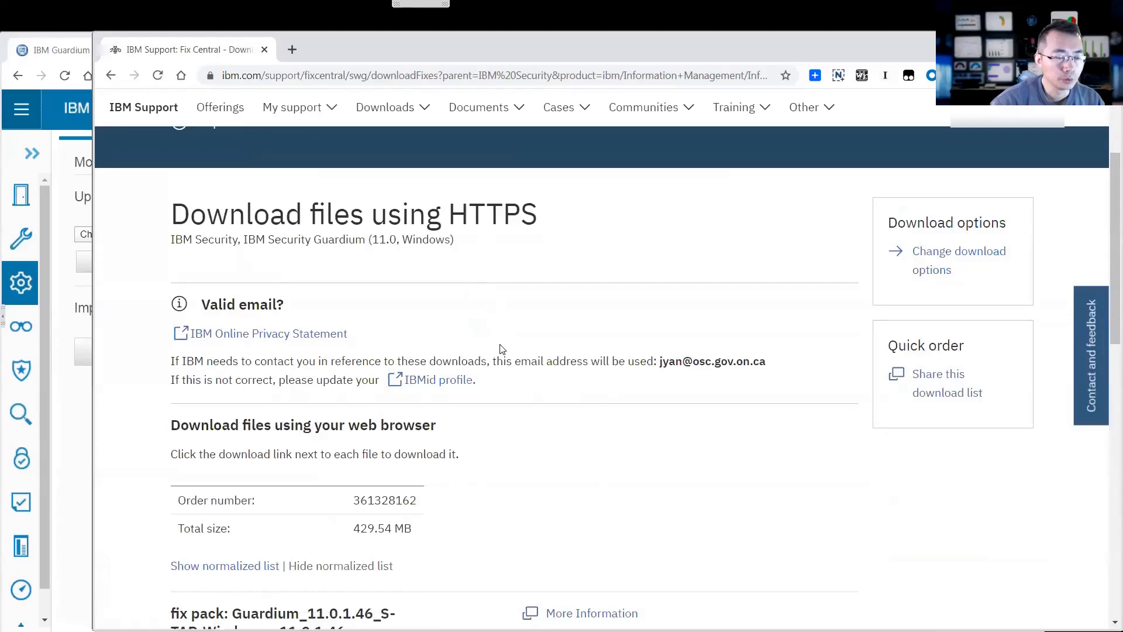
# Download Guardium_11.0.1.46_S-TAP_Windows_v11.0.1.46.zip (429 MB) and open the finished download
pyautogui.scroll(-3)
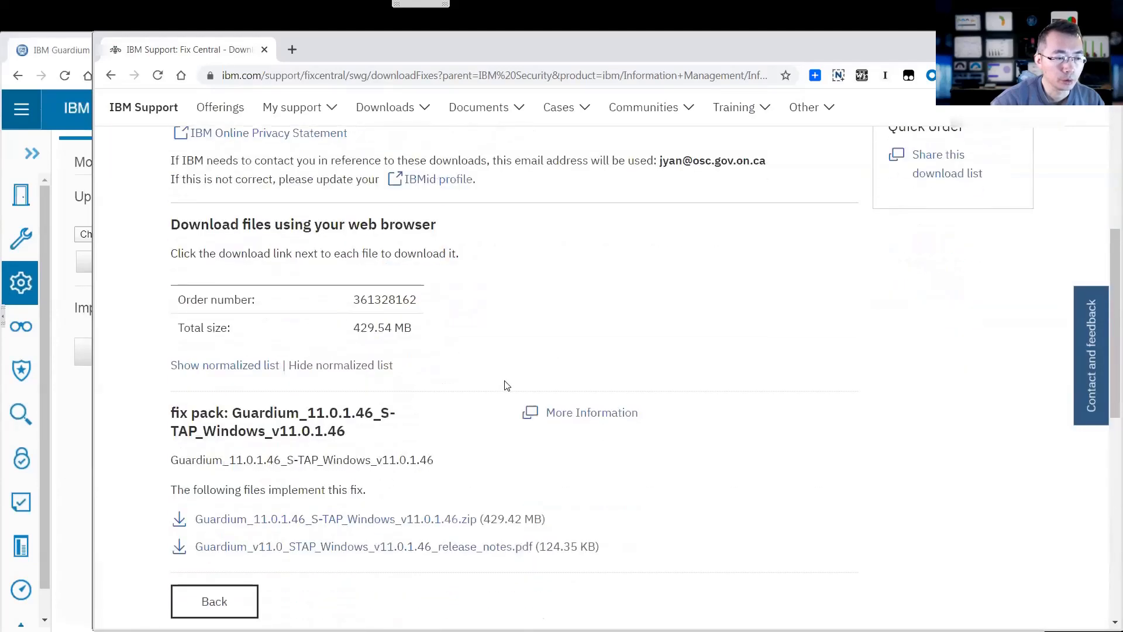
pyautogui.scroll(-3)
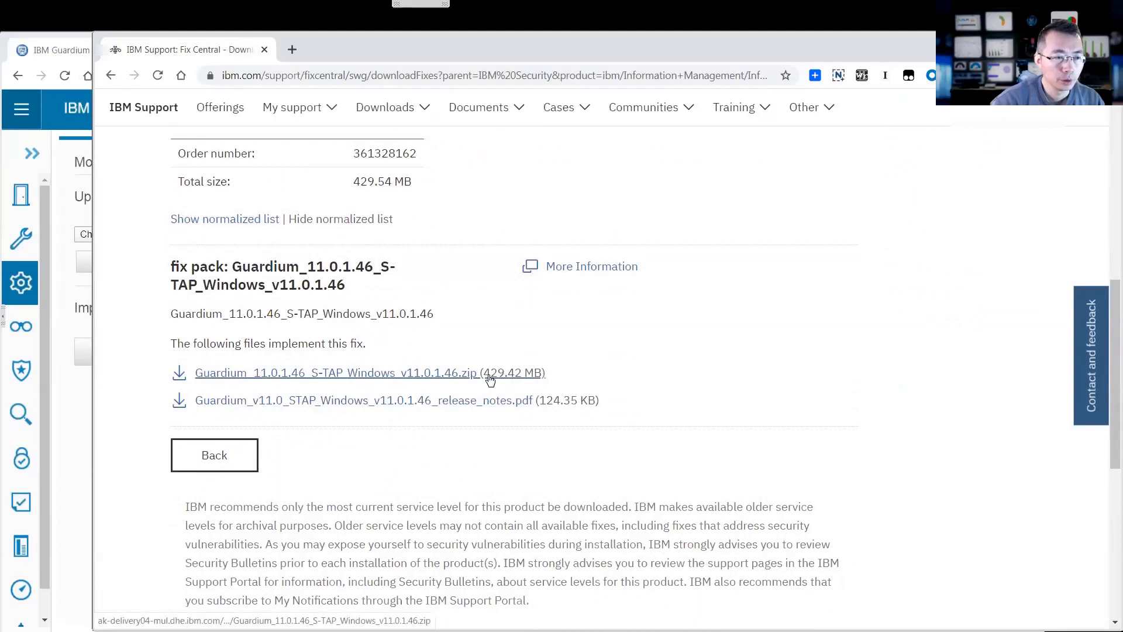
pyautogui.moveTo(538, 382)
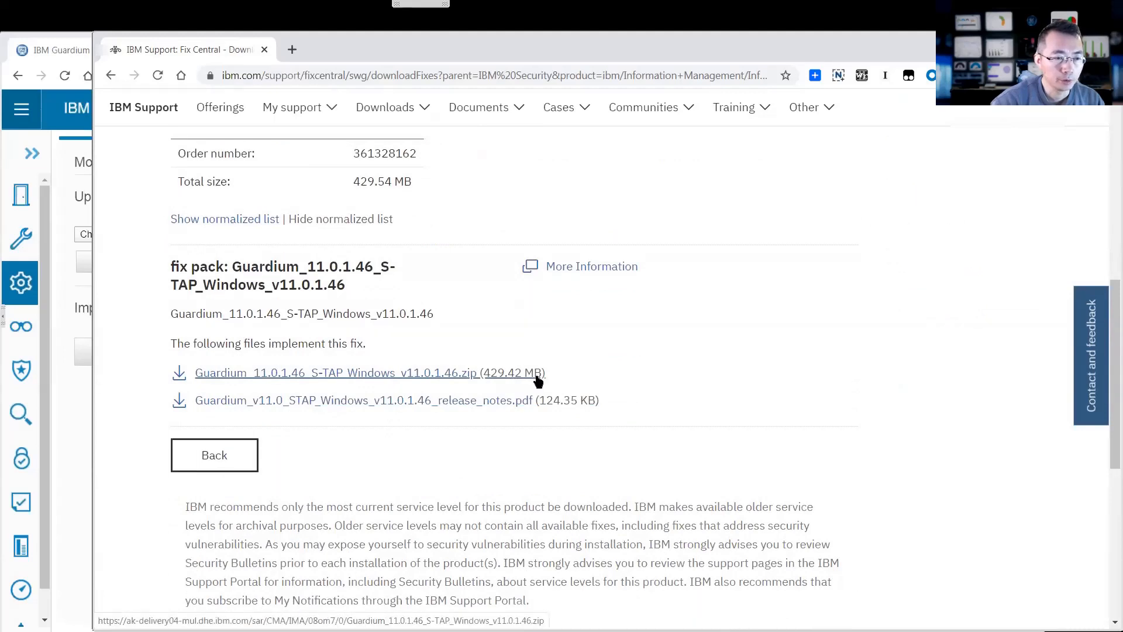
pyautogui.click(337, 373)
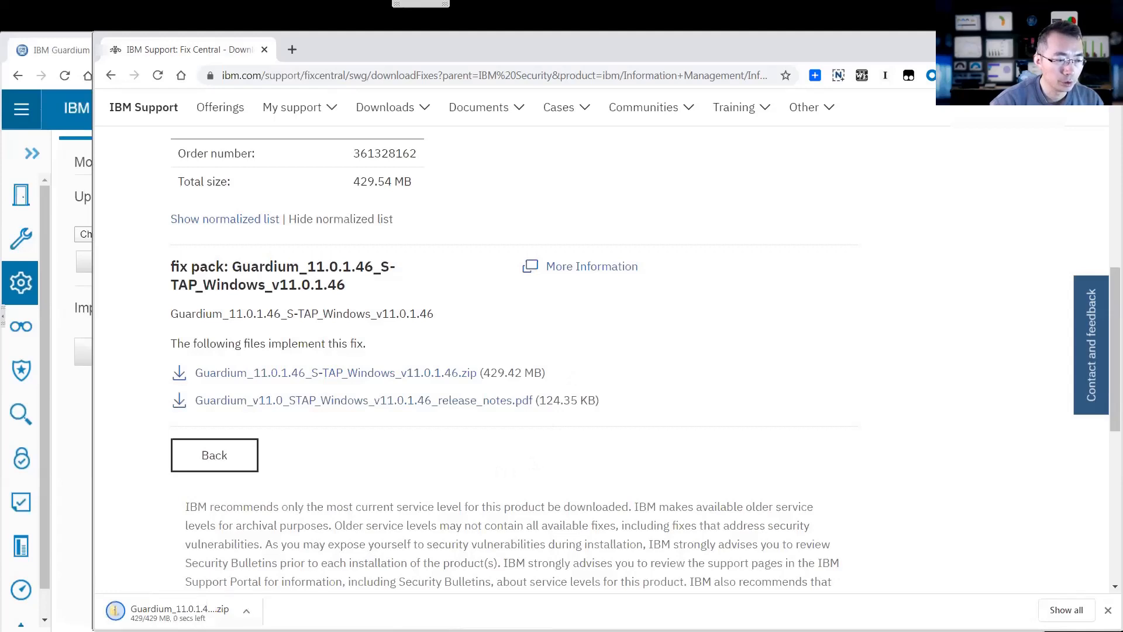
pyautogui.click(246, 610)
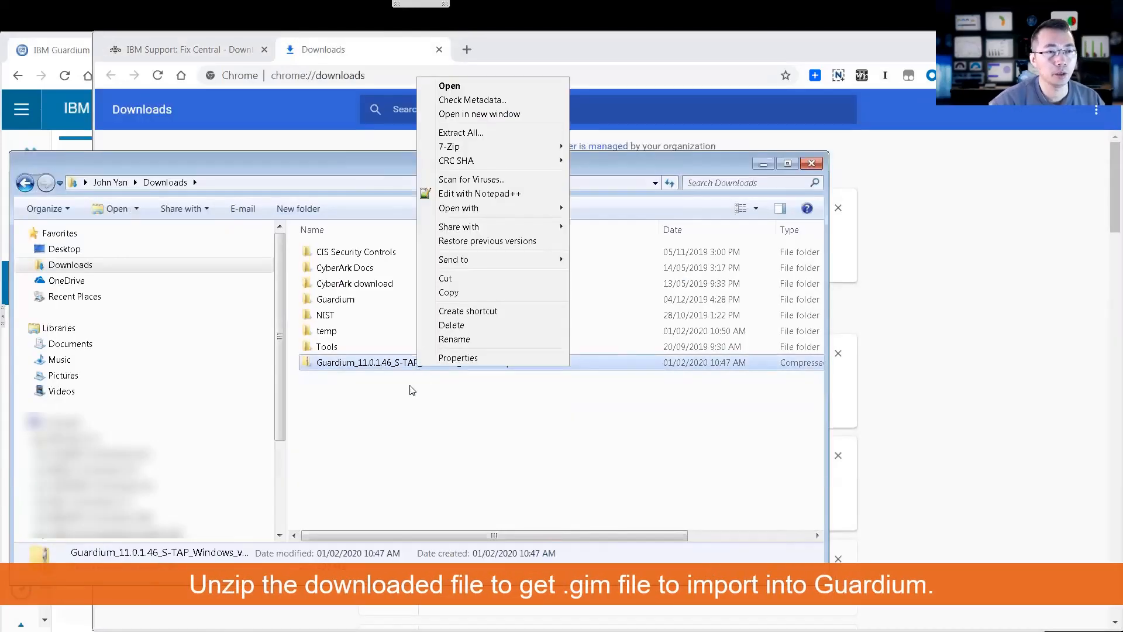
pyautogui.moveTo(449, 146)
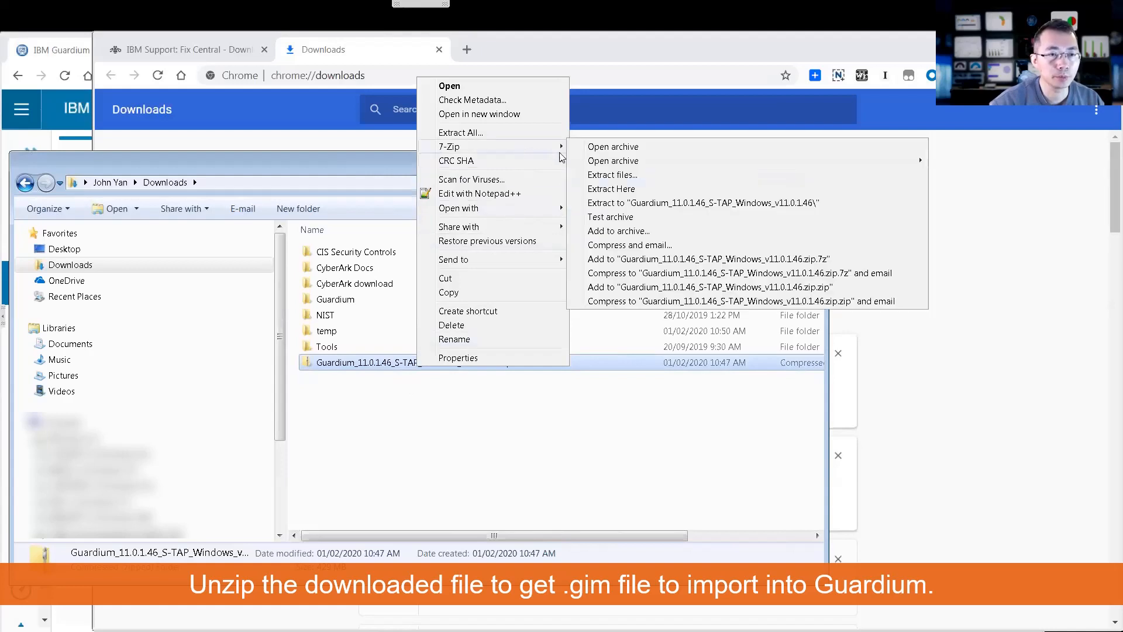
pyautogui.moveTo(619, 211)
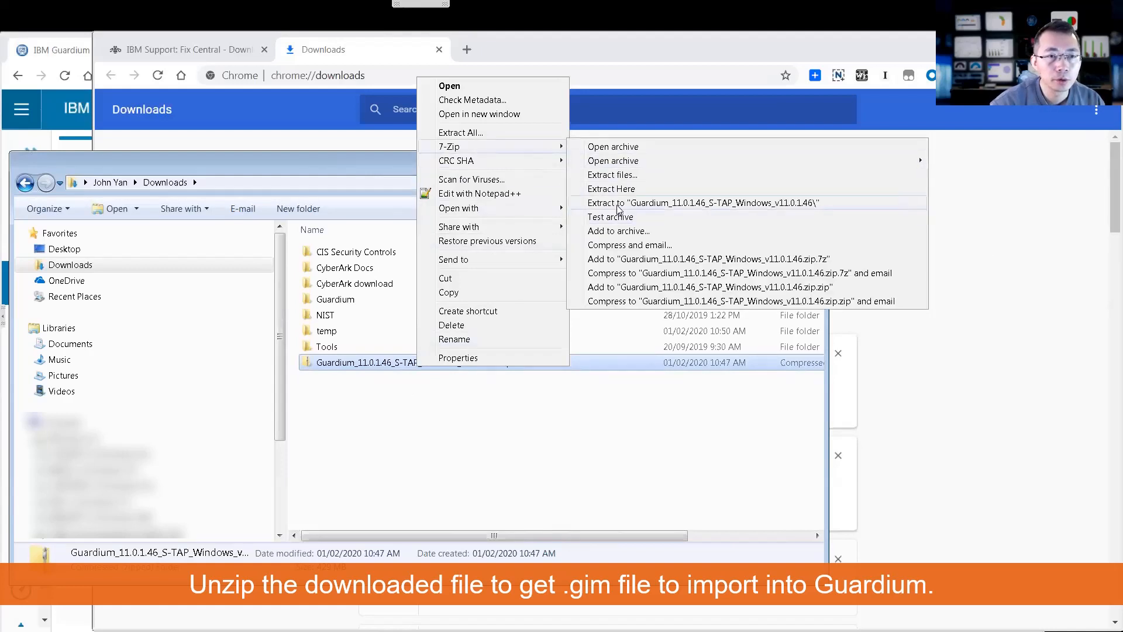
# Extract the outer zip and inner Guardium_STAP_Windows zip with 7-Zip, then open Gim-Kits
pyautogui.click(702, 203)
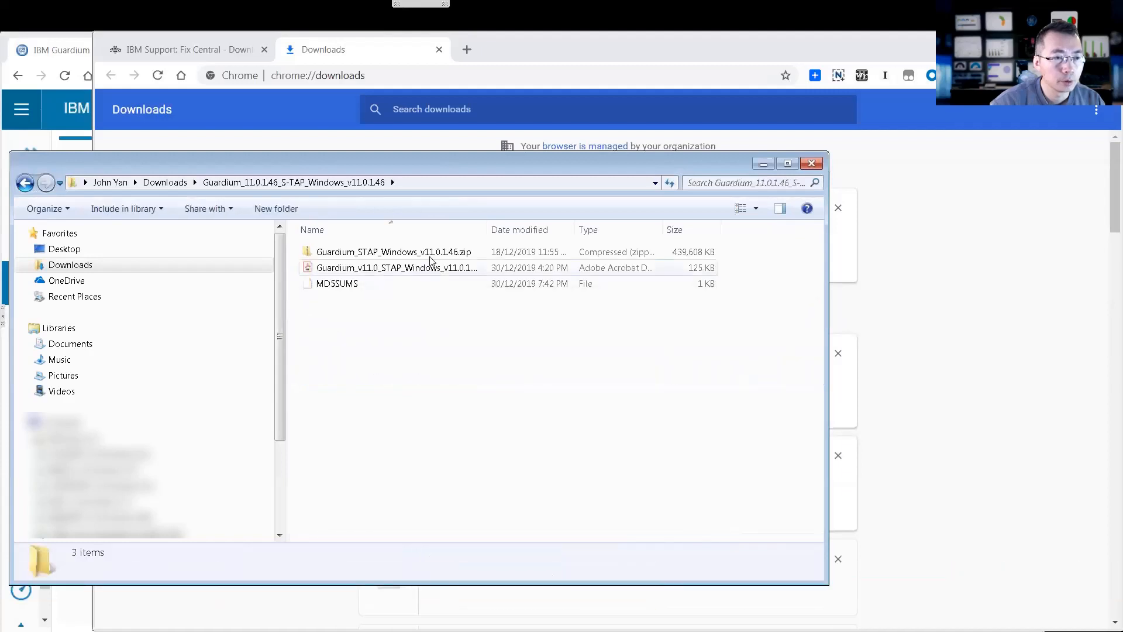
pyautogui.rightClick(393, 252)
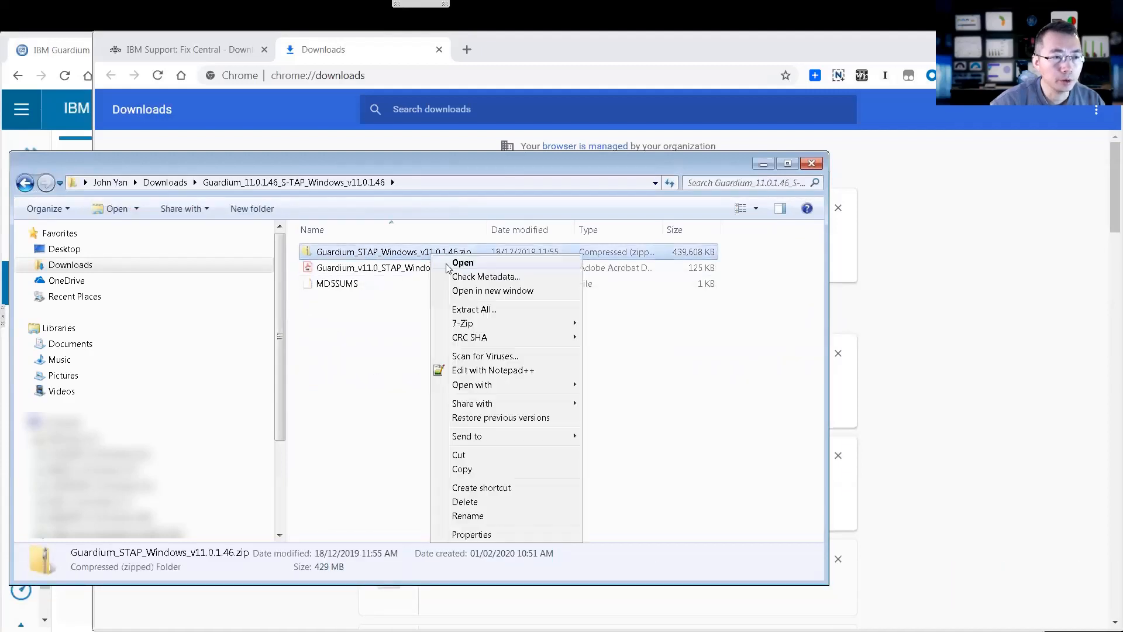
pyautogui.moveTo(462, 323)
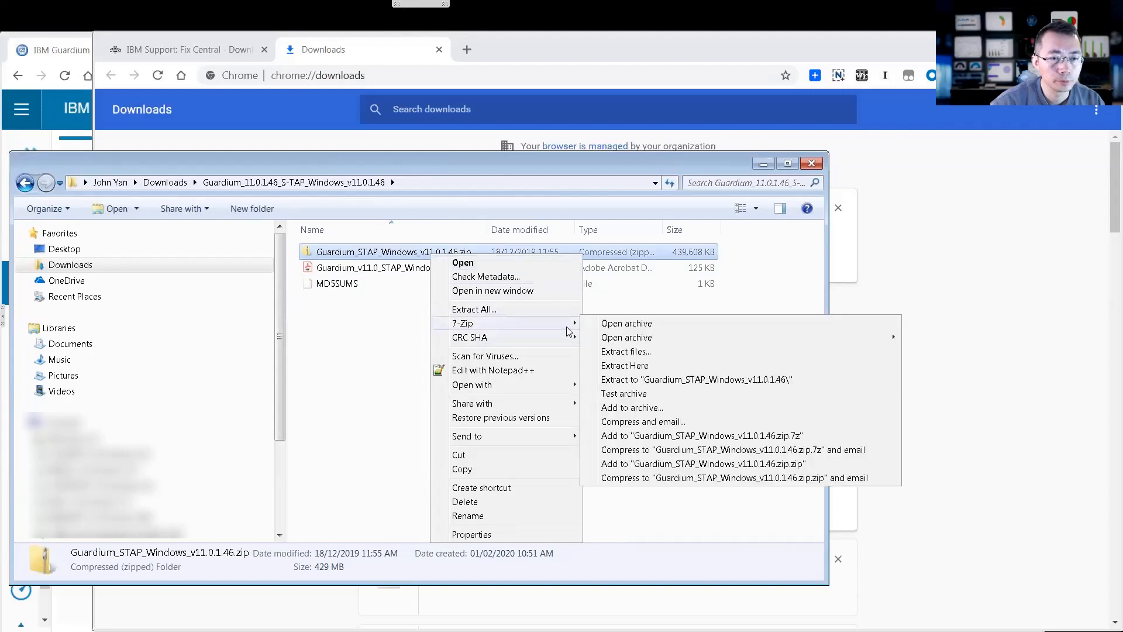
pyautogui.click(501, 377)
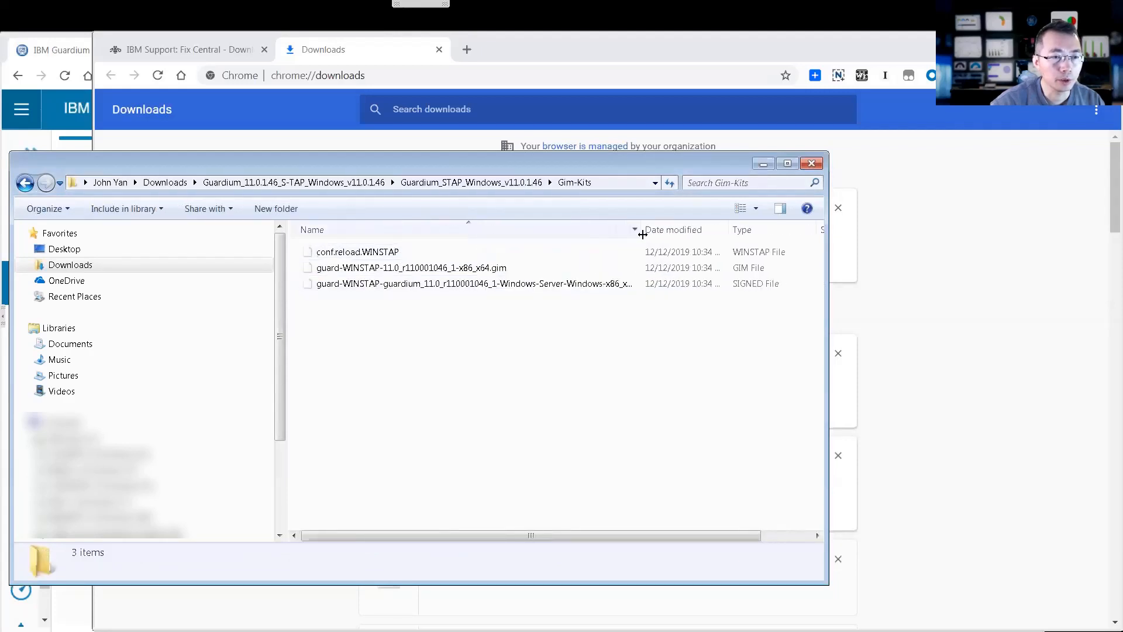
pyautogui.moveTo(639, 229); pyautogui.dragTo(698, 239)
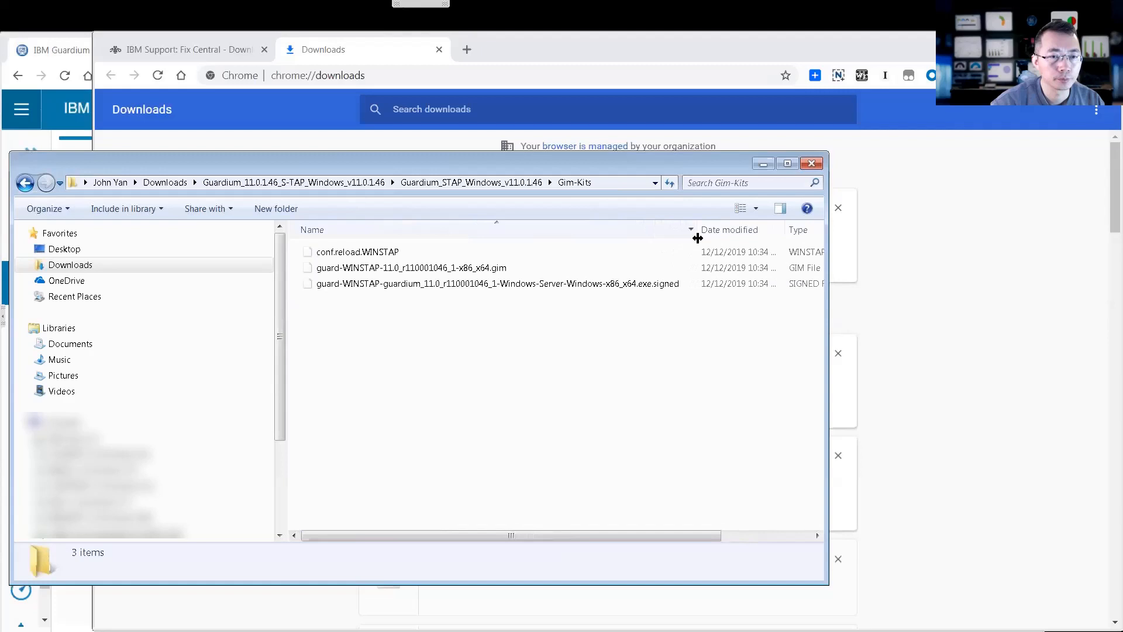
pyautogui.click(412, 267)
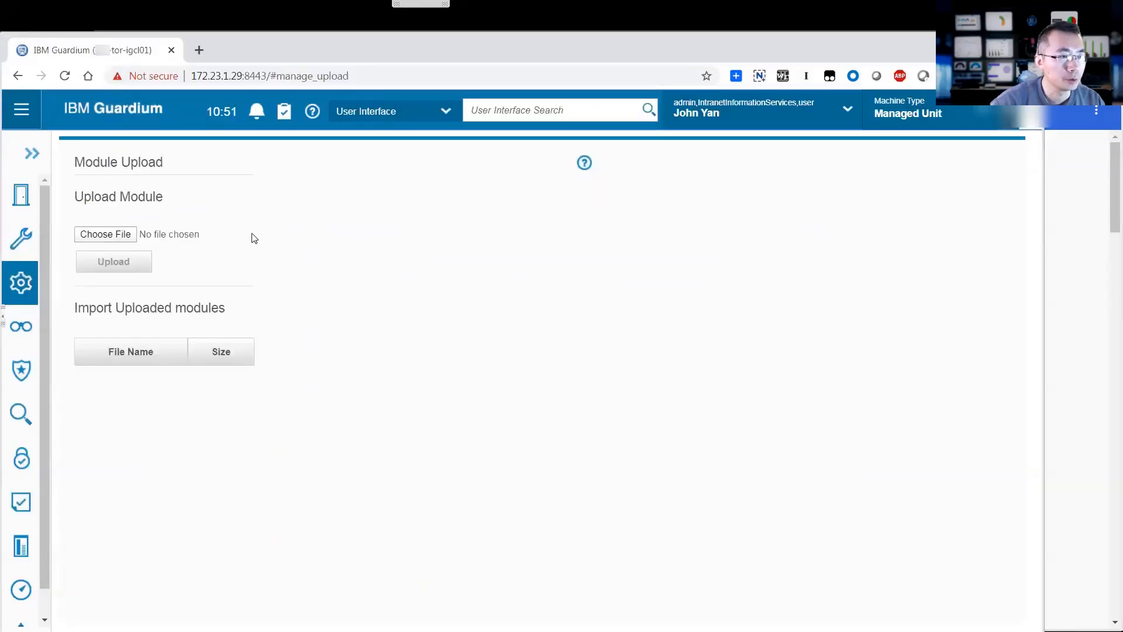
pyautogui.moveTo(319, 233)
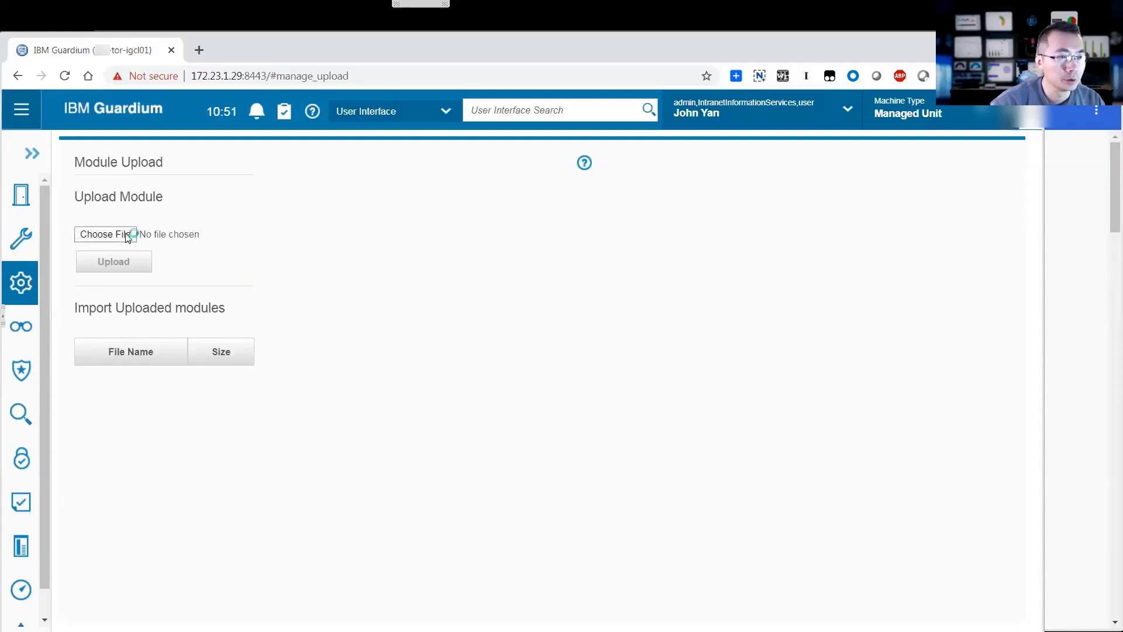
# Browse to the extracted Gim-Kits folder and choose guard-WINSTAP-11.0_r110001046_1-x86_x64.gim
pyautogui.click(105, 234)
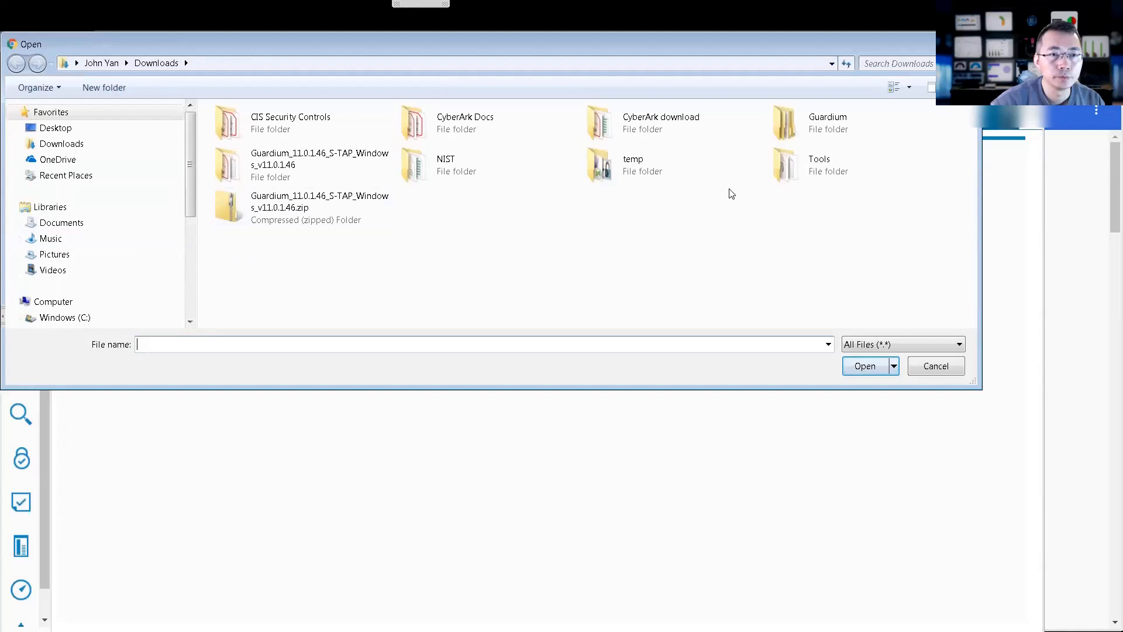
pyautogui.click(320, 165)
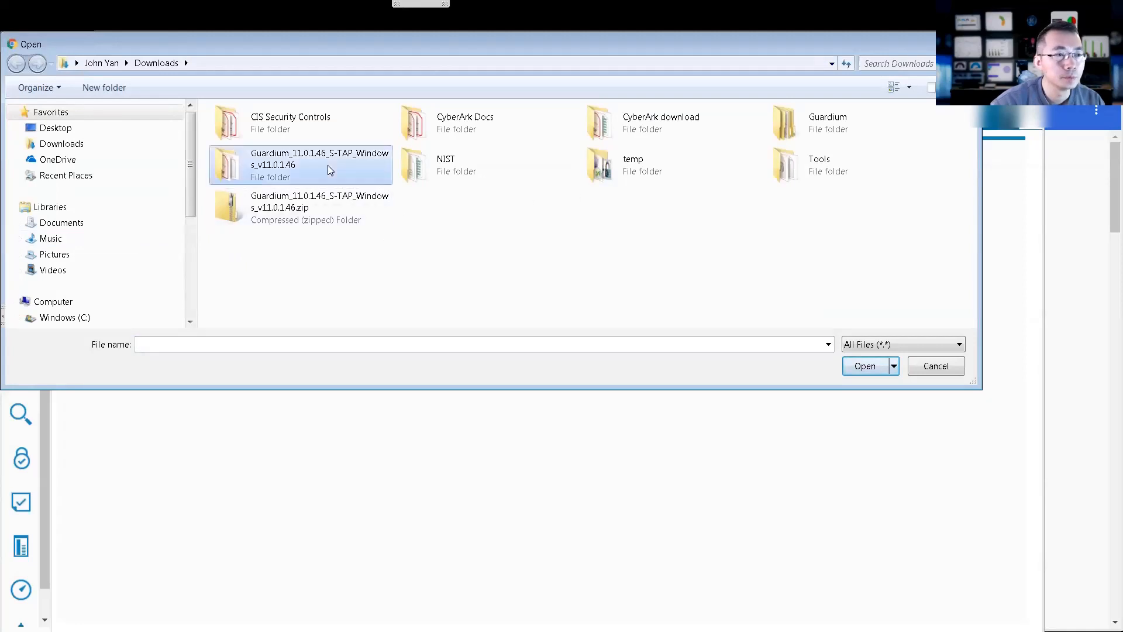
pyautogui.doubleClick(319, 165)
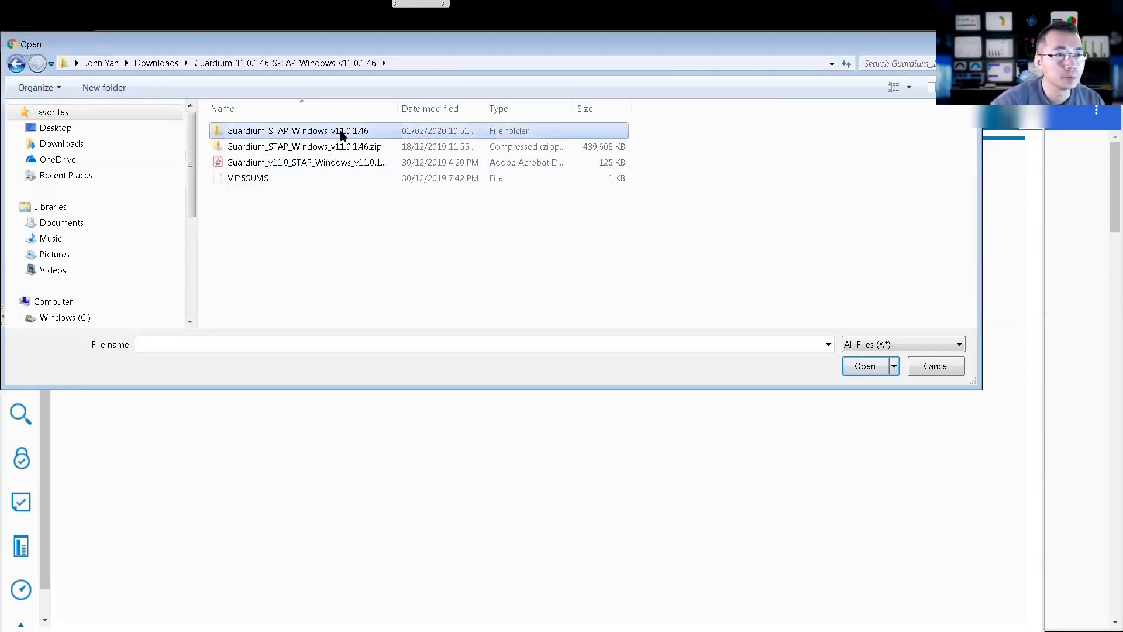
pyautogui.doubleClick(302, 130)
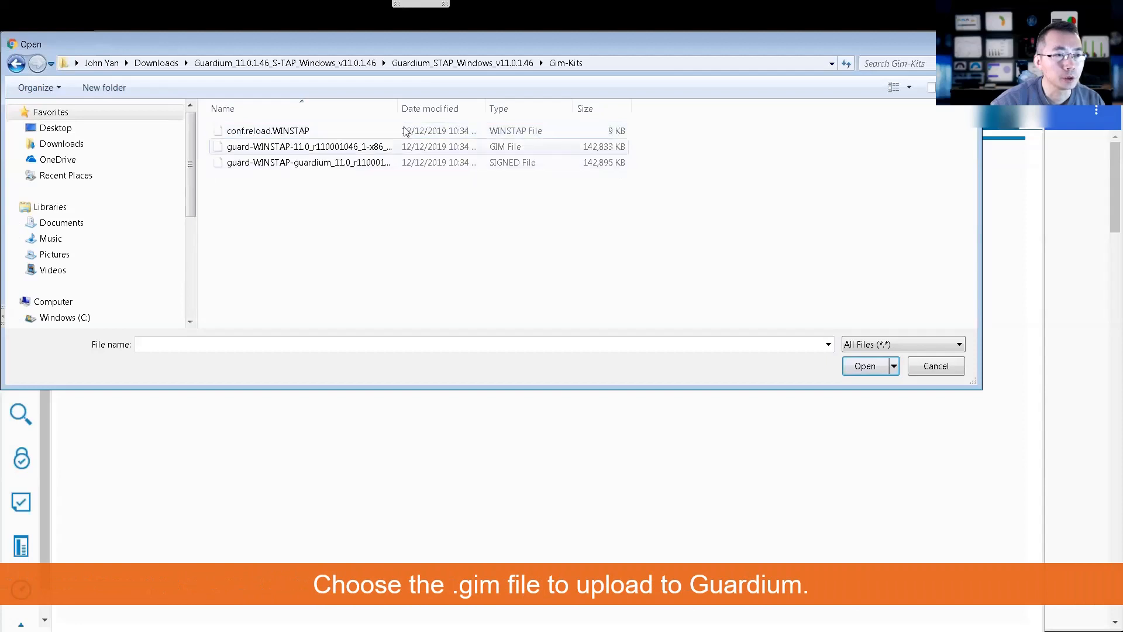
pyautogui.moveTo(322, 147)
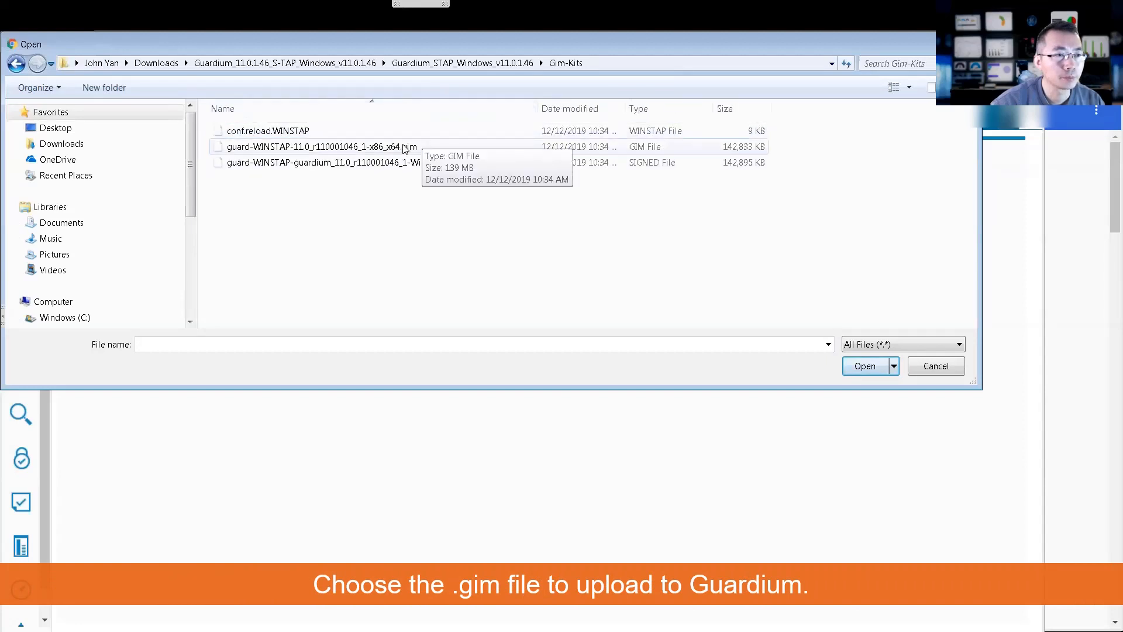
pyautogui.click(322, 146)
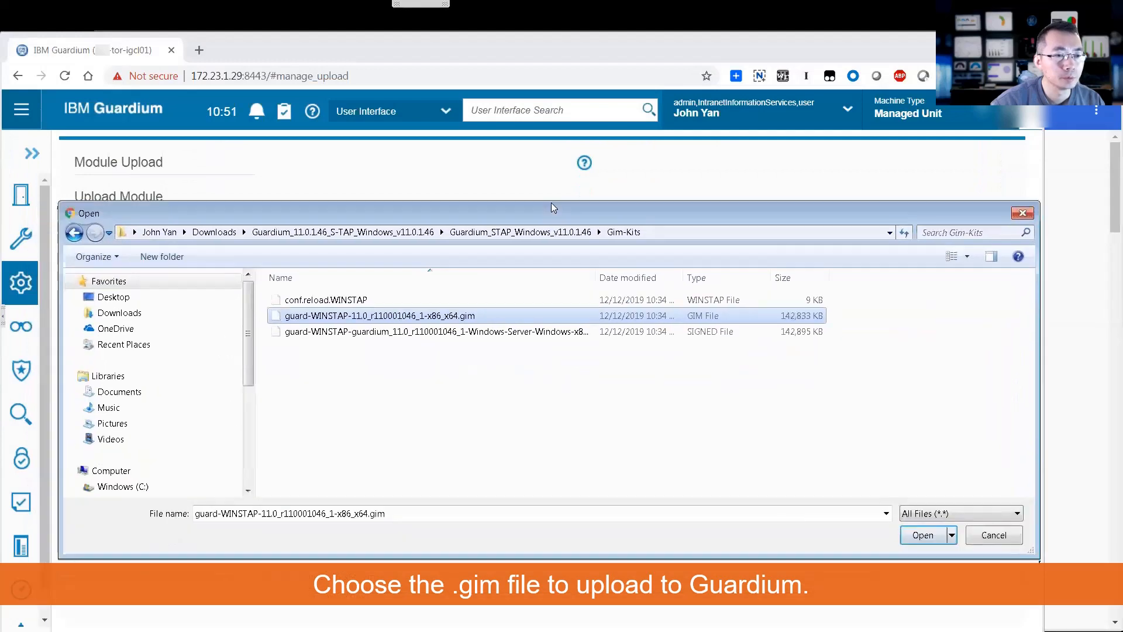
pyautogui.click(923, 535)
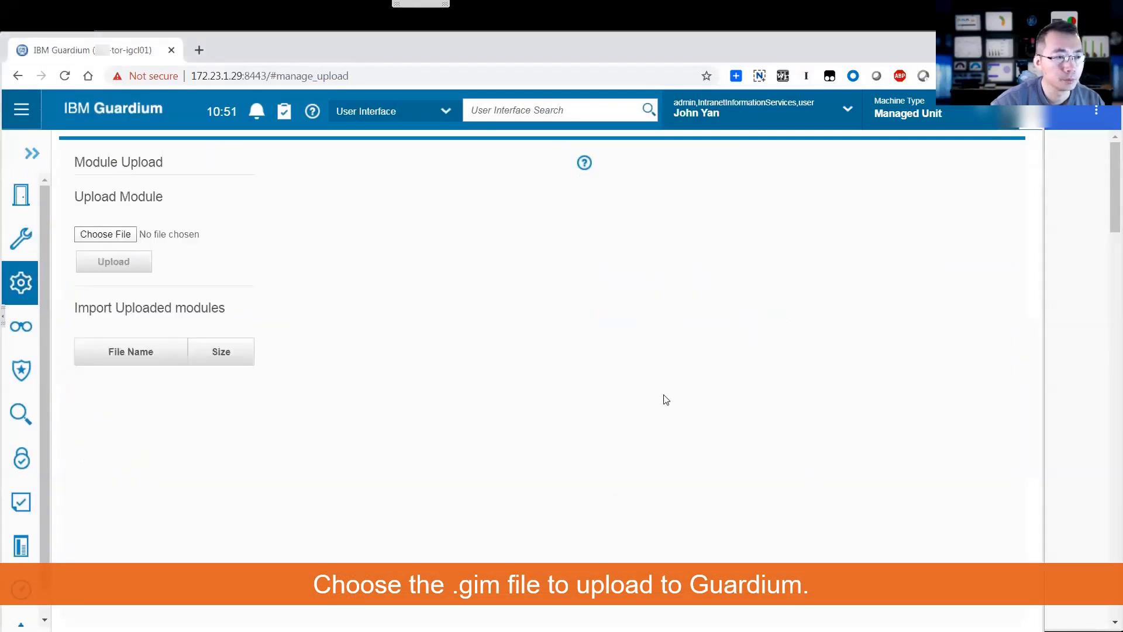
# Upload the WINSTAP .gim kit and import it into Guardium
pyautogui.click(105, 233)
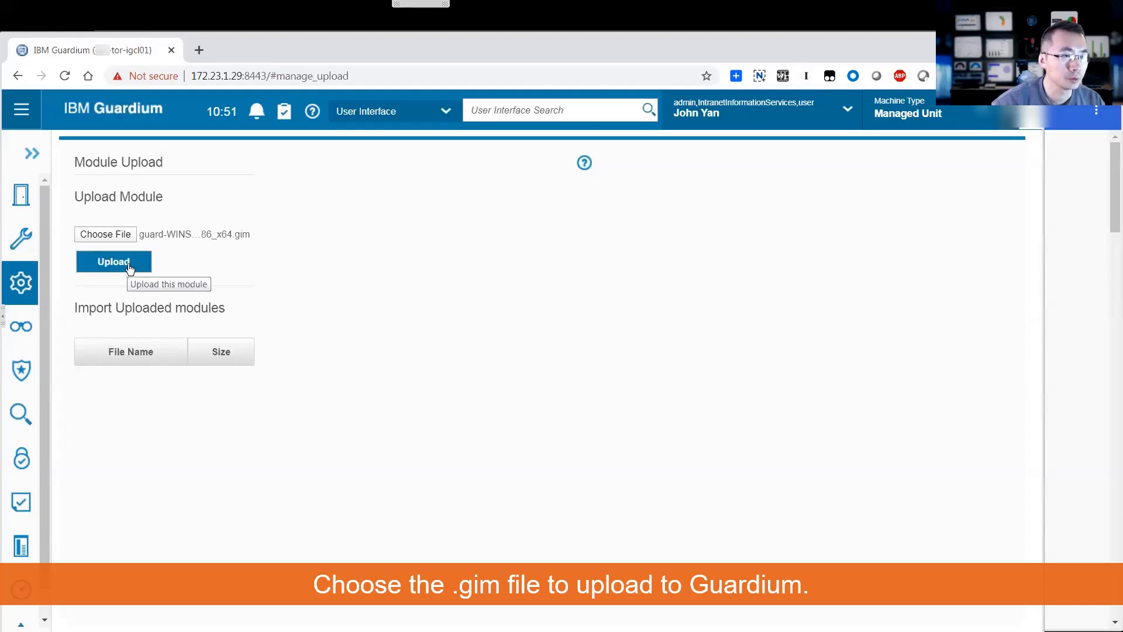
pyautogui.click(113, 261)
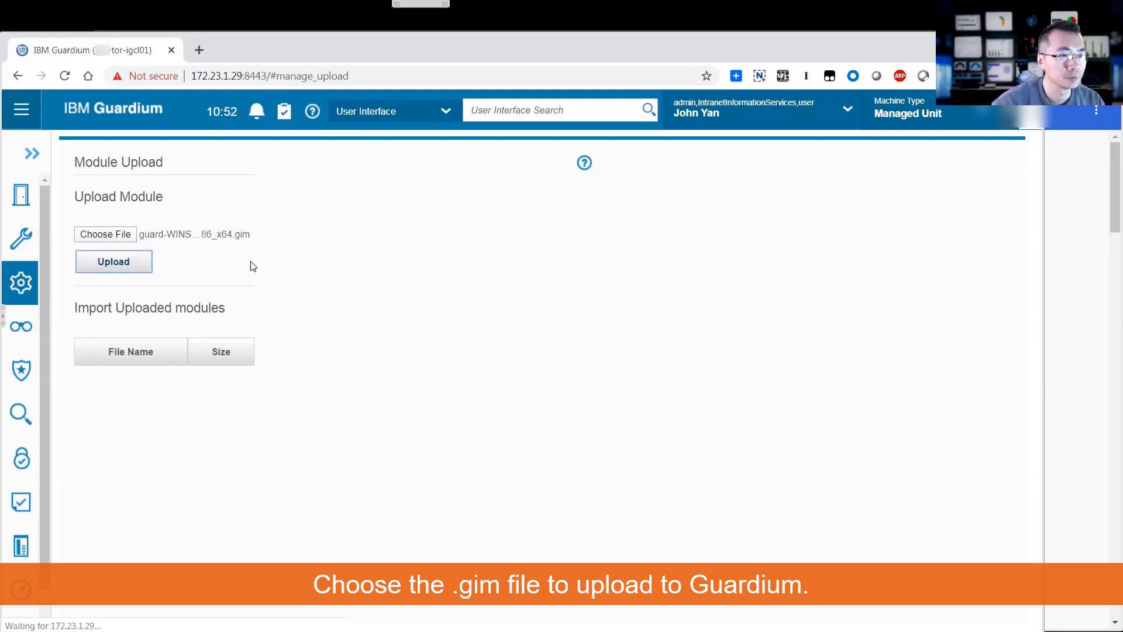
pyautogui.click(113, 261)
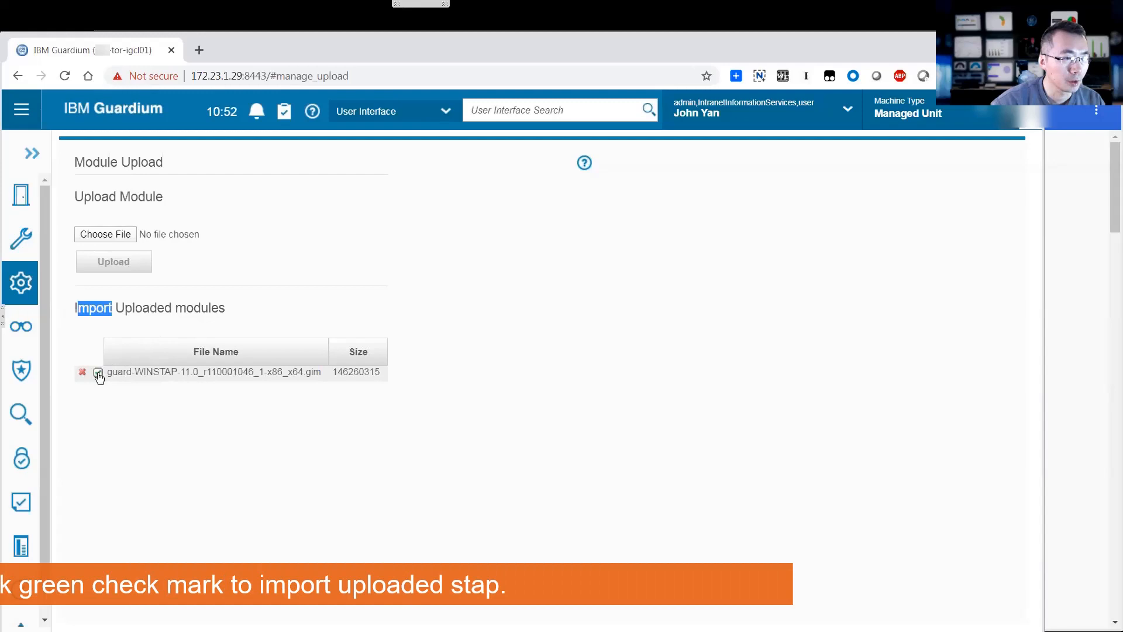
pyautogui.moveTo(99, 372)
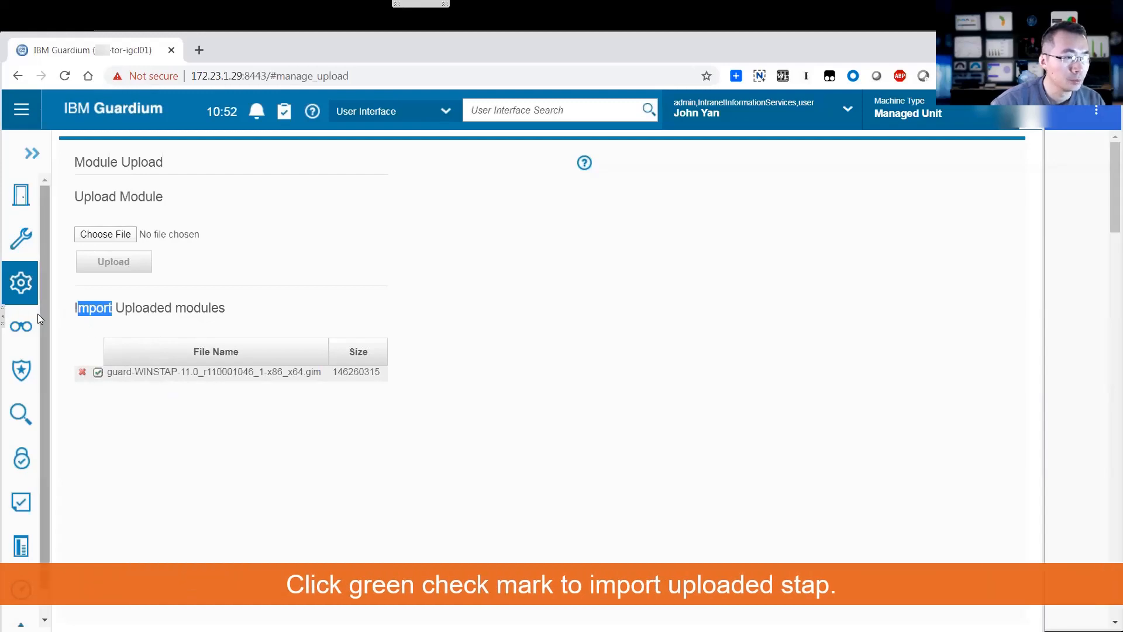
pyautogui.moveTo(20, 282)
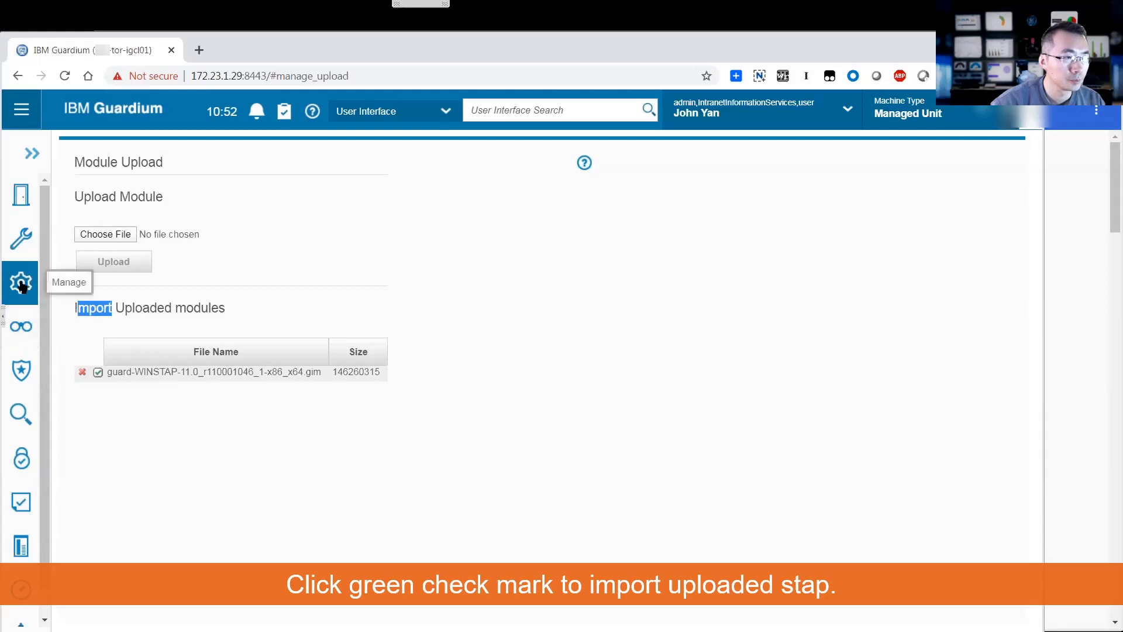
pyautogui.click(21, 282)
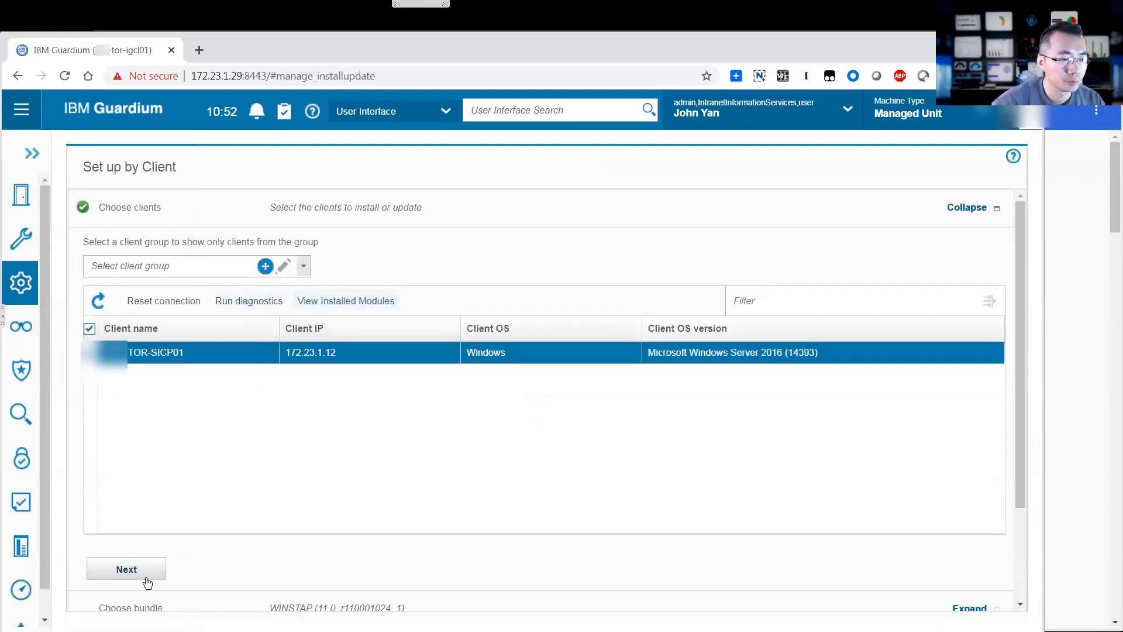
# Advance the Windows Server 2016 client to bundle selection and review the WINSTAP r110001024 entry
pyautogui.click(127, 569)
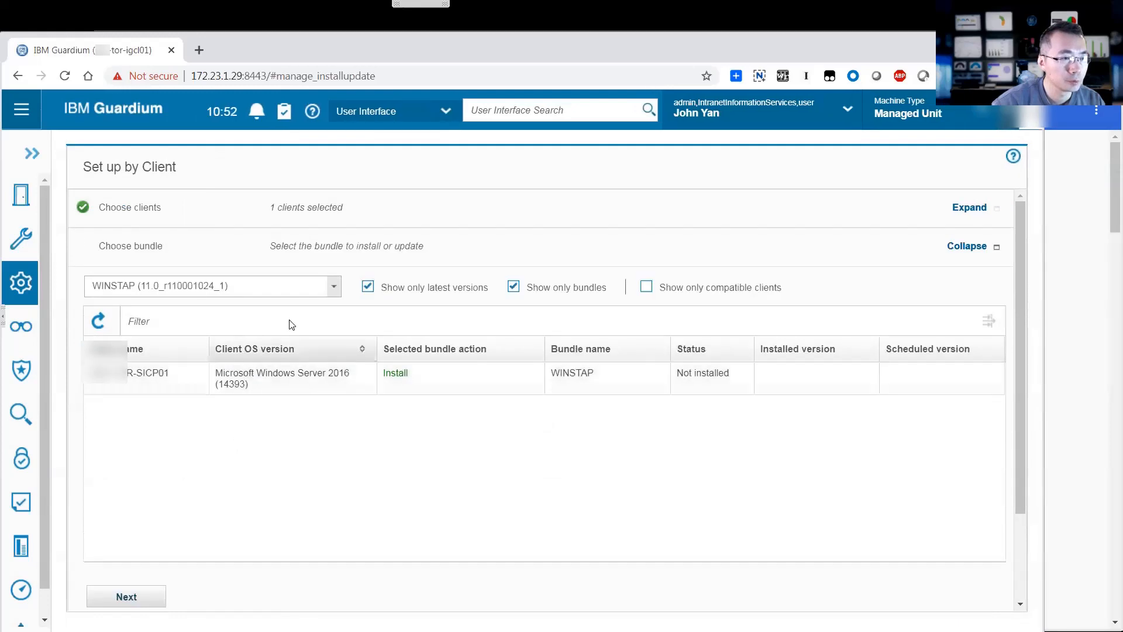
pyautogui.click(208, 285)
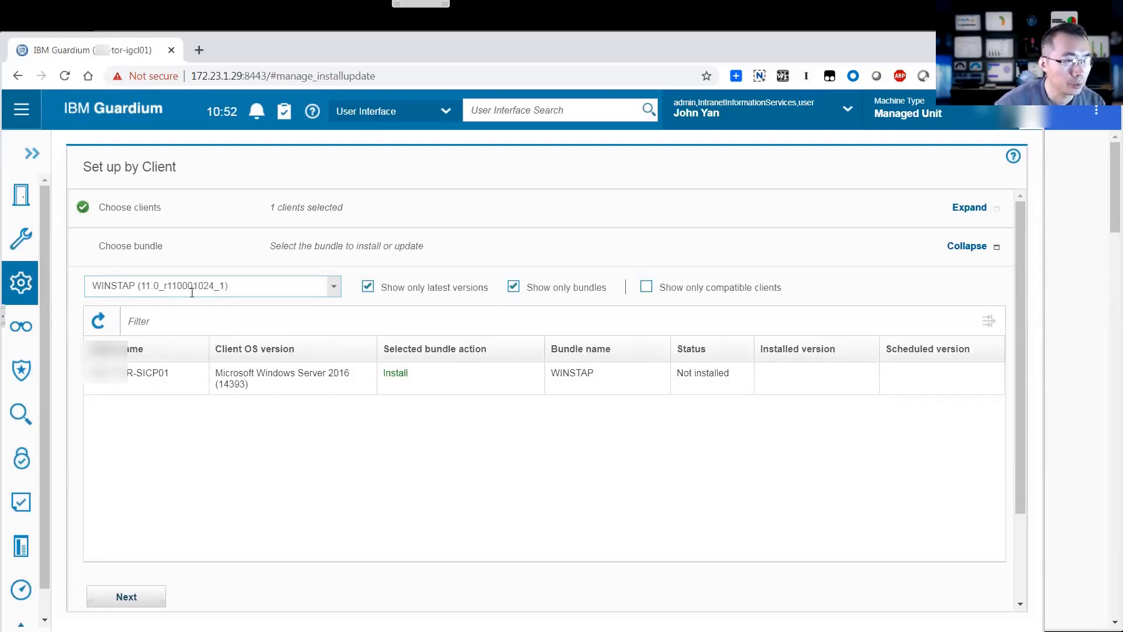
pyautogui.click(21, 283)
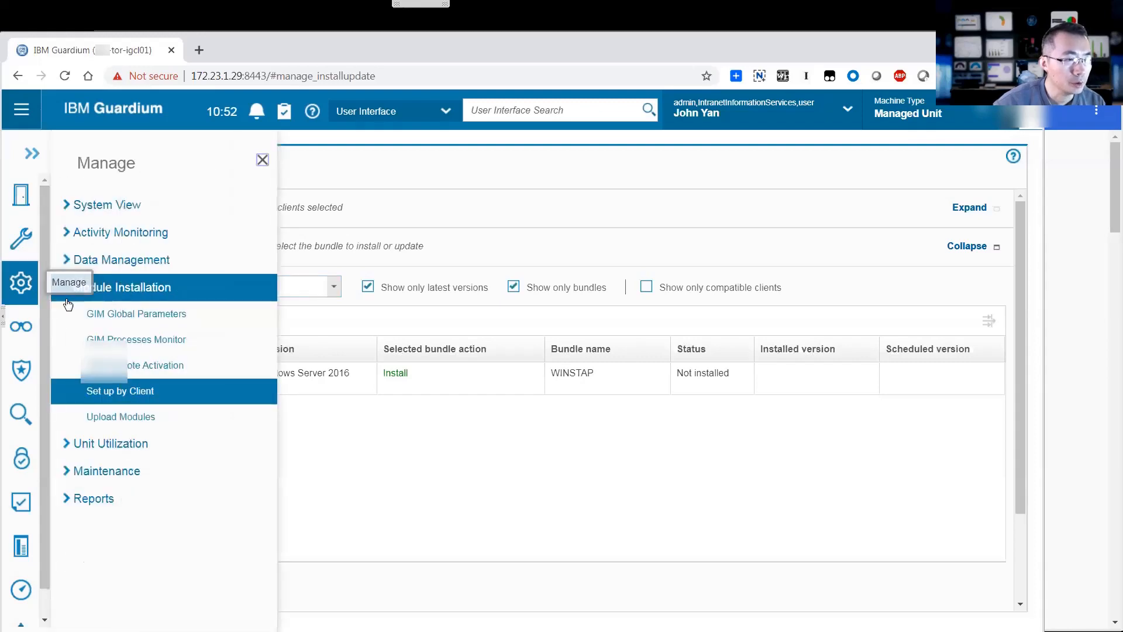
# Import the uploaded WINSTAP r110001046 .gim module and acknowledge the success message
pyautogui.click(120, 416)
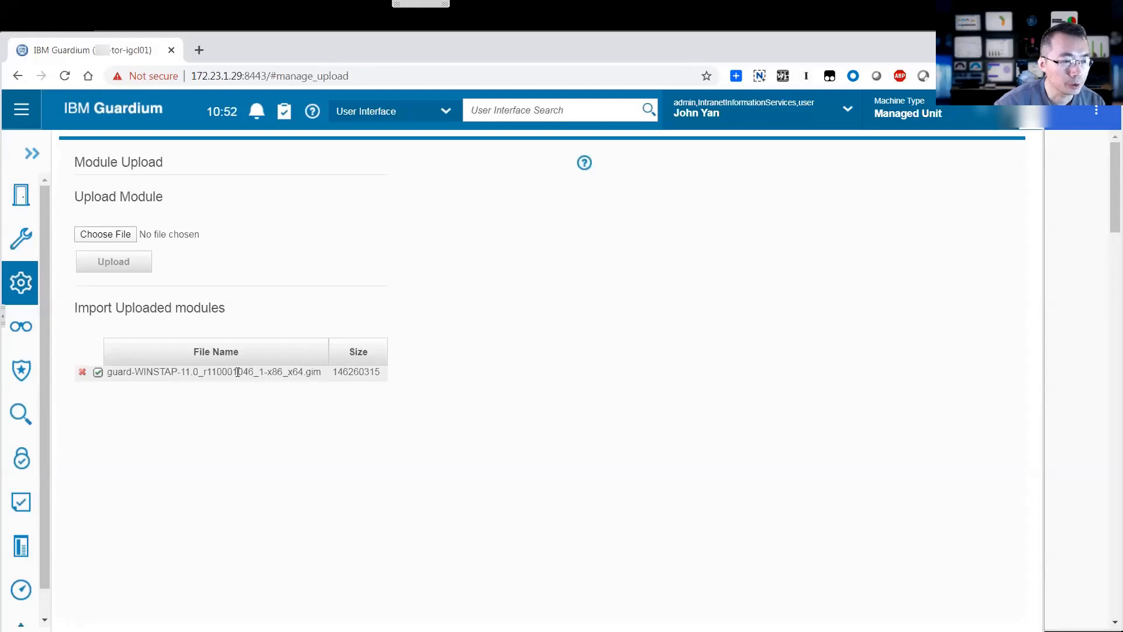
pyautogui.click(98, 372)
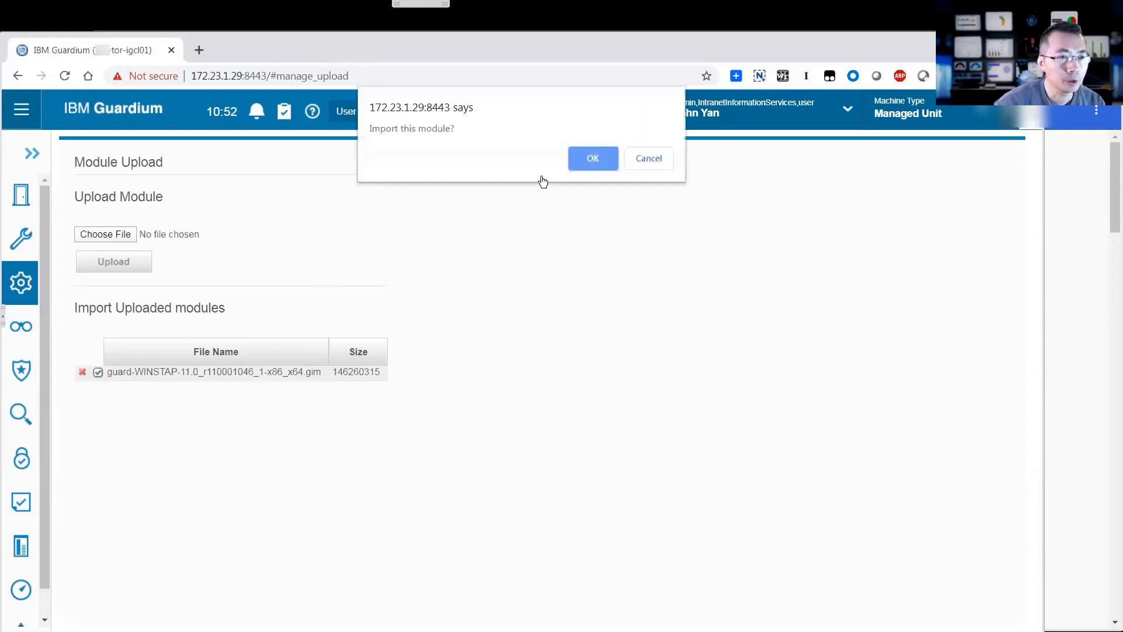
pyautogui.click(593, 157)
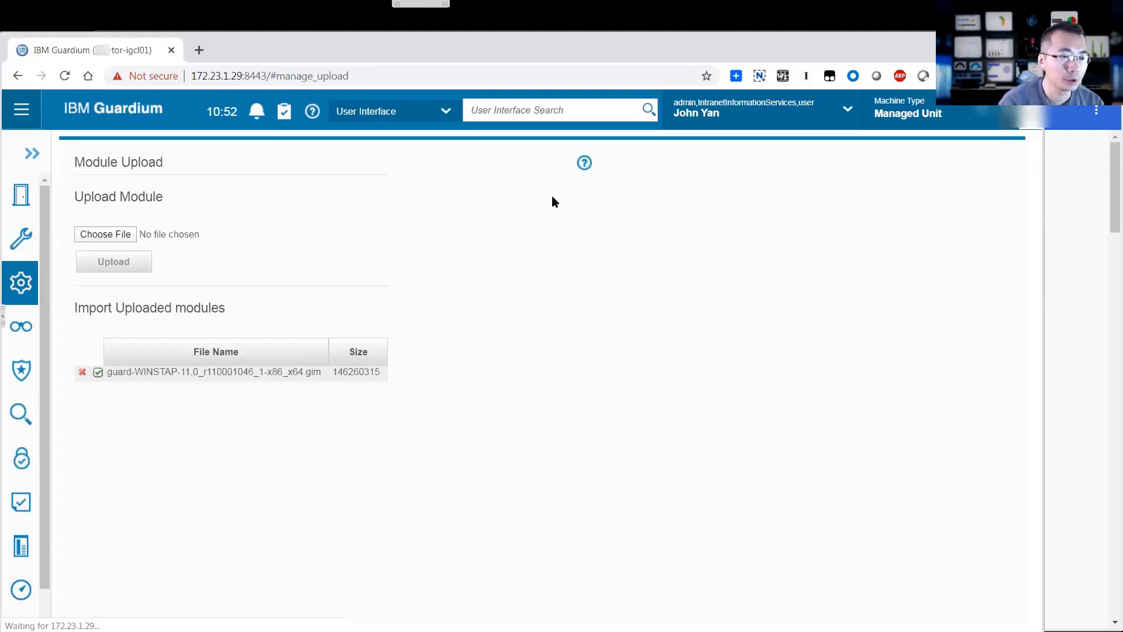
pyautogui.click(99, 372)
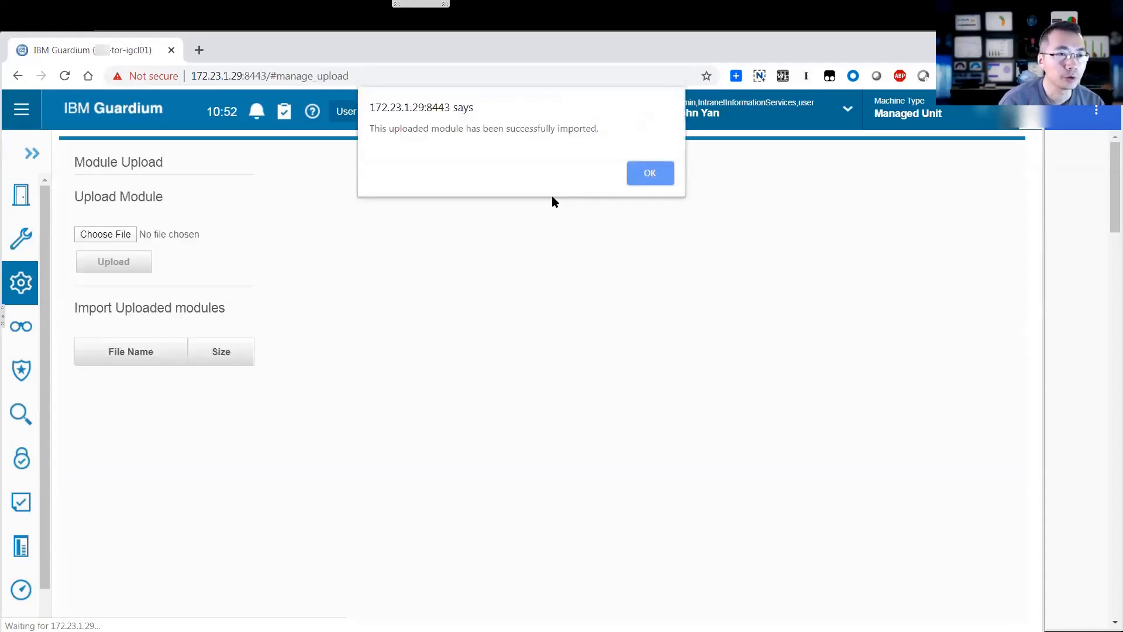
pyautogui.moveTo(573, 189)
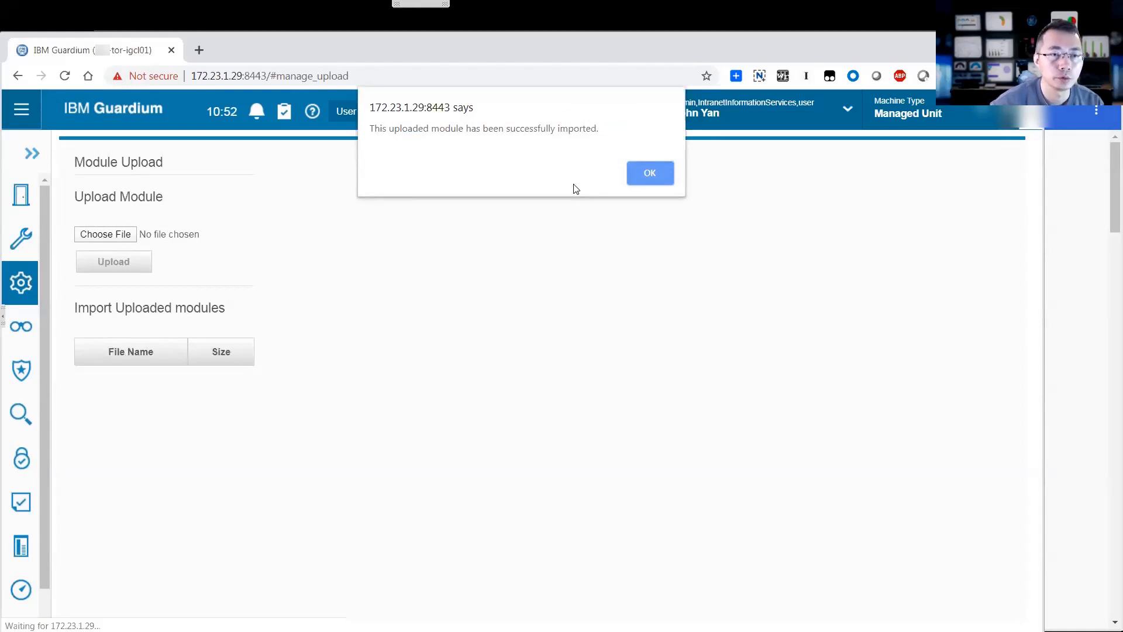
pyautogui.click(648, 172)
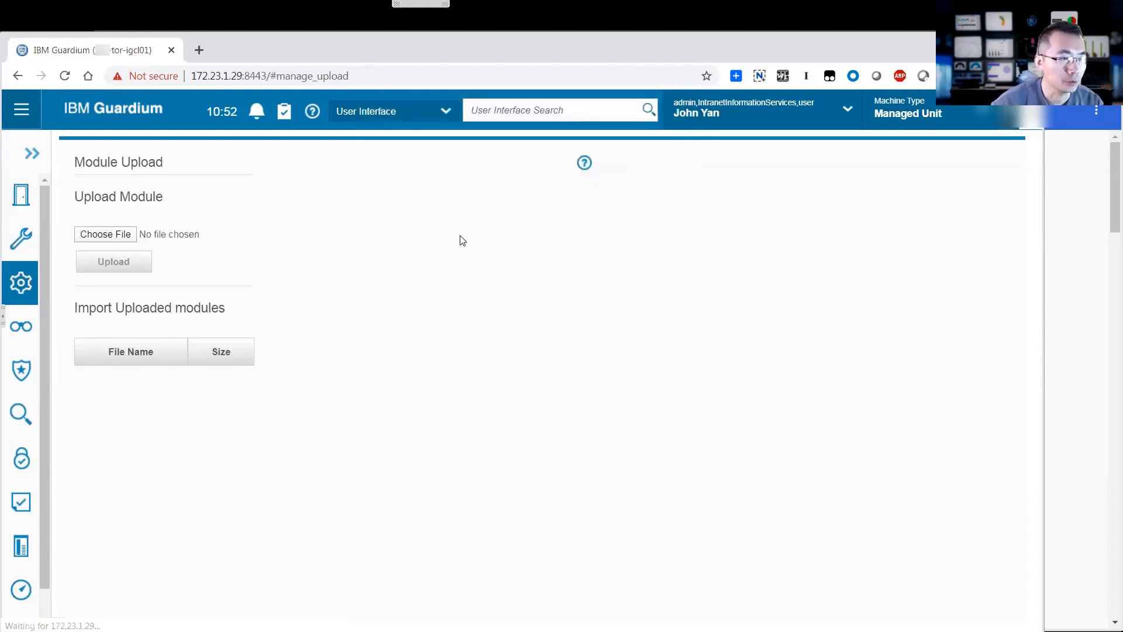
pyautogui.moveTo(85, 294)
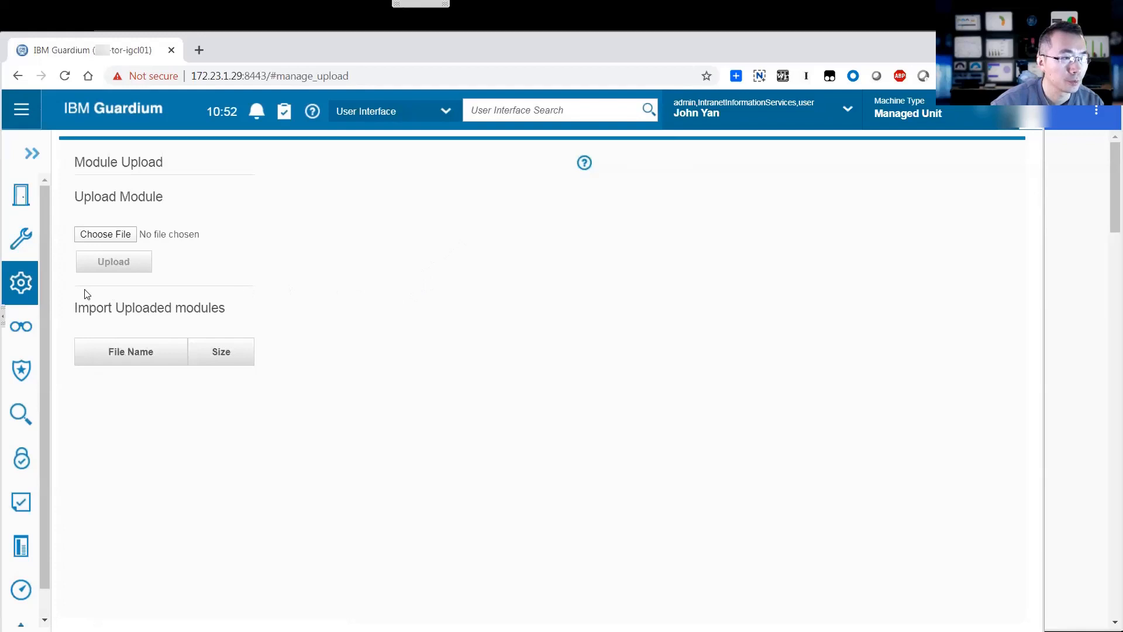
# Assign the WINSTAP 11.0_r110001046_1 bundle to the Windows Server 2016 client via Set up by Client
pyautogui.click(21, 282)
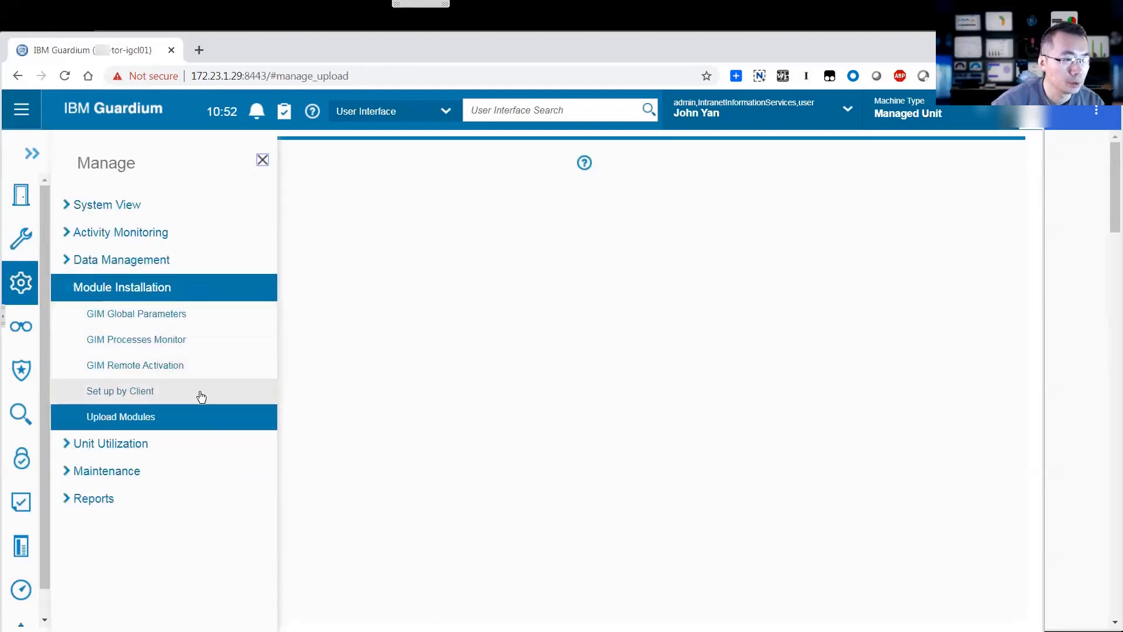
pyautogui.click(120, 390)
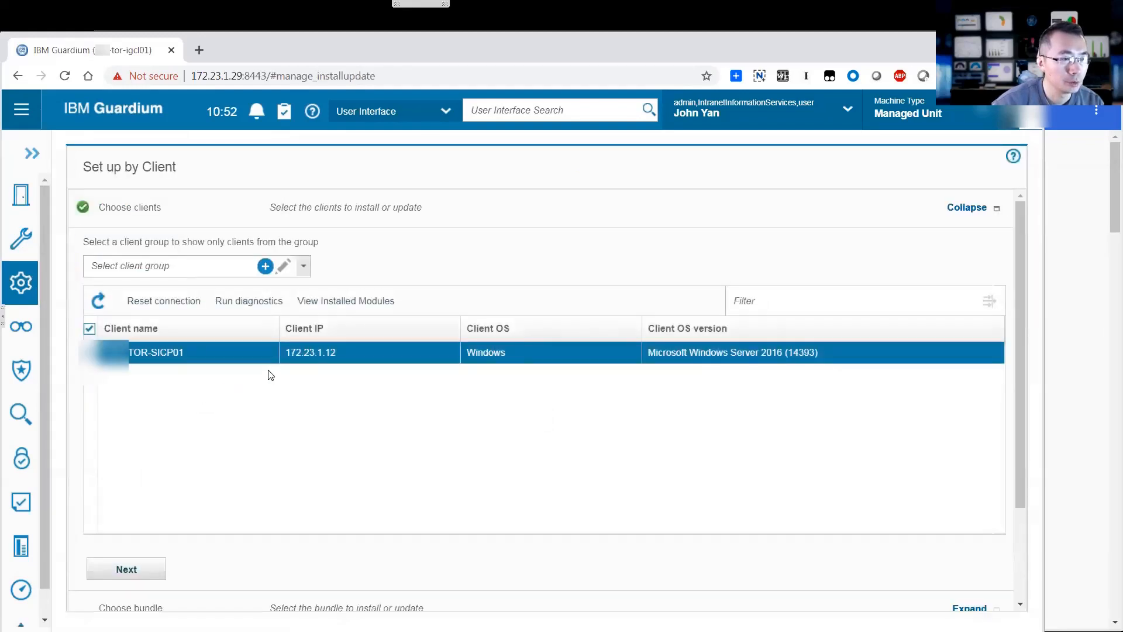
pyautogui.click(126, 568)
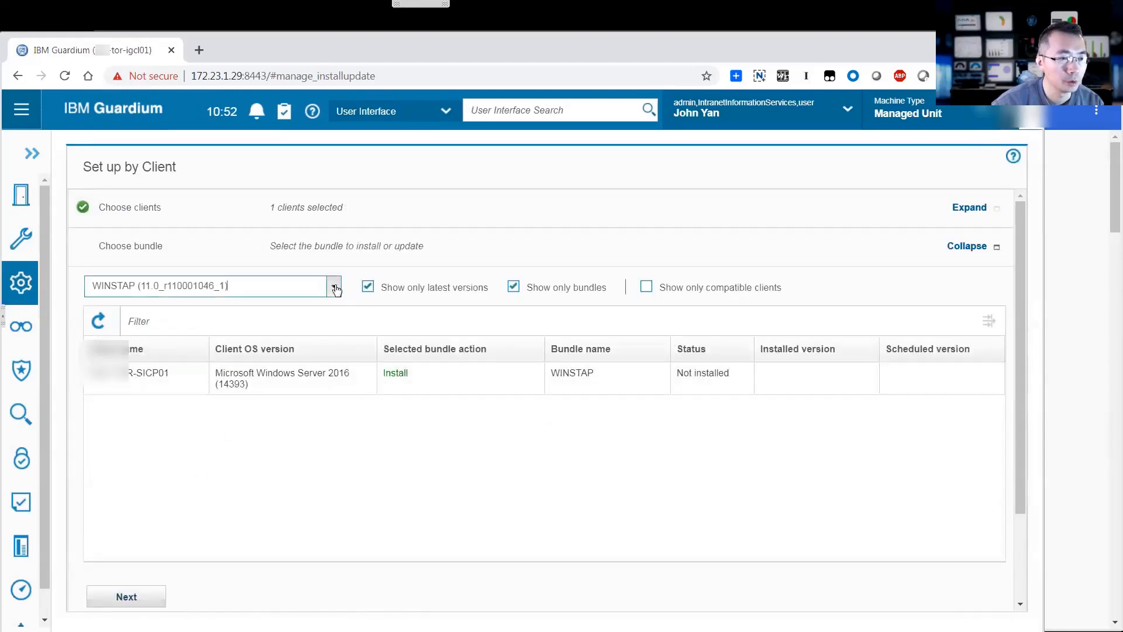
pyautogui.click(333, 286)
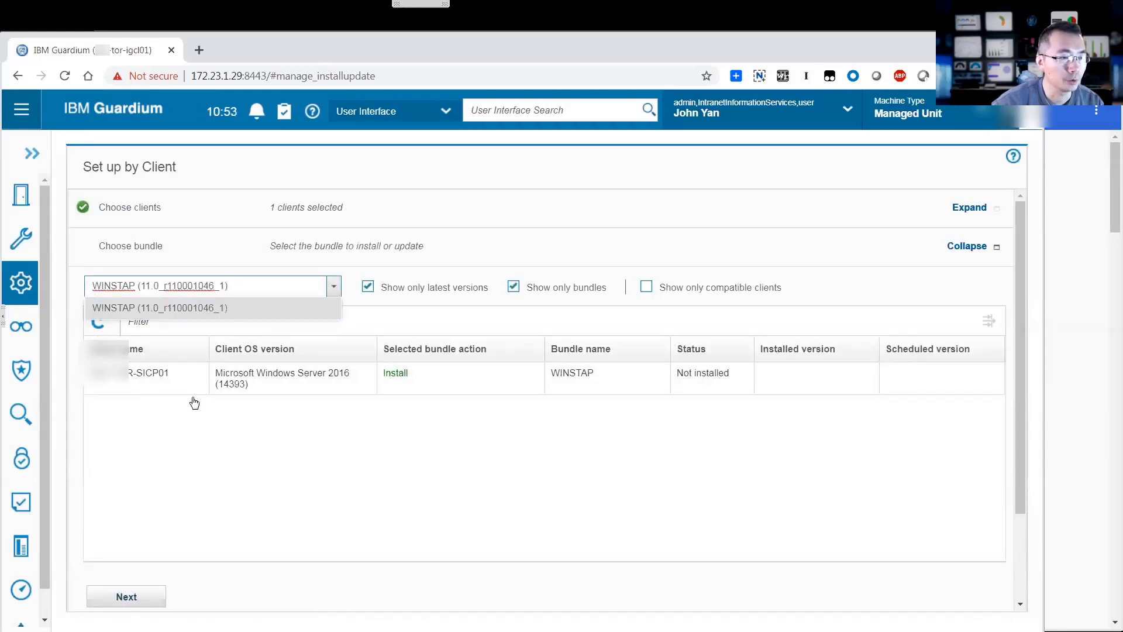
pyautogui.click(159, 308)
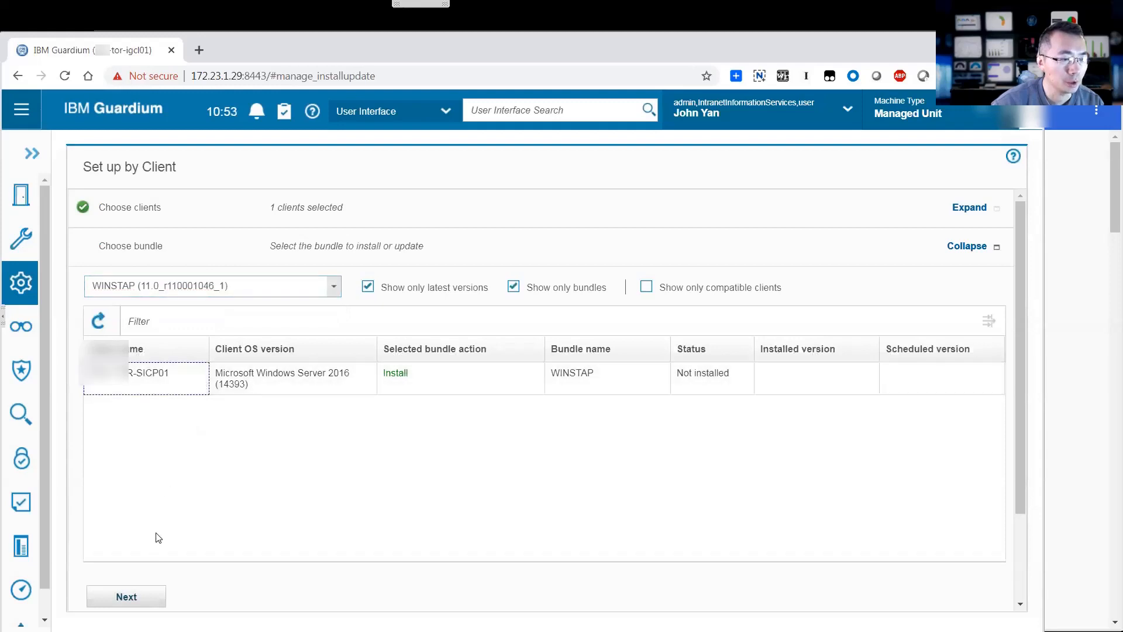
pyautogui.click(126, 596)
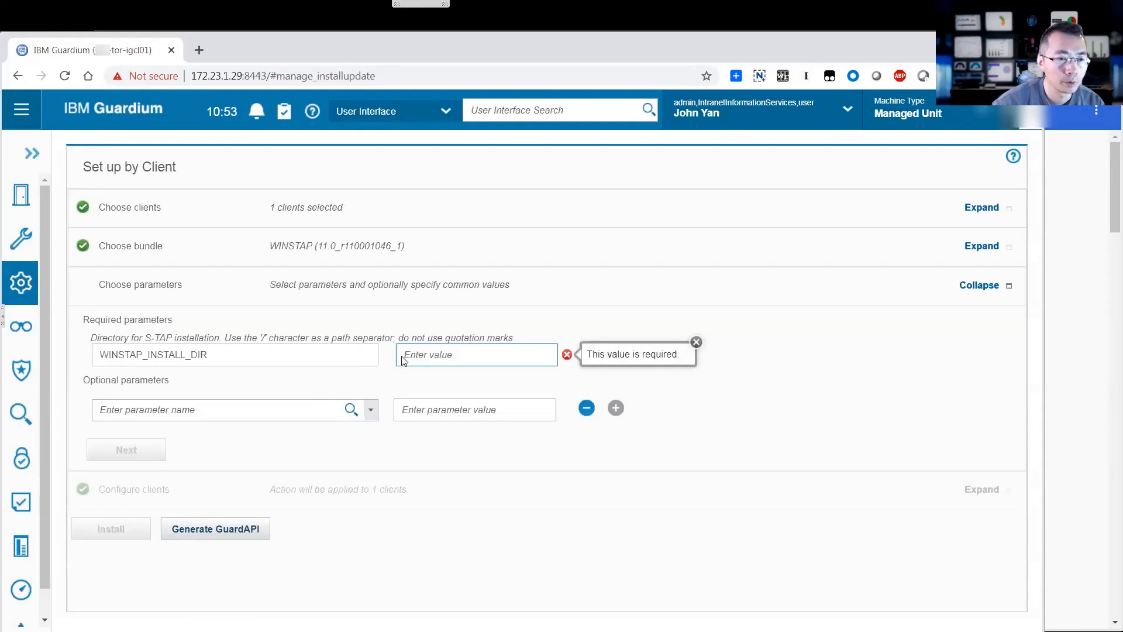
pyautogui.moveTo(313, 360)
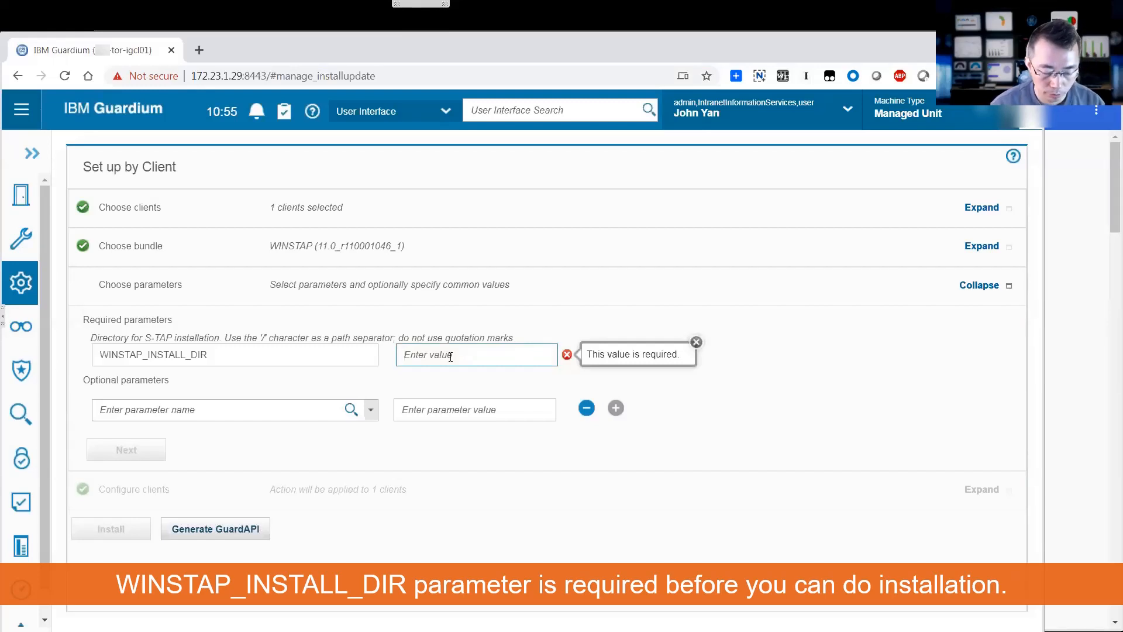
# Enter D:/Guardium as the WINSTAP_INSTALL_DIR value
pyautogui.write('D:')
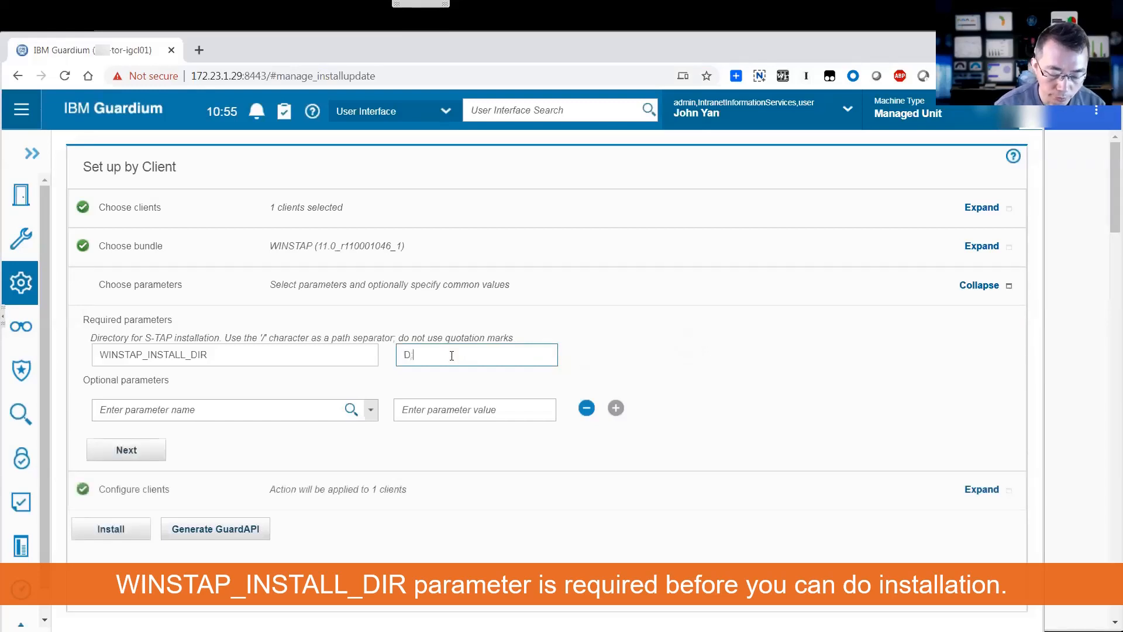
pyautogui.write('/Guardium')
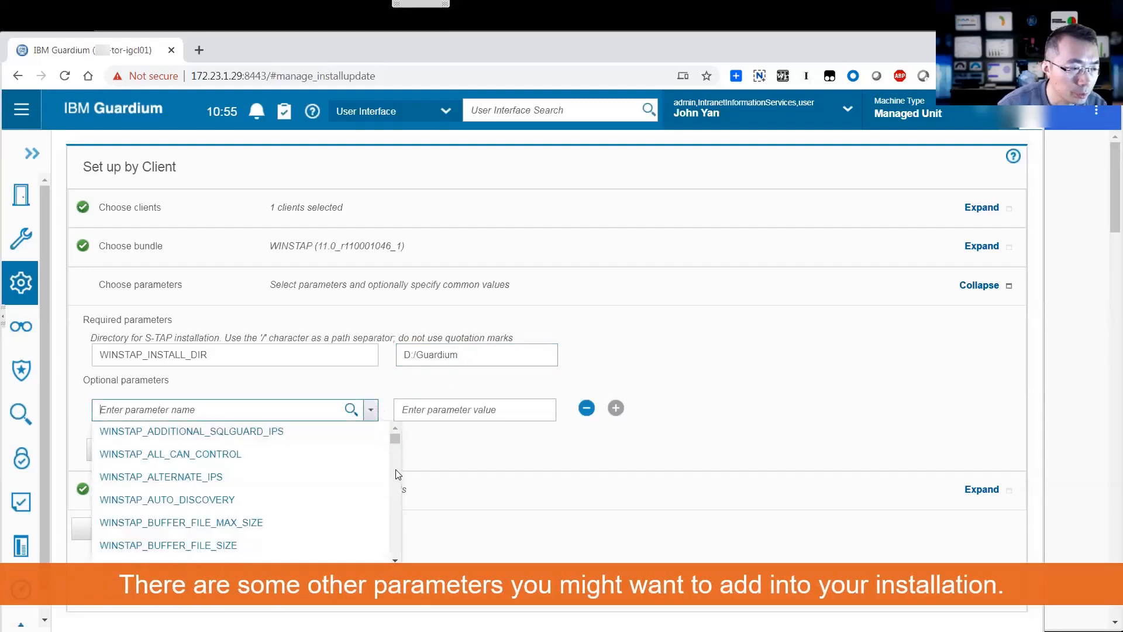
pyautogui.moveTo(170, 454)
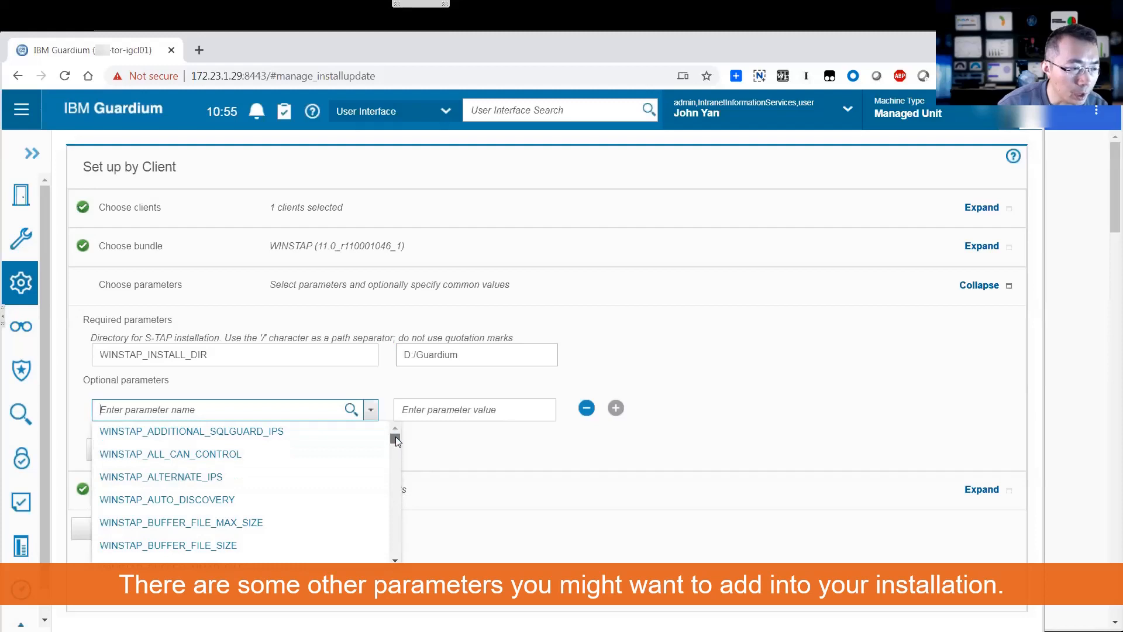
# Add the optional WINSTAP_SQLGUARD_IP parameter with an empty value
pyautogui.scroll(-3)
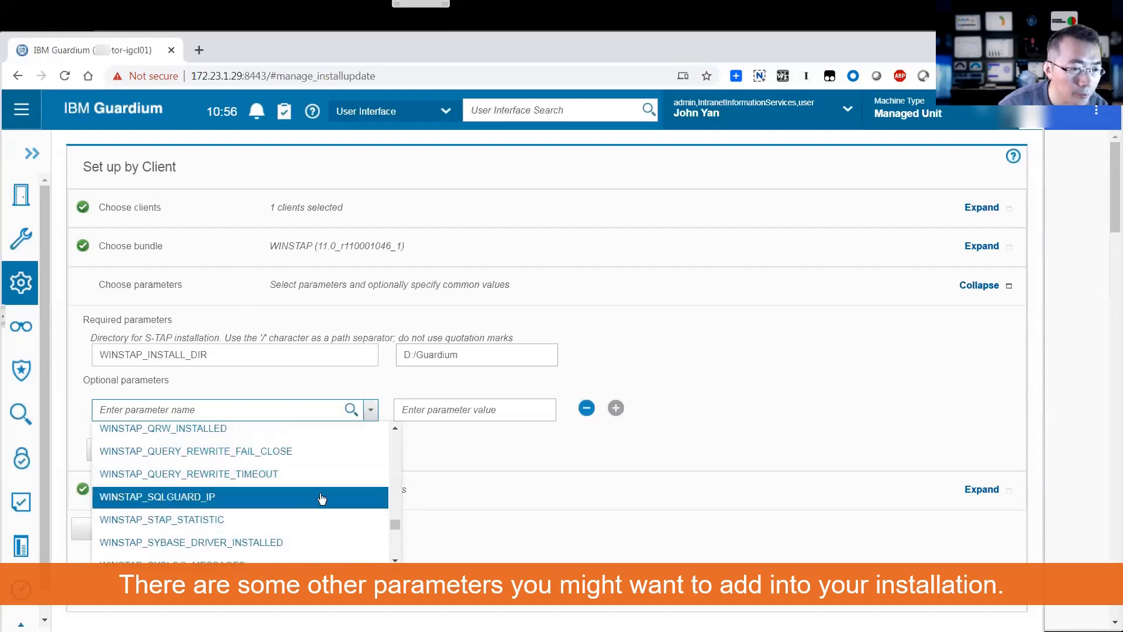
pyautogui.click(157, 497)
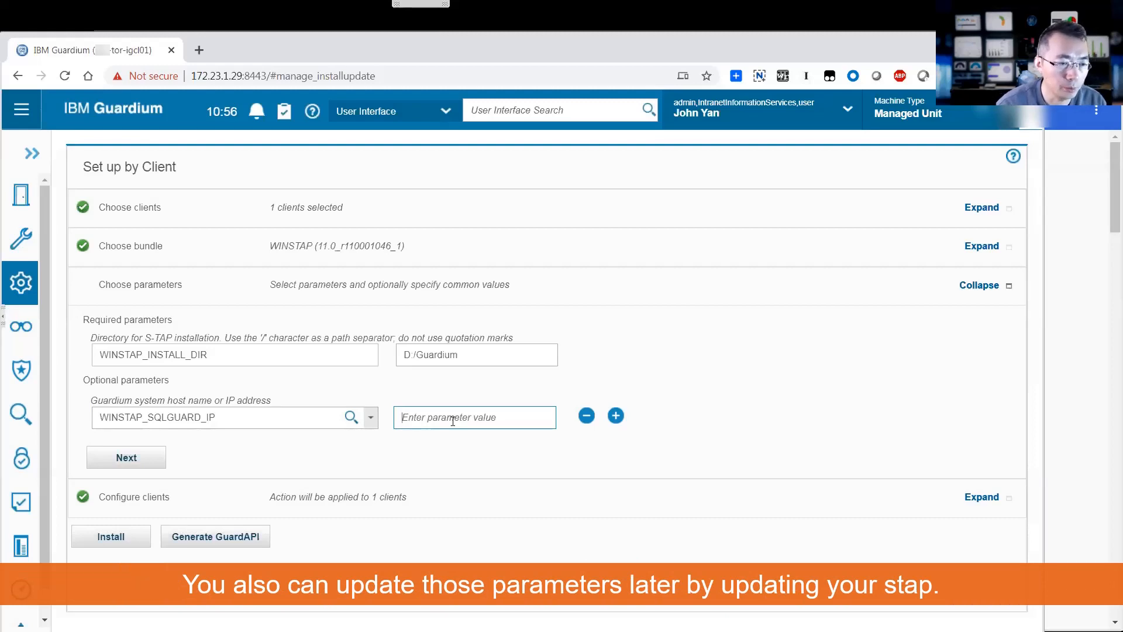
pyautogui.click(371, 417)
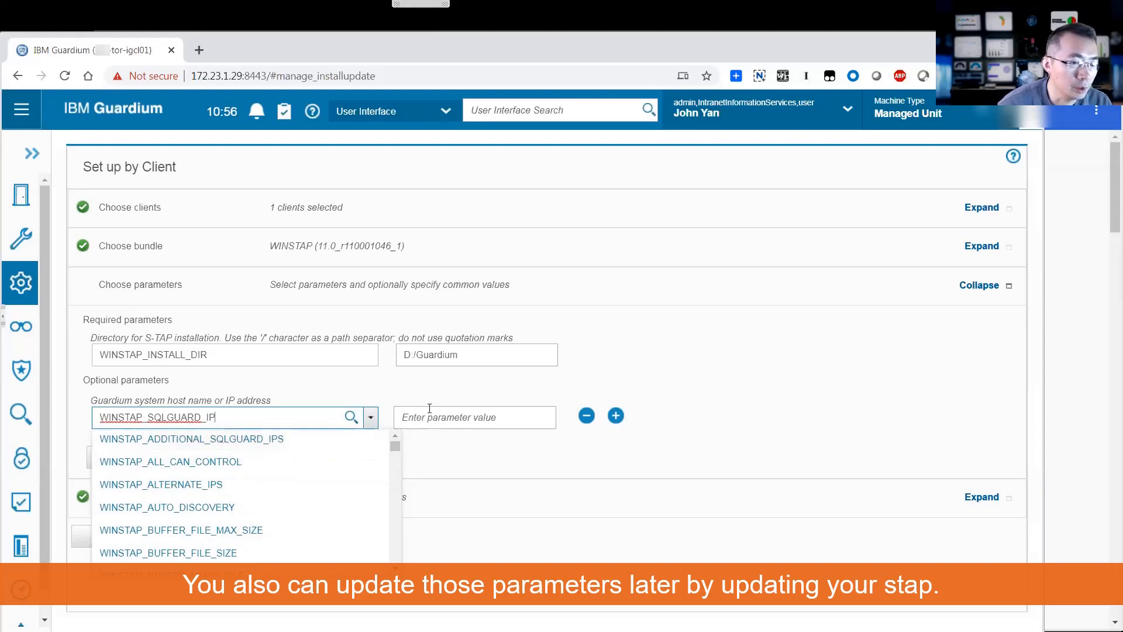
pyautogui.click(457, 387)
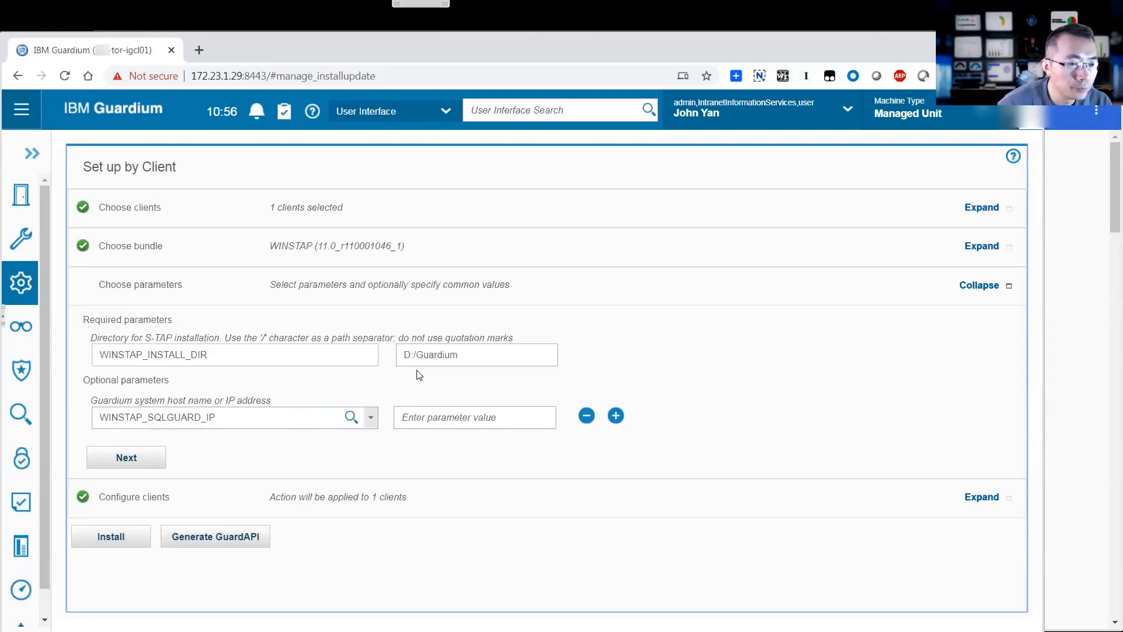
pyautogui.moveTo(245, 481)
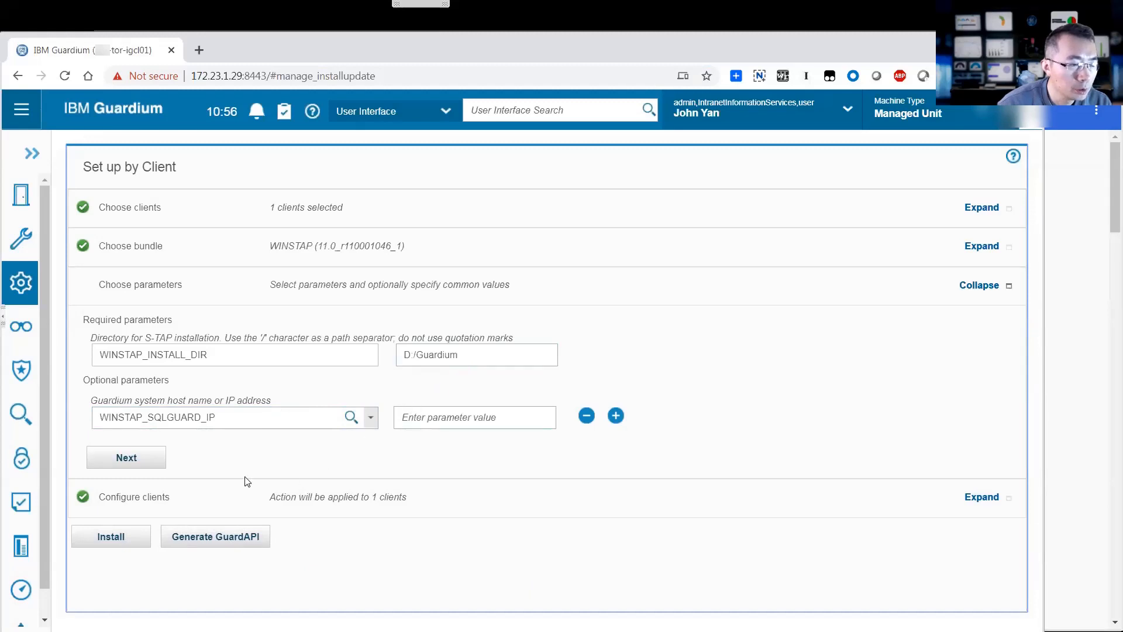
# Install WINSTAP 11.0_r110001046_1 on the Windows client with the schedule set to NOW
pyautogui.click(127, 457)
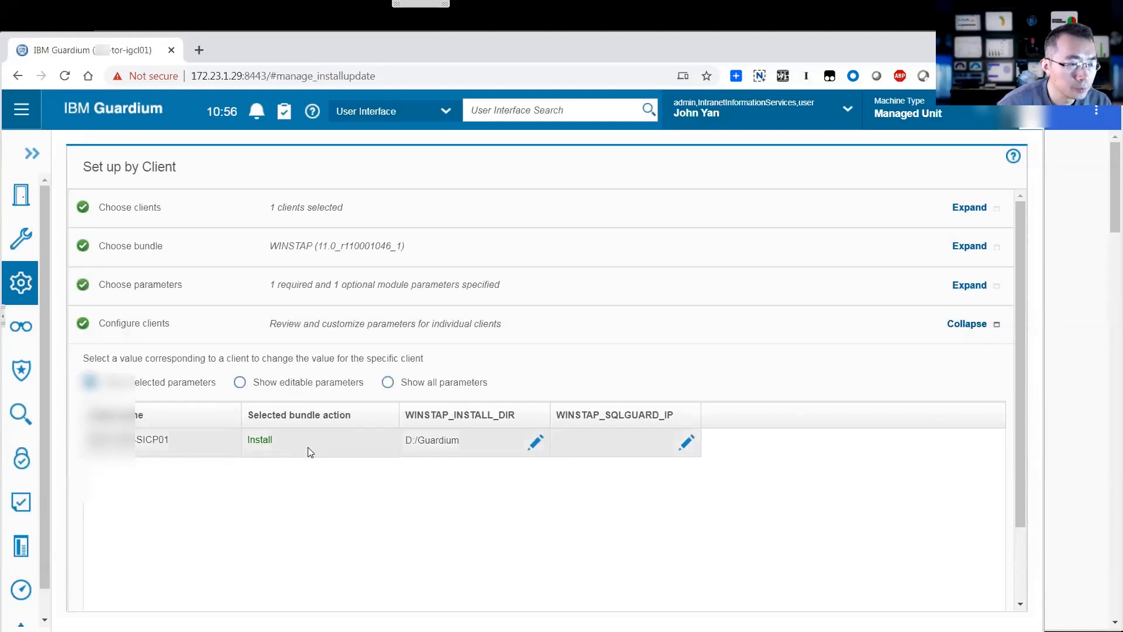
pyautogui.scroll(-3)
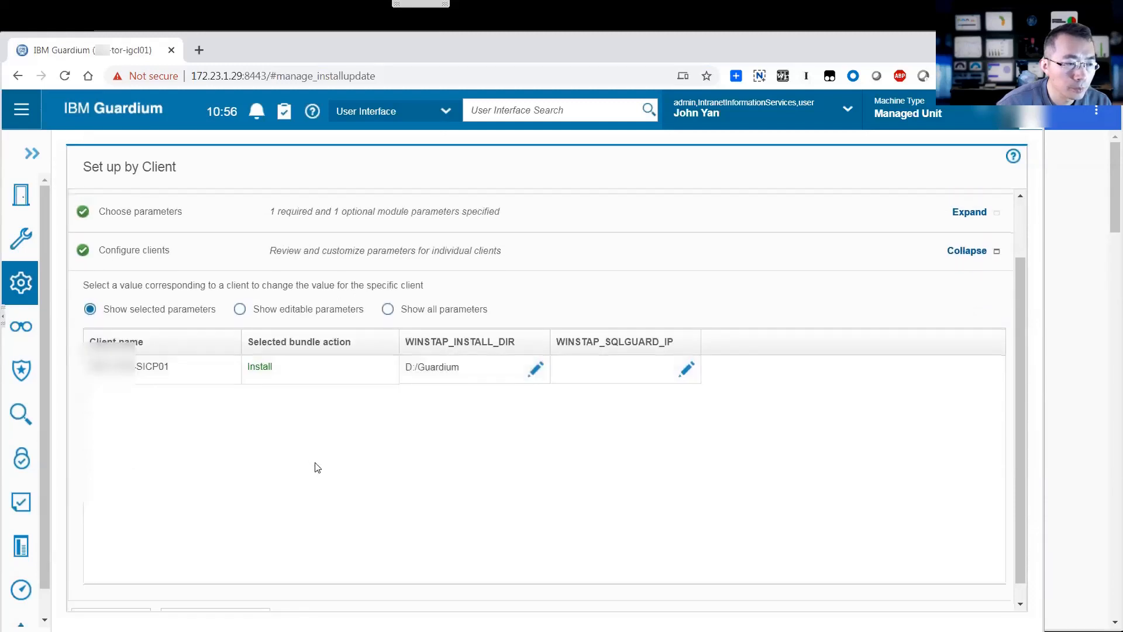
pyautogui.scroll(-3)
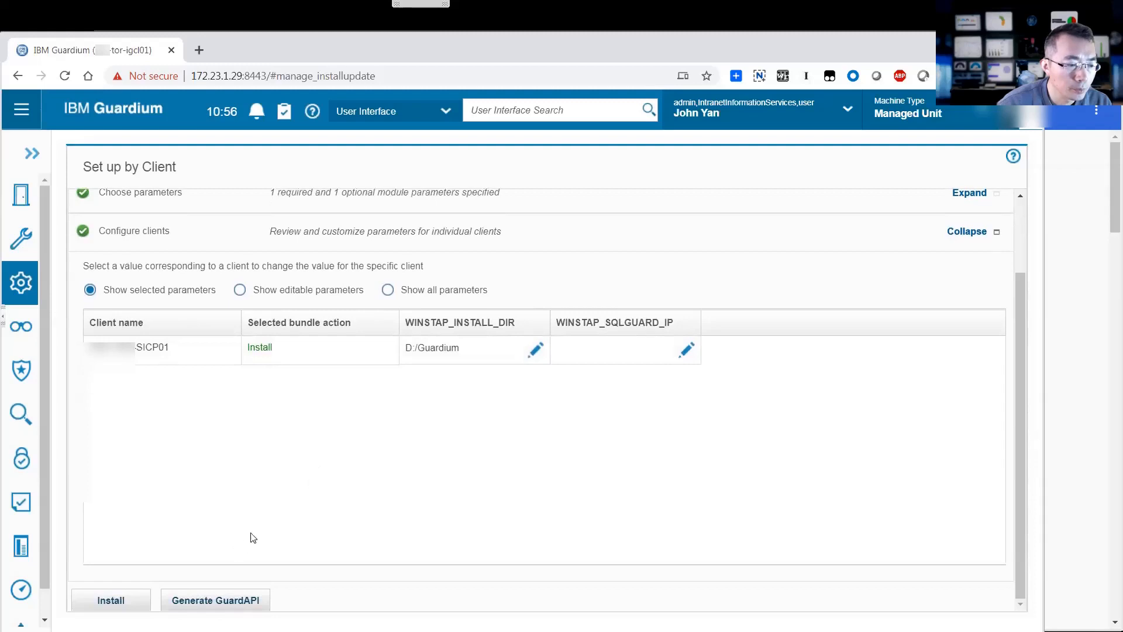
pyautogui.click(111, 600)
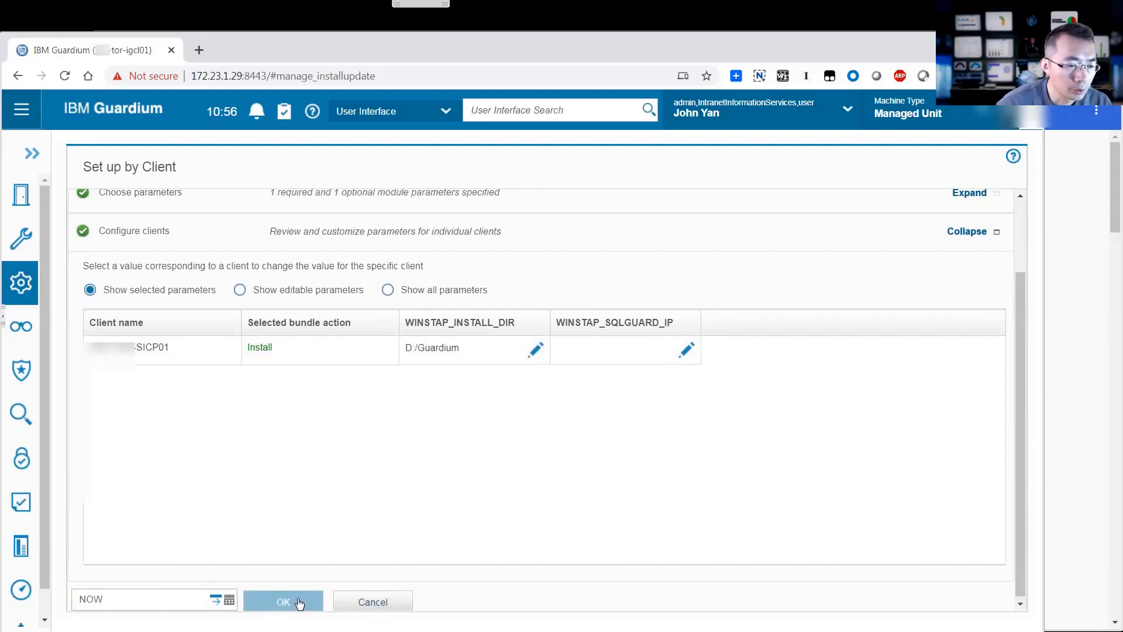
pyautogui.click(283, 601)
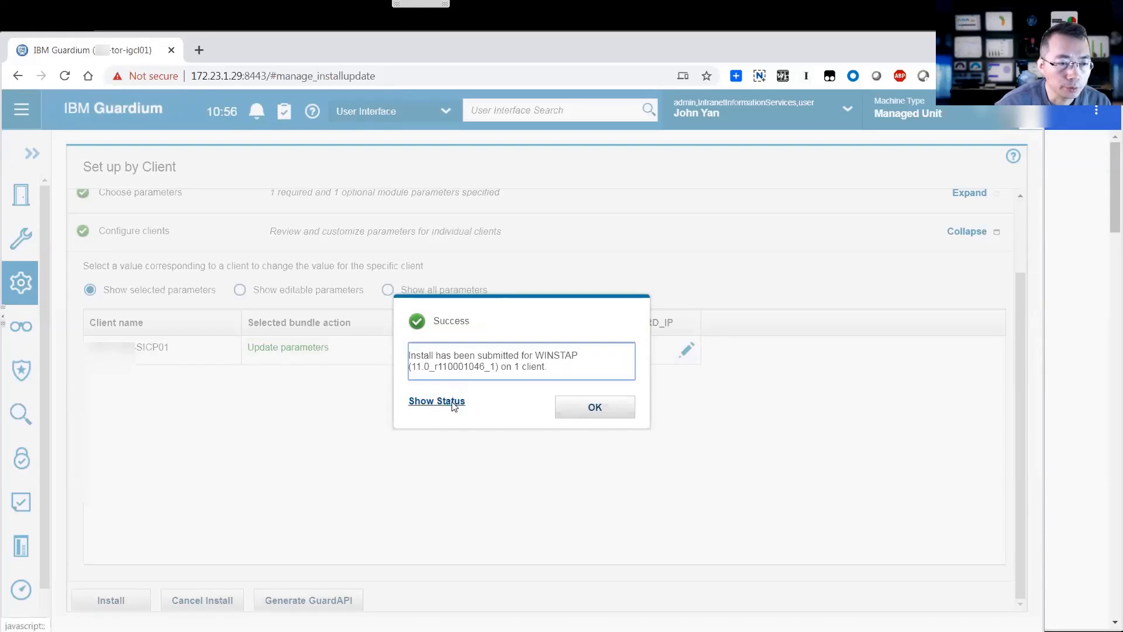
# Check the install status showing WINSTAP INSTALLED, then close the status and success notices
pyautogui.click(436, 400)
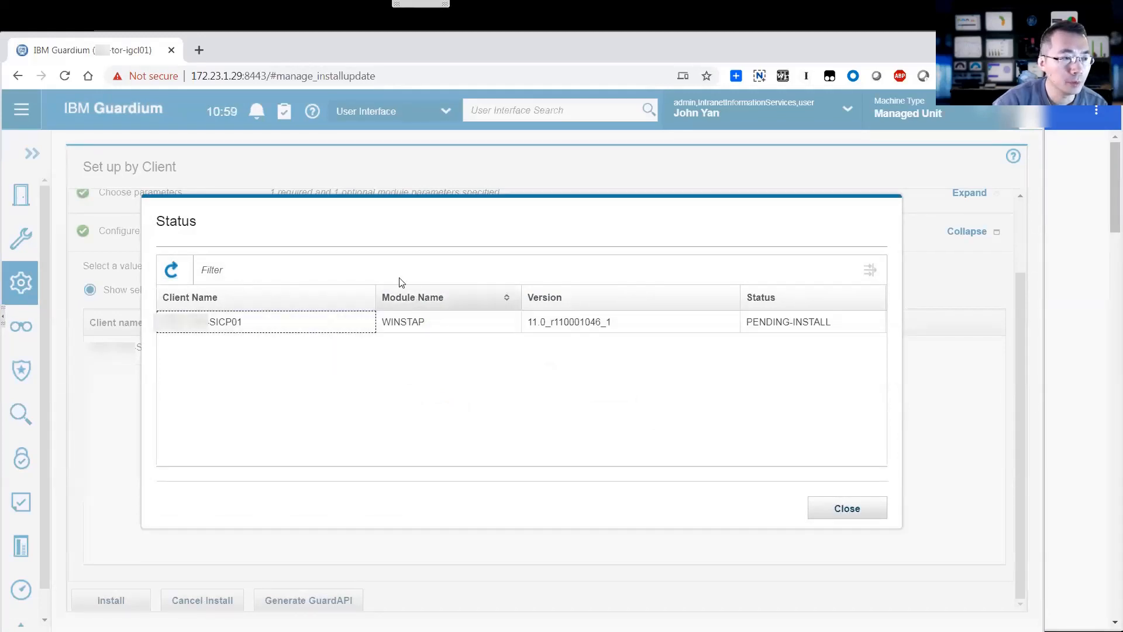
pyautogui.click(172, 270)
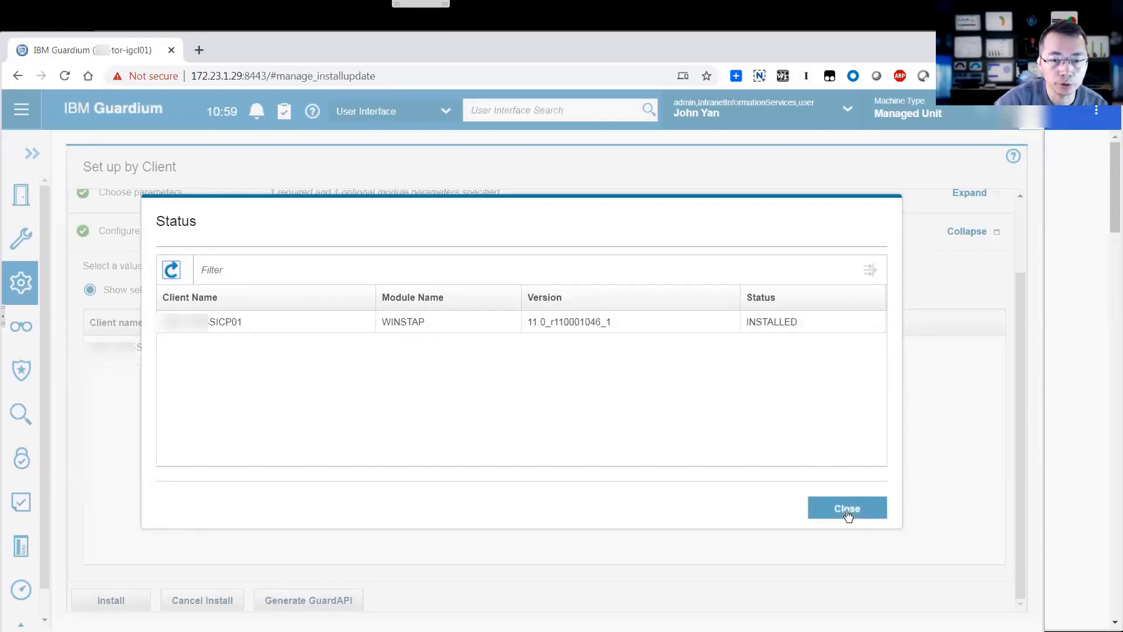
pyautogui.click(848, 508)
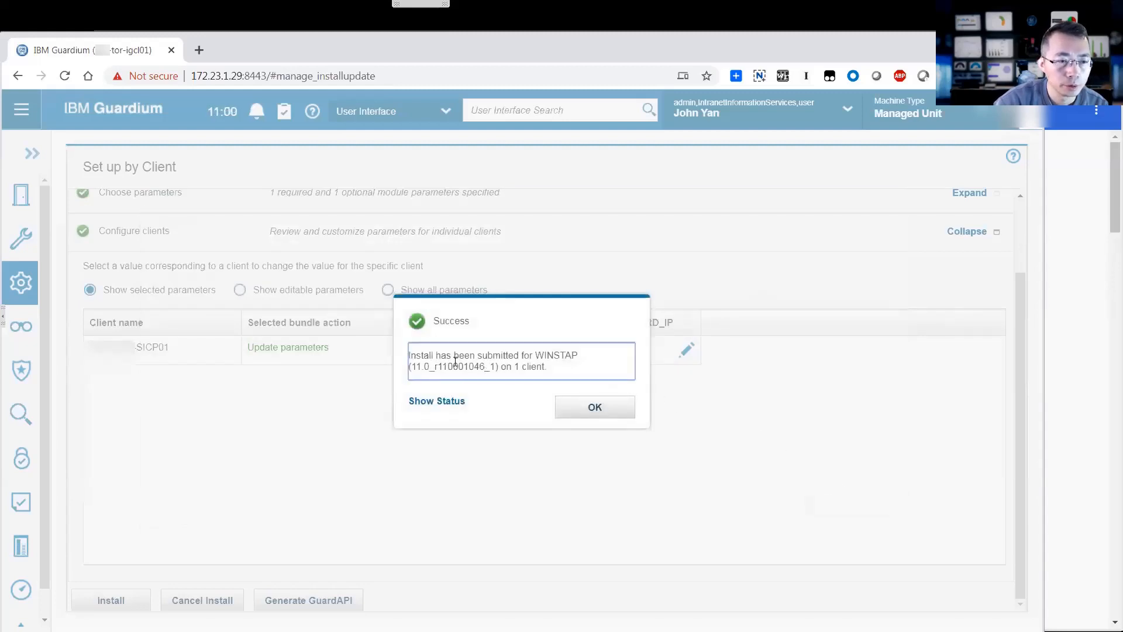
pyautogui.click(594, 408)
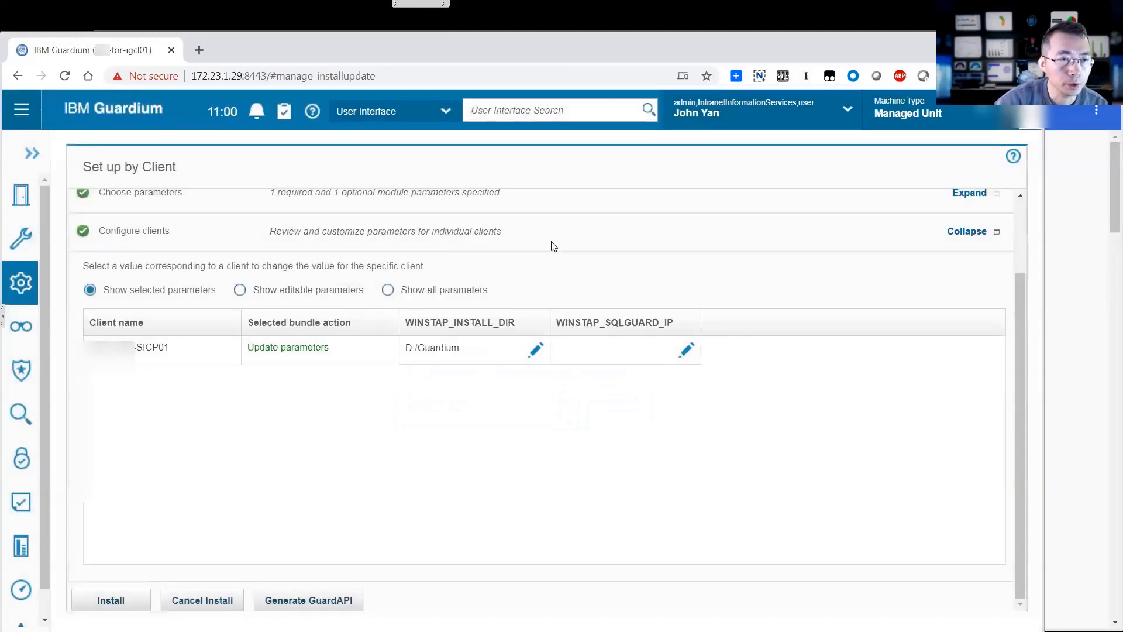
# Search the console for 'STAP' and open S-TAP Control
pyautogui.click(561, 109)
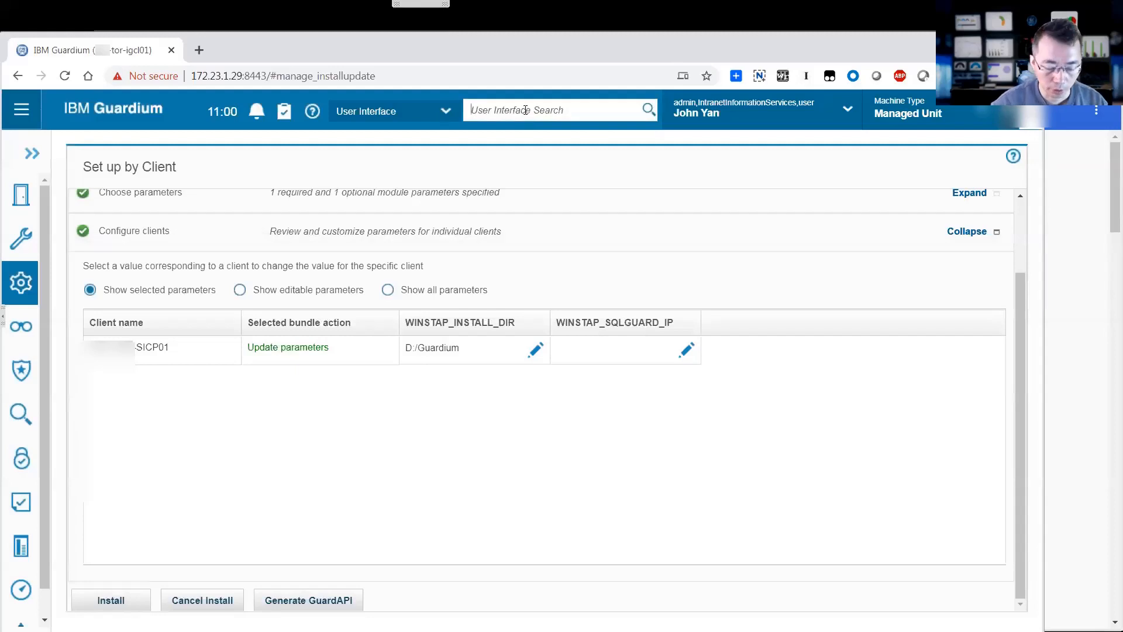
pyautogui.write('STAP')
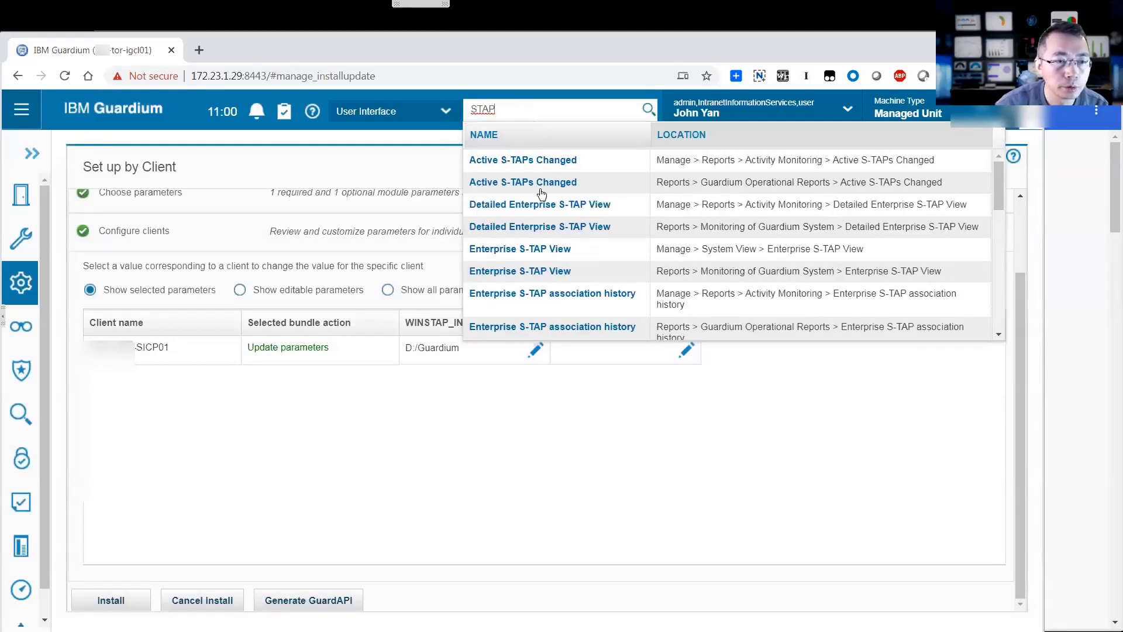
pyautogui.scroll(-3)
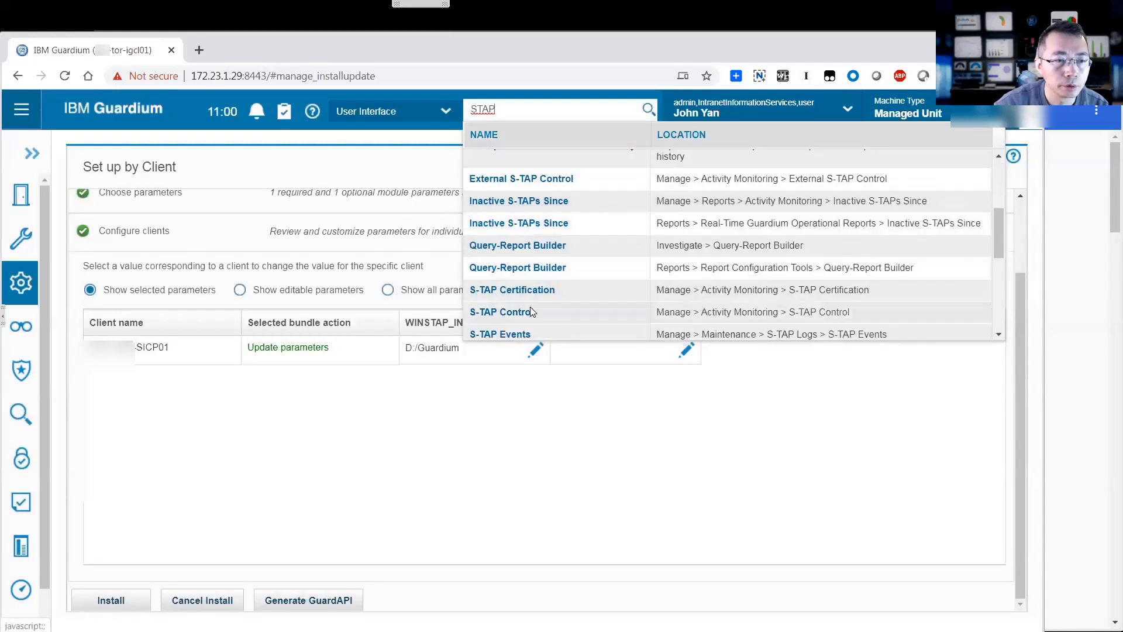
pyautogui.click(502, 312)
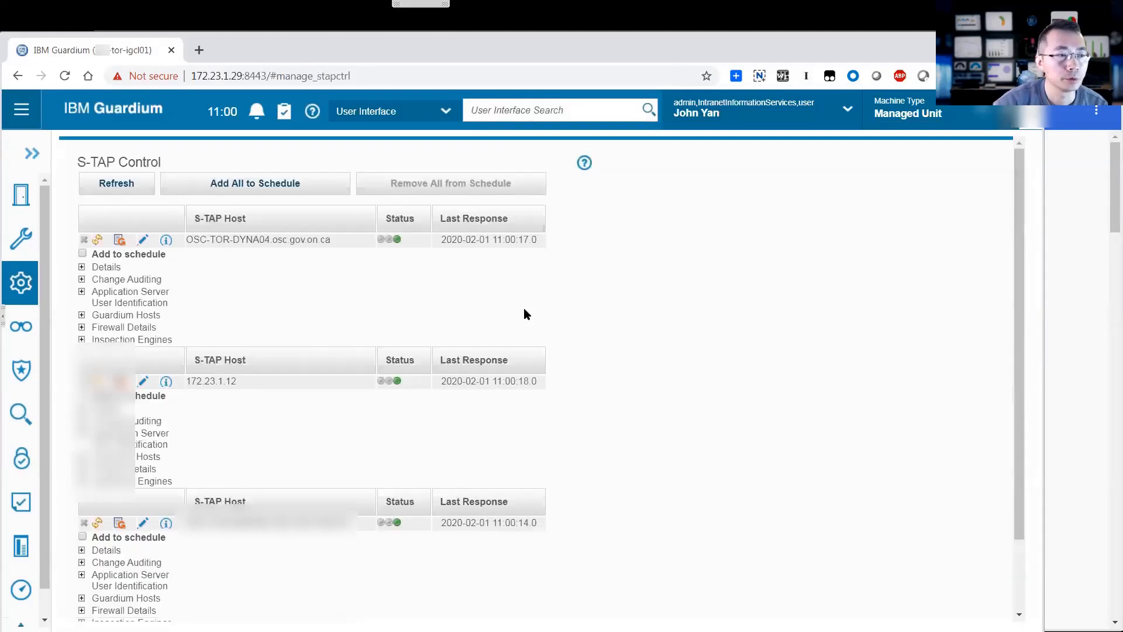
# Expand details for S-TAP host 172.23.1.12, showing version 11.0.1.46, and copy its IP
pyautogui.scroll(-3)
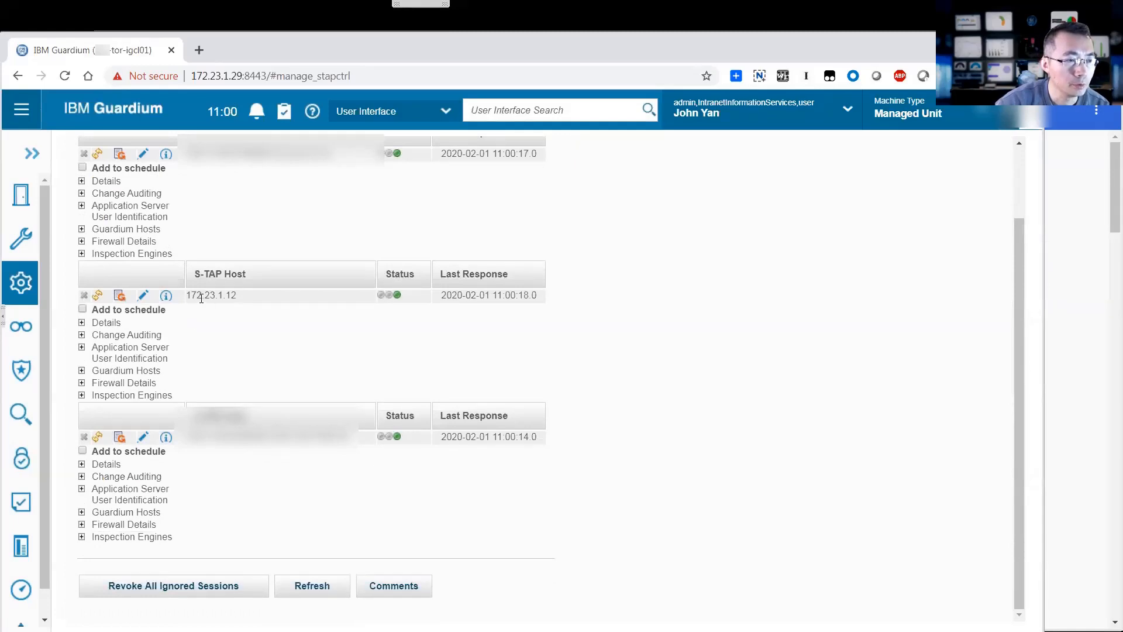
pyautogui.moveTo(172, 333)
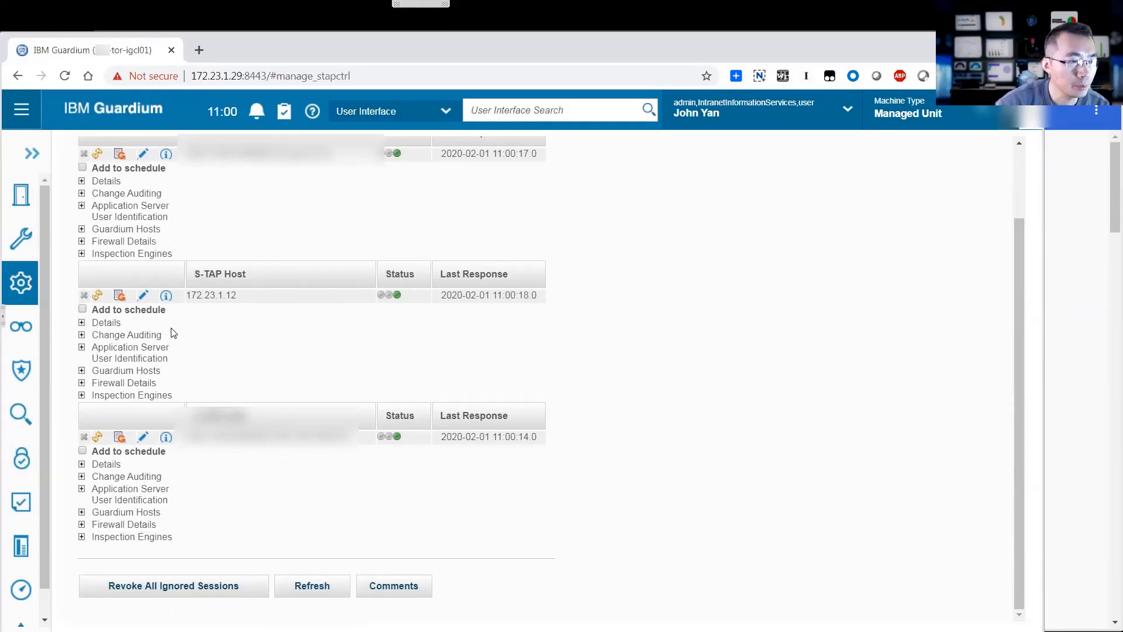
pyautogui.click(82, 322)
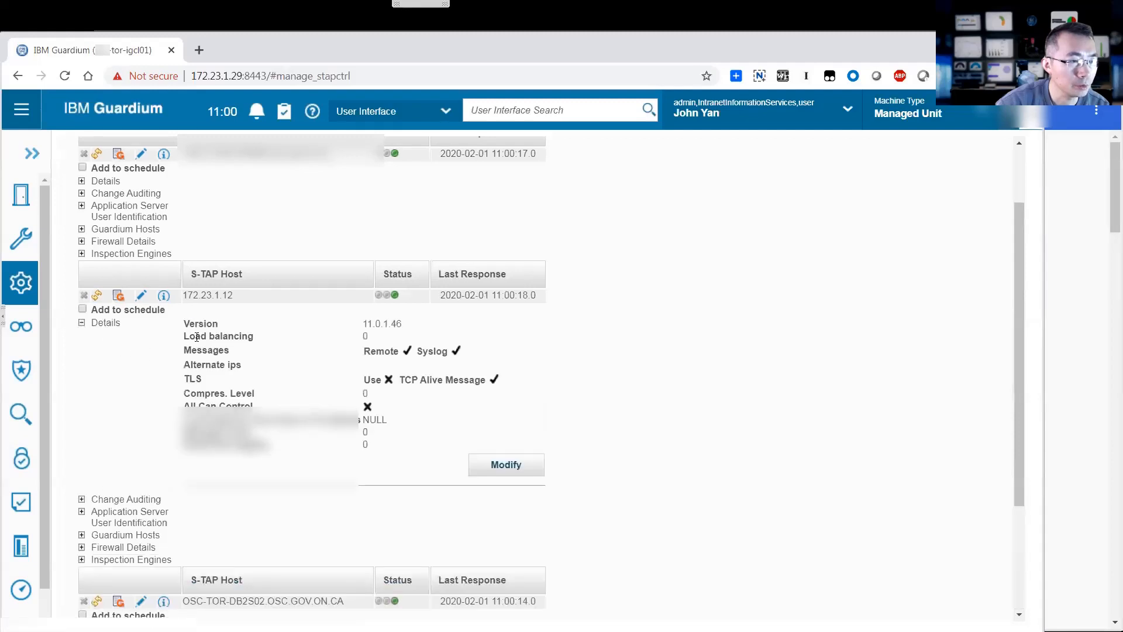
pyautogui.moveTo(271, 340)
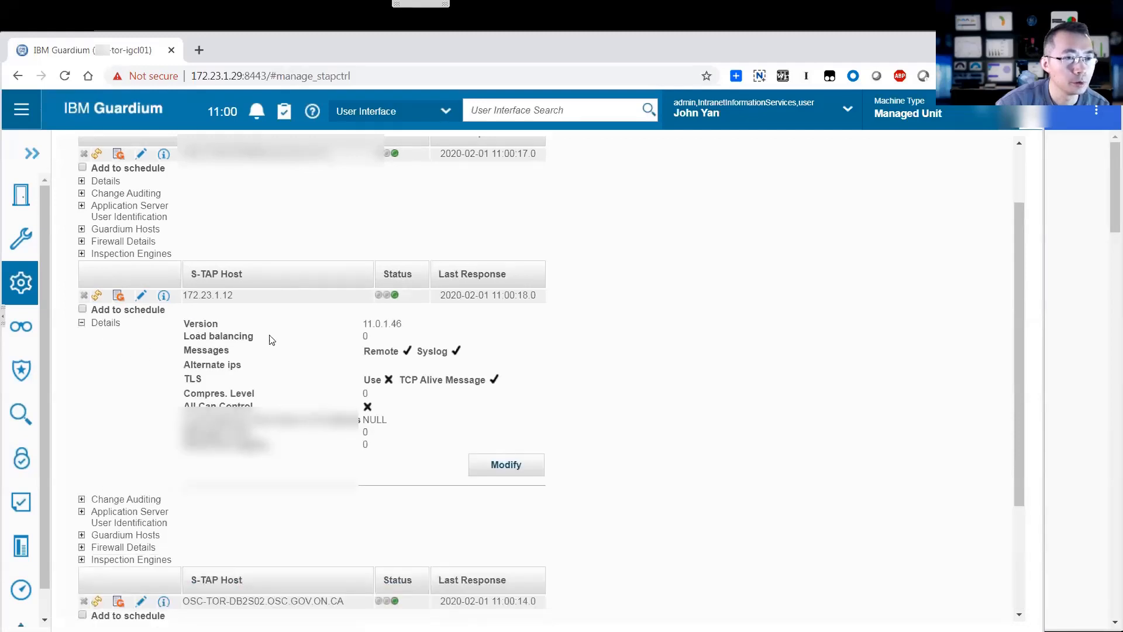
pyautogui.scroll(-3)
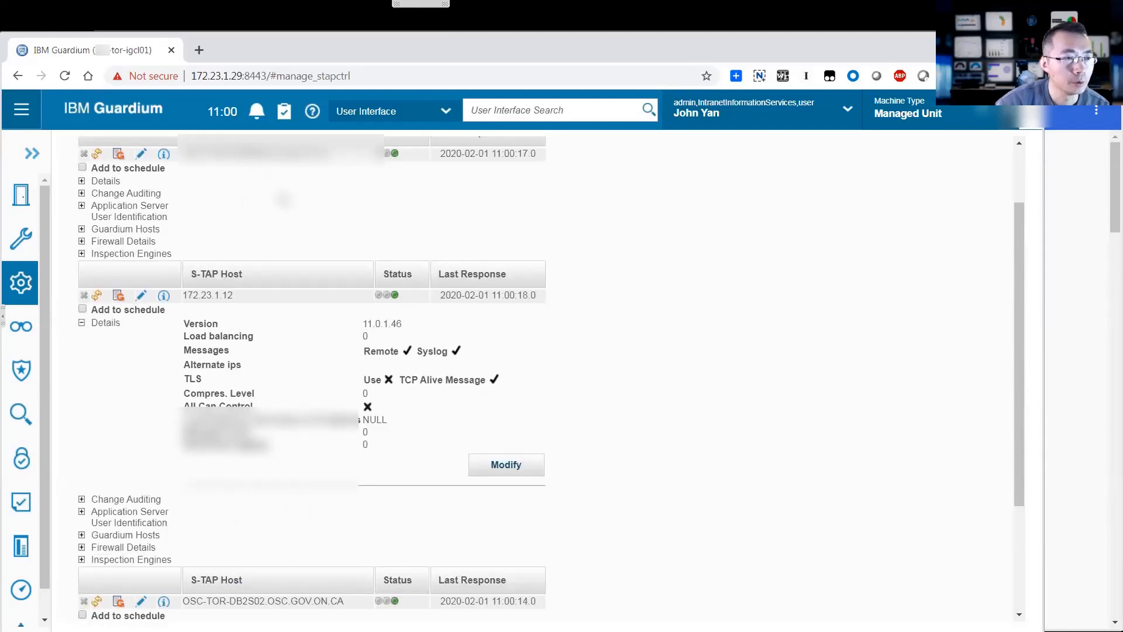
pyautogui.scroll(-3)
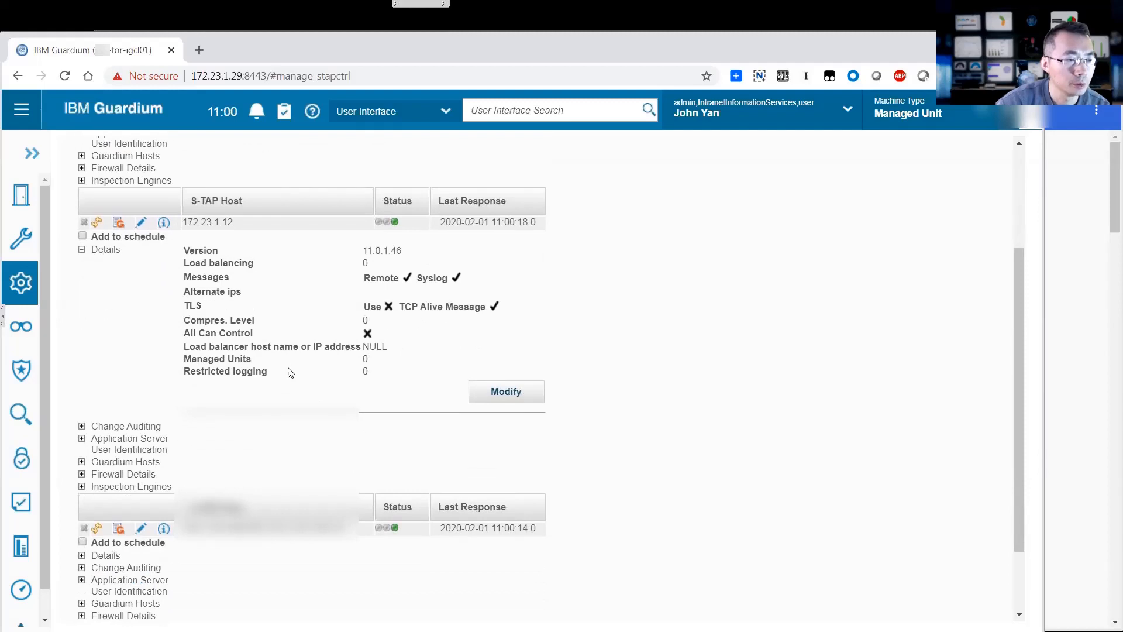
pyautogui.doubleClick(215, 223)
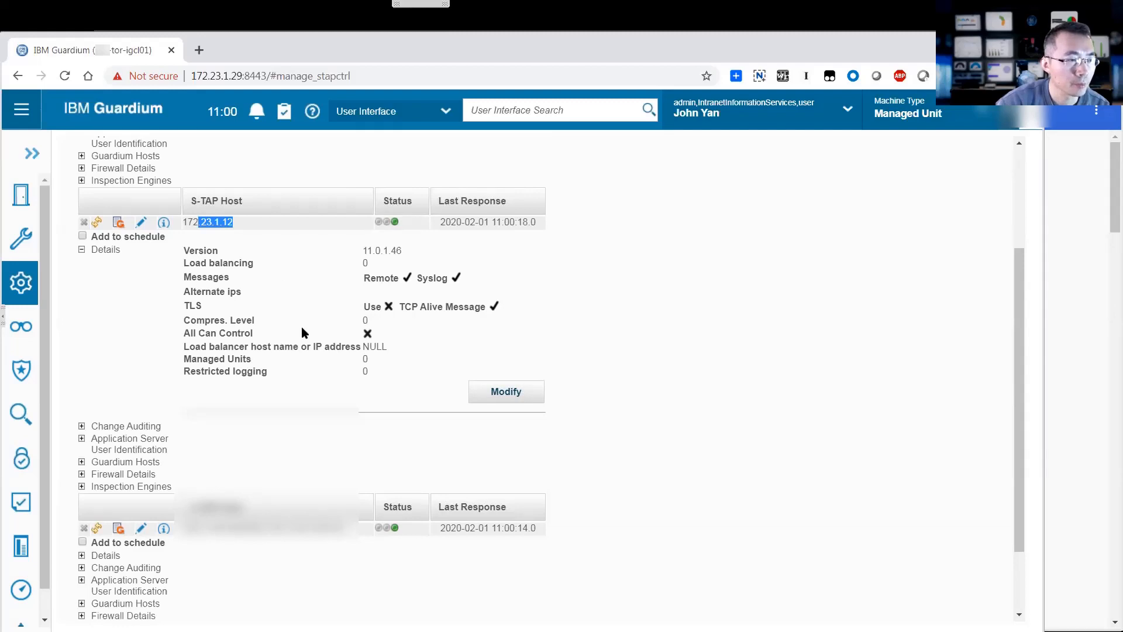
pyautogui.moveTo(172, 384)
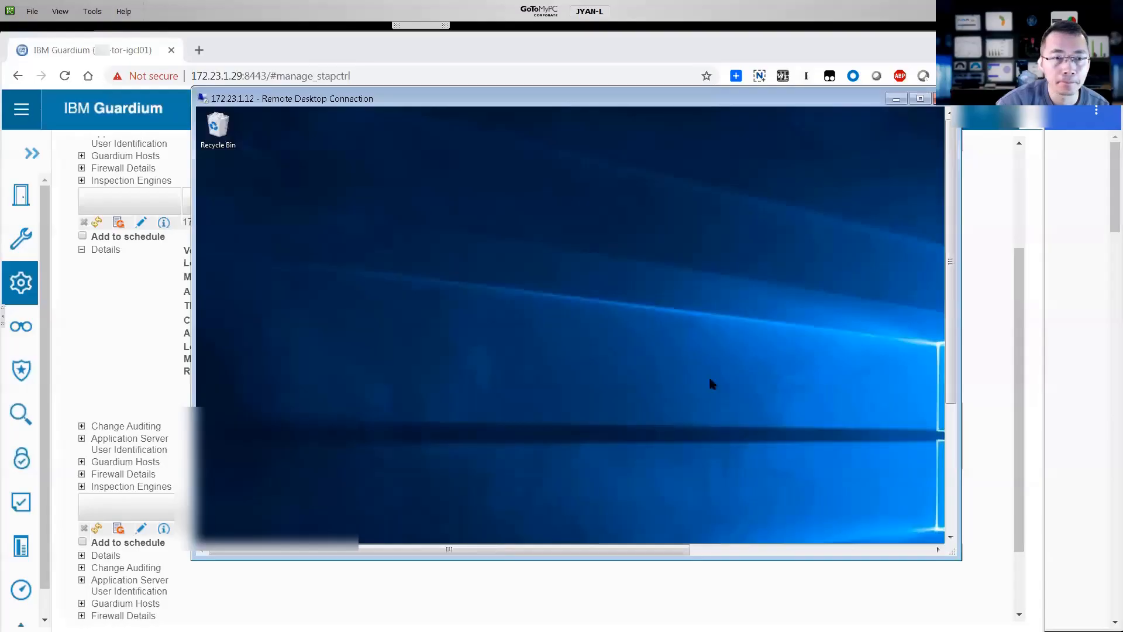
pyautogui.moveTo(856, 156)
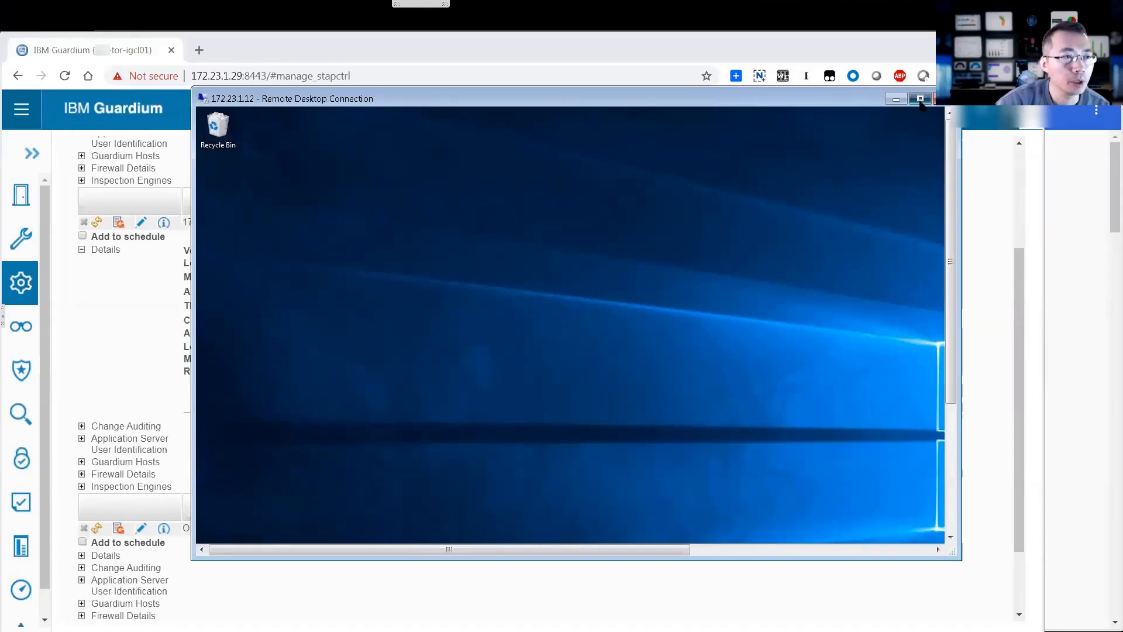
# Maximize the remote session to 172.23.1.12 and browse to D:\Guardium in File Explorer
pyautogui.click(920, 99)
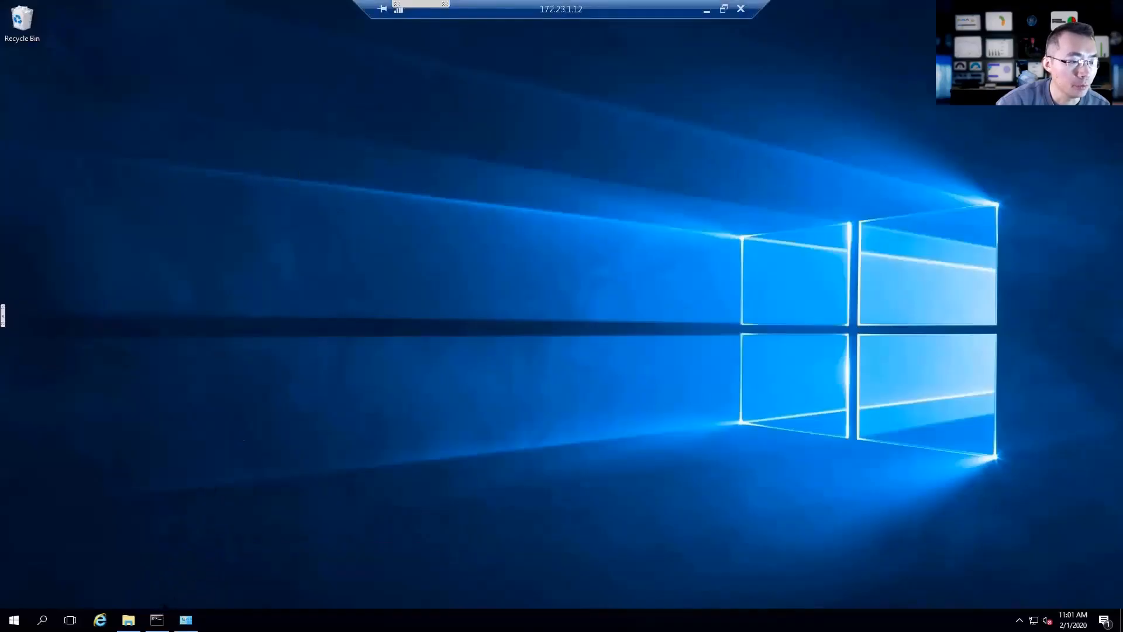
pyautogui.click(127, 619)
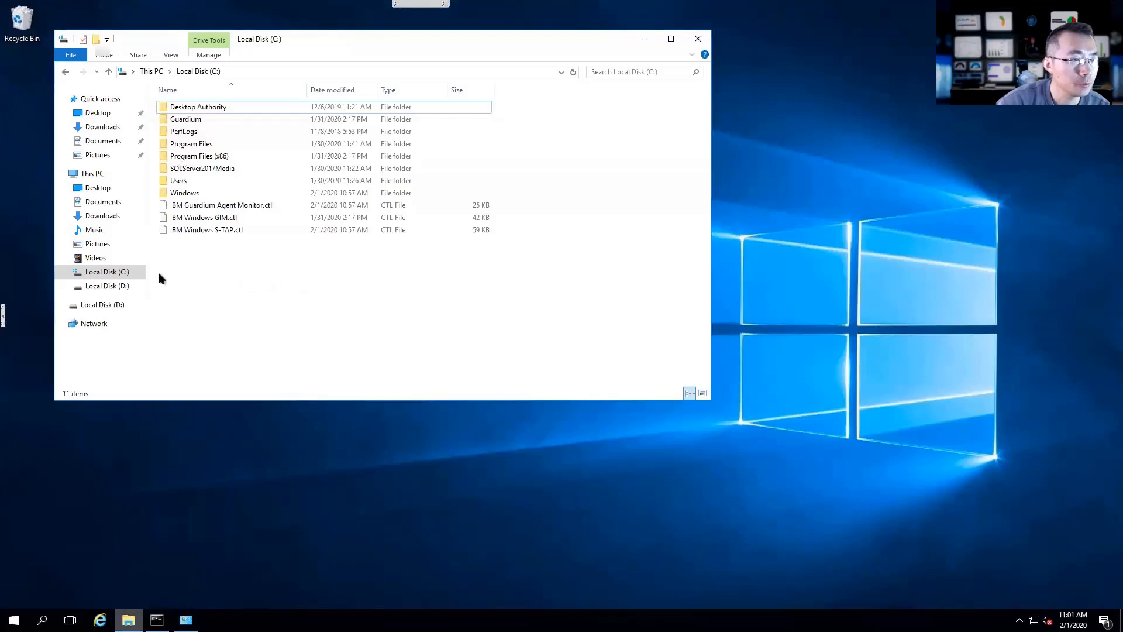
pyautogui.click(106, 286)
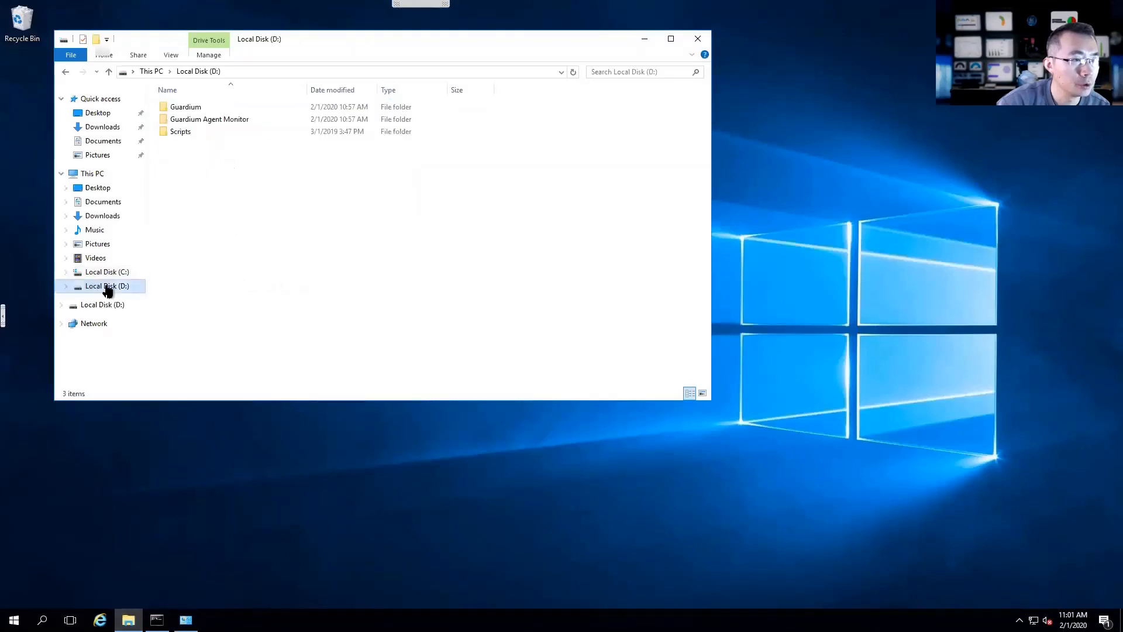
pyautogui.doubleClick(186, 107)
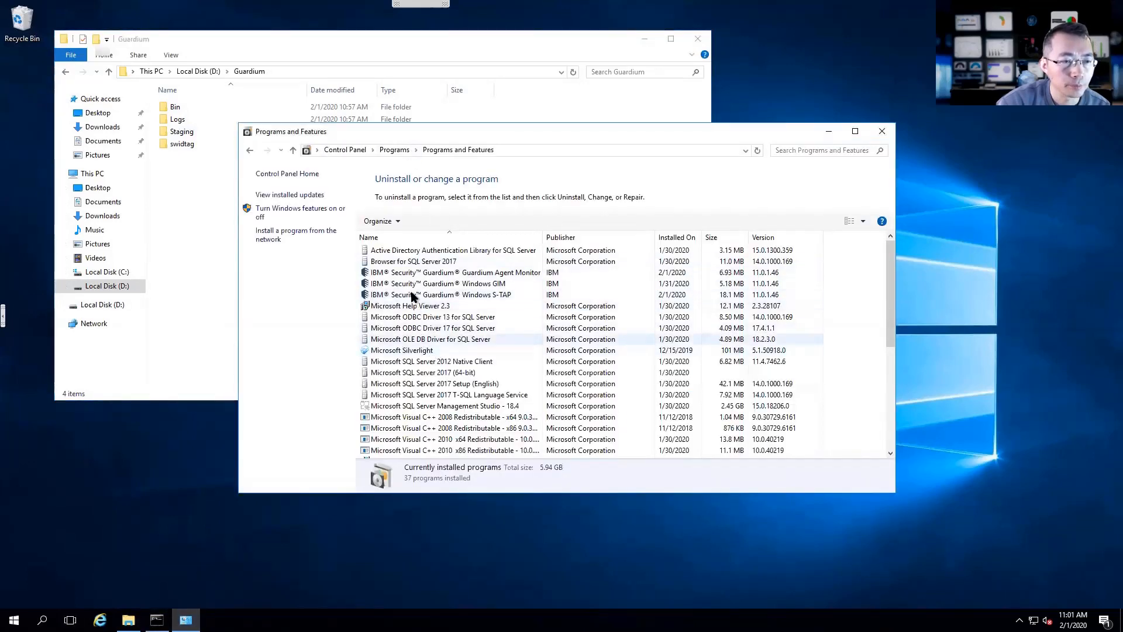
# Confirm Windows S-TAP and Windows GIM are at 11.0.1.46 in Programs and Features, then minimize RDP
pyautogui.click(438, 294)
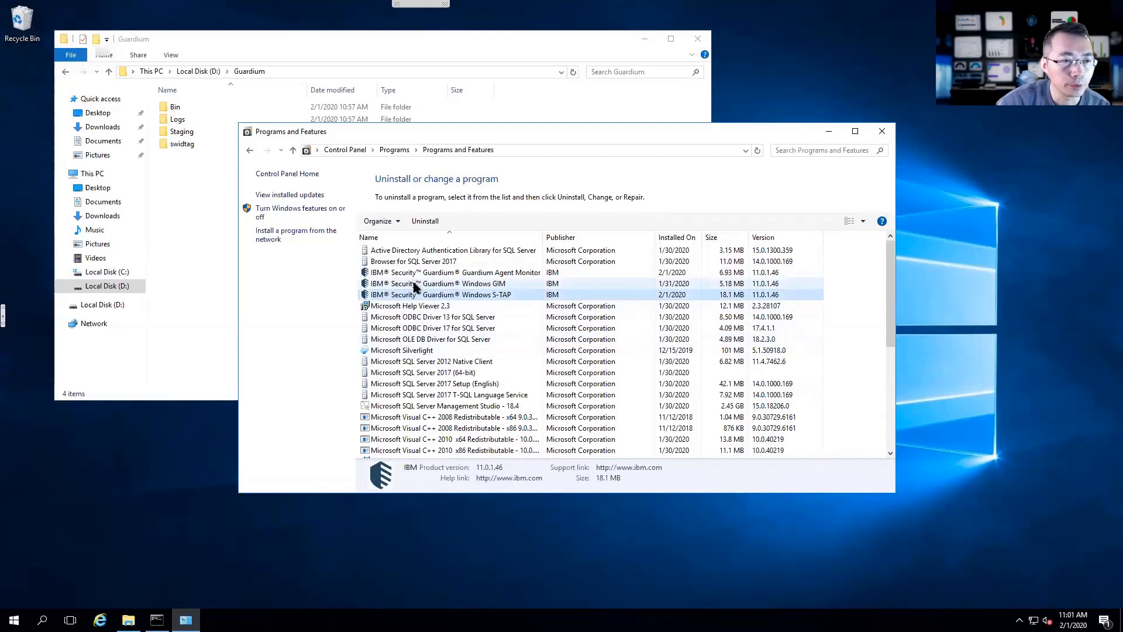
pyautogui.click(480, 294)
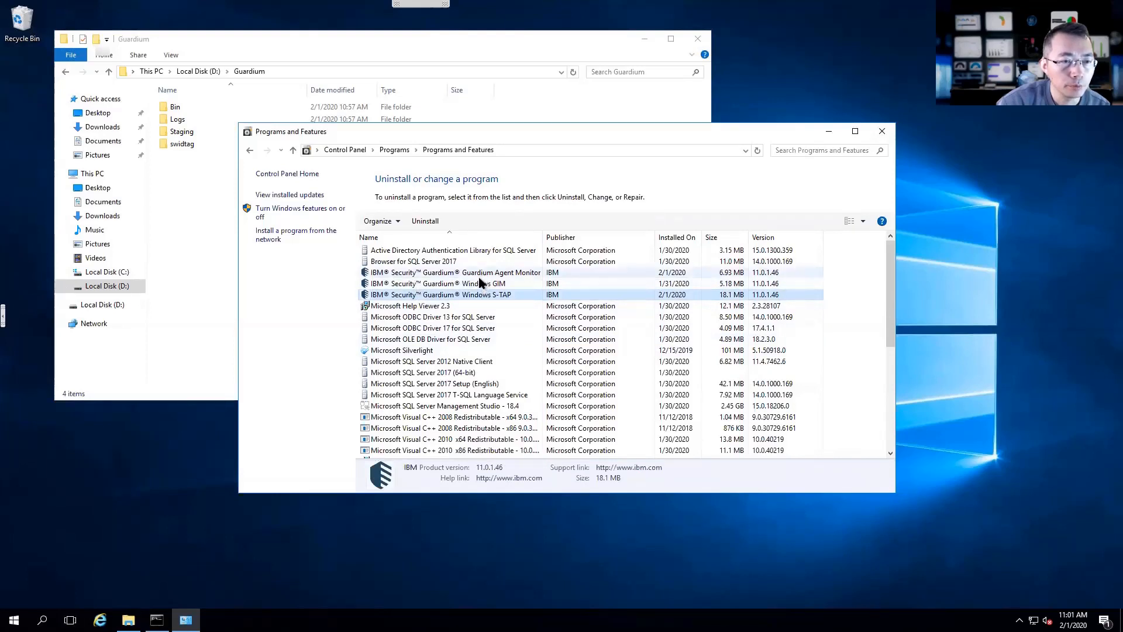
pyautogui.click(441, 283)
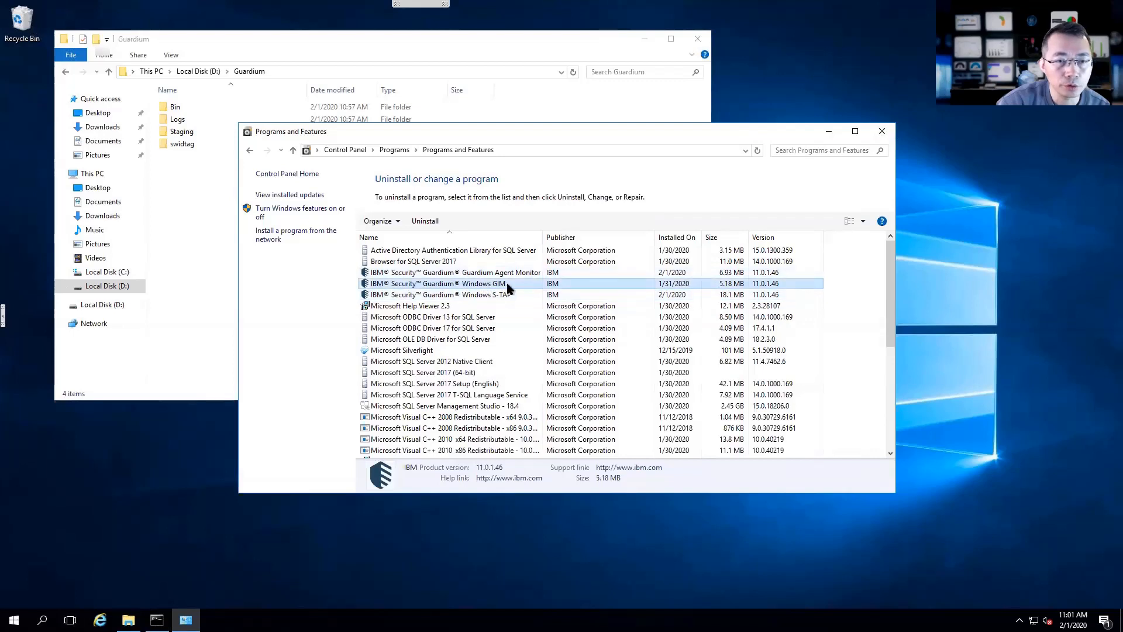
pyautogui.click(454, 272)
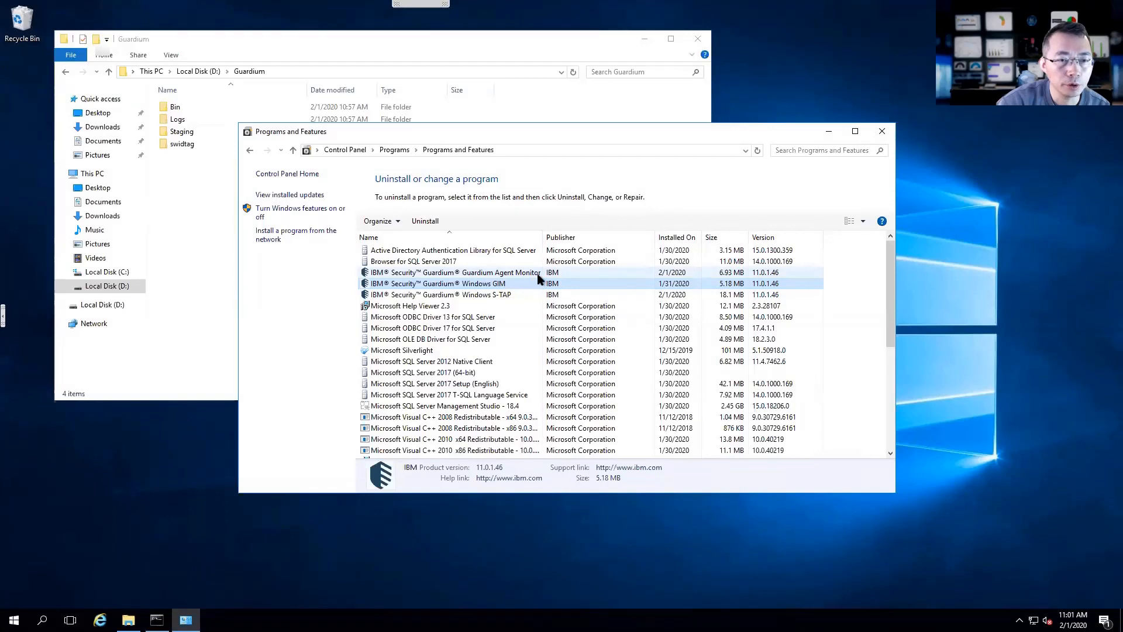
pyautogui.click(440, 283)
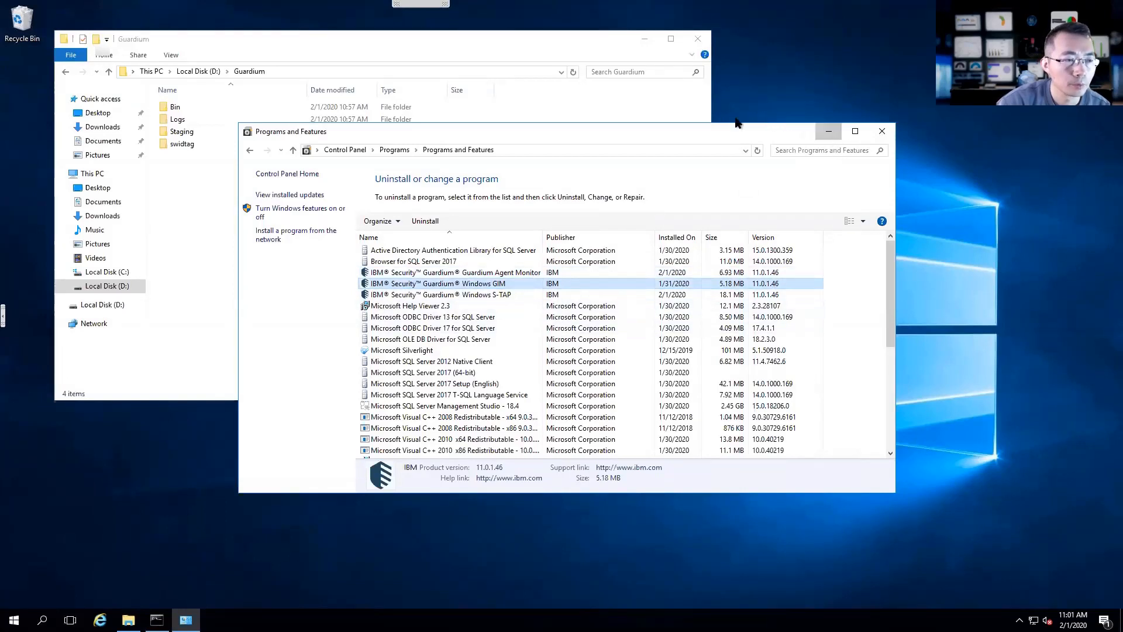
pyautogui.click(882, 131)
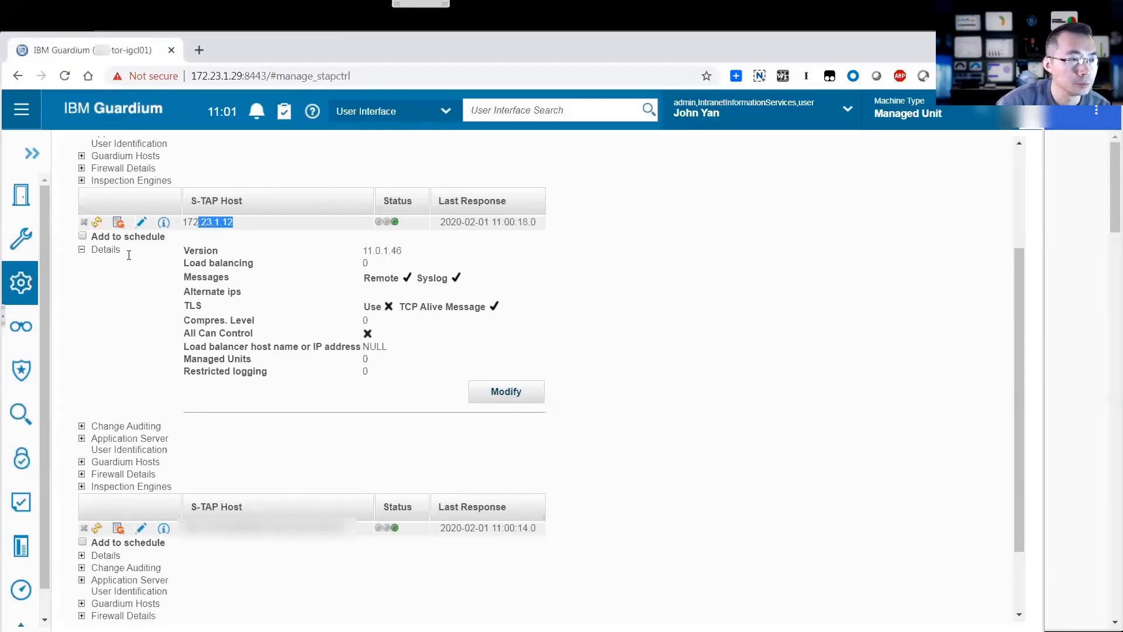
pyautogui.moveTo(378, 374)
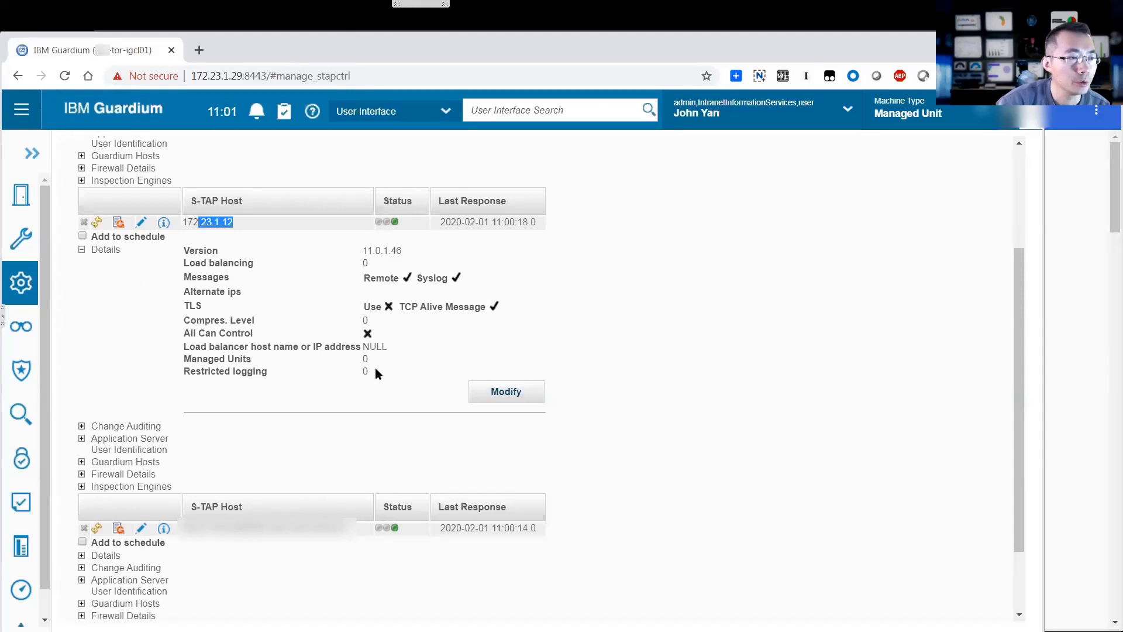